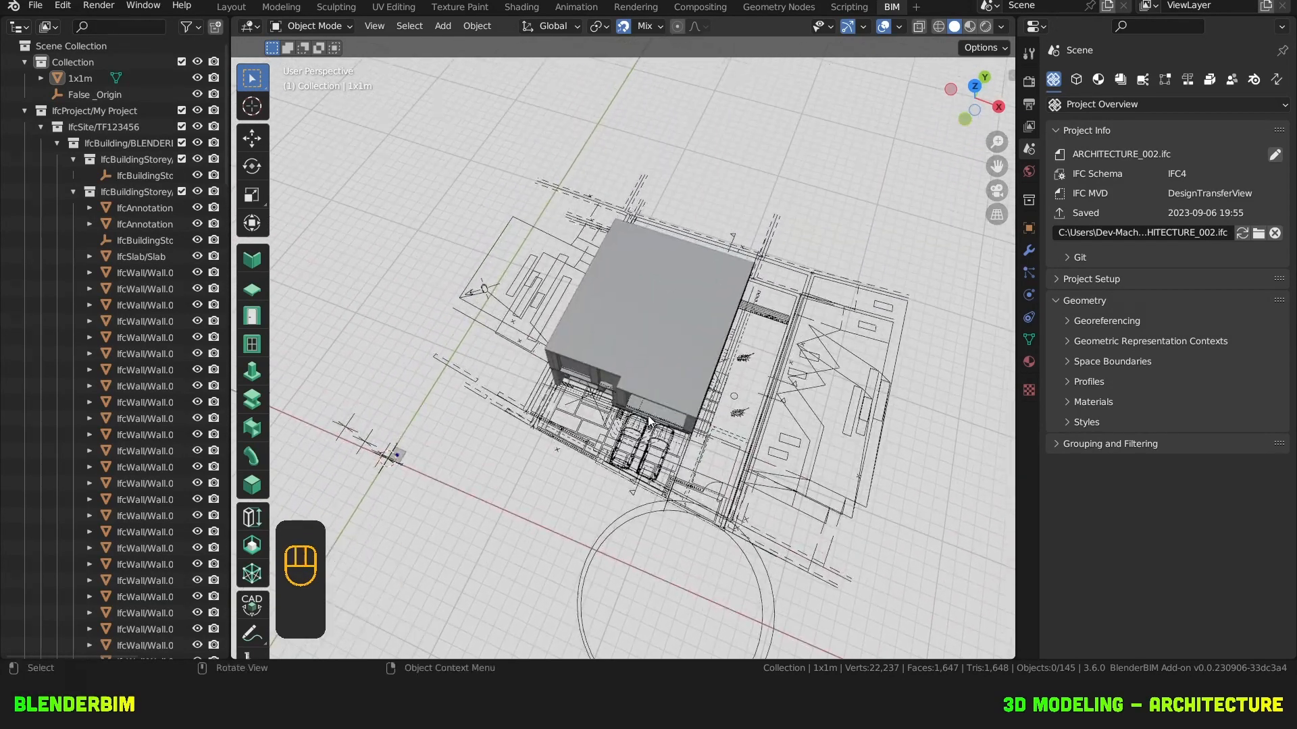
# Colour the model by the 'class' property via Grouping and Filtering, then view the front facade.
pyautogui.moveTo(654, 413); pyautogui.dragTo(694, 281)
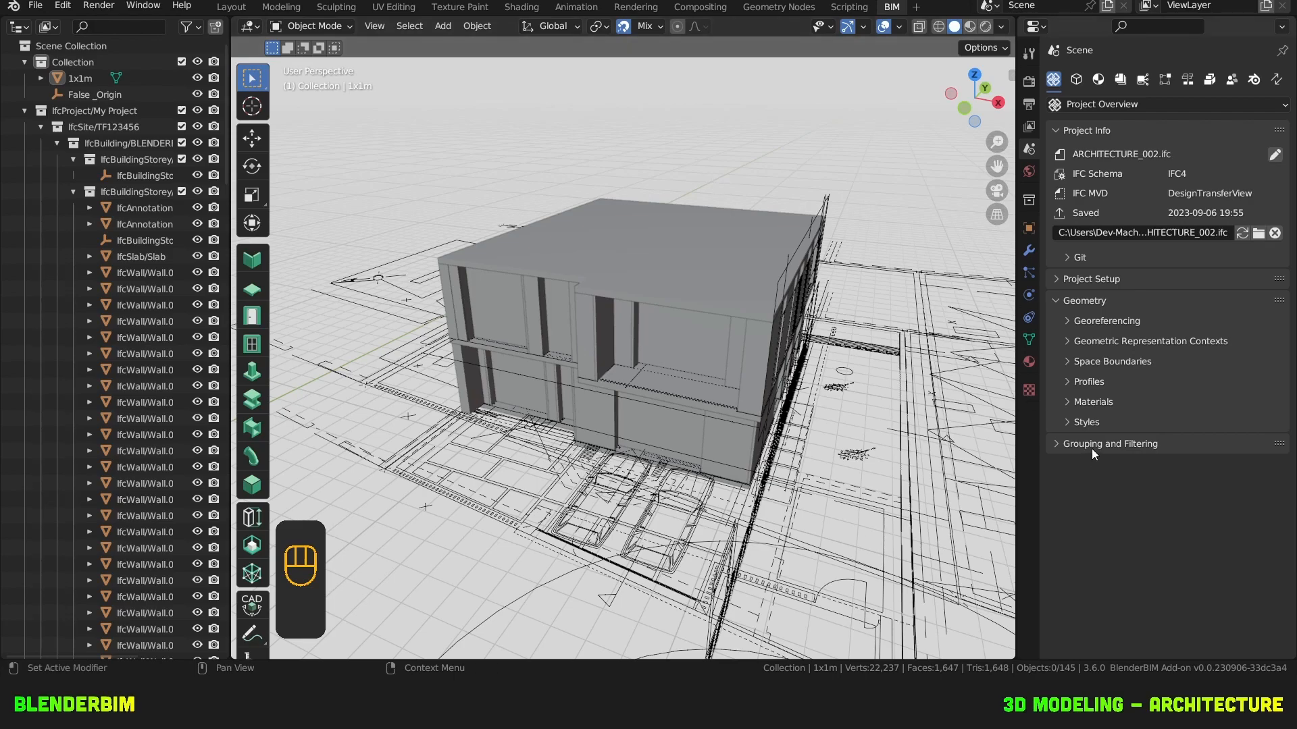
pyautogui.click(1108, 443)
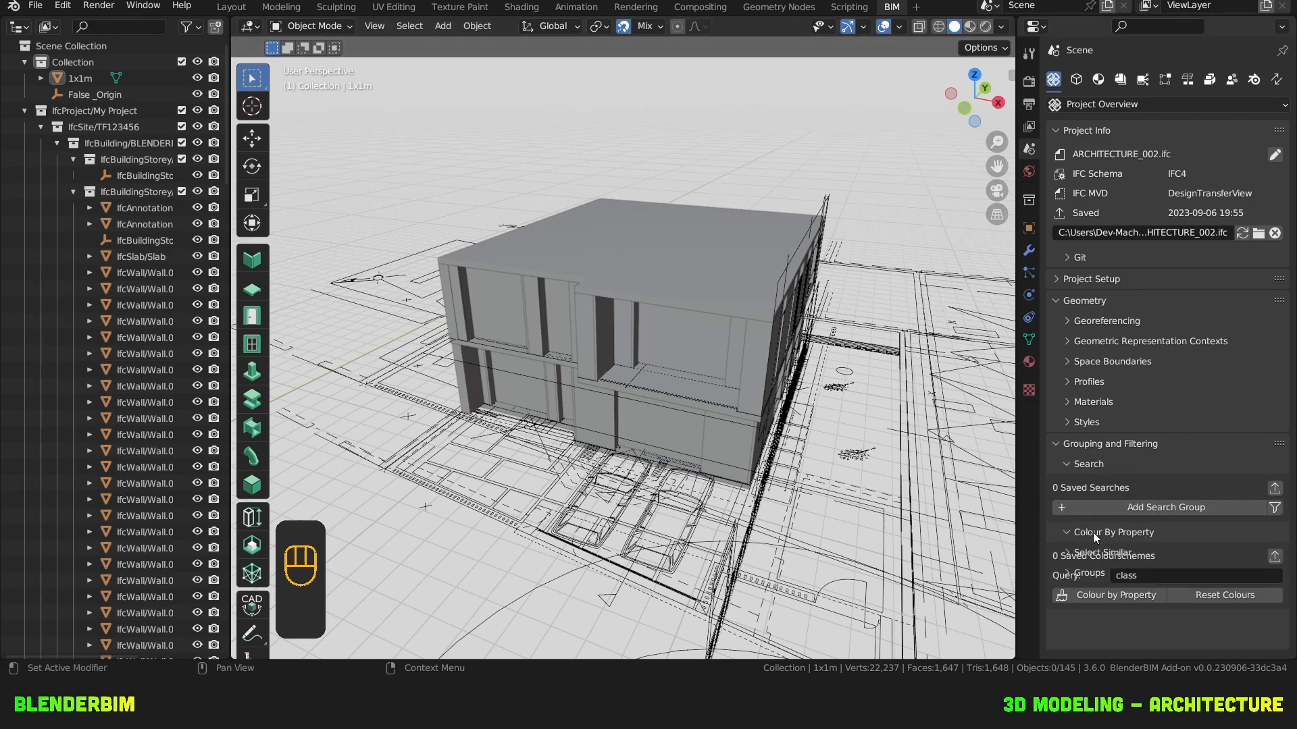
pyautogui.click(1114, 594)
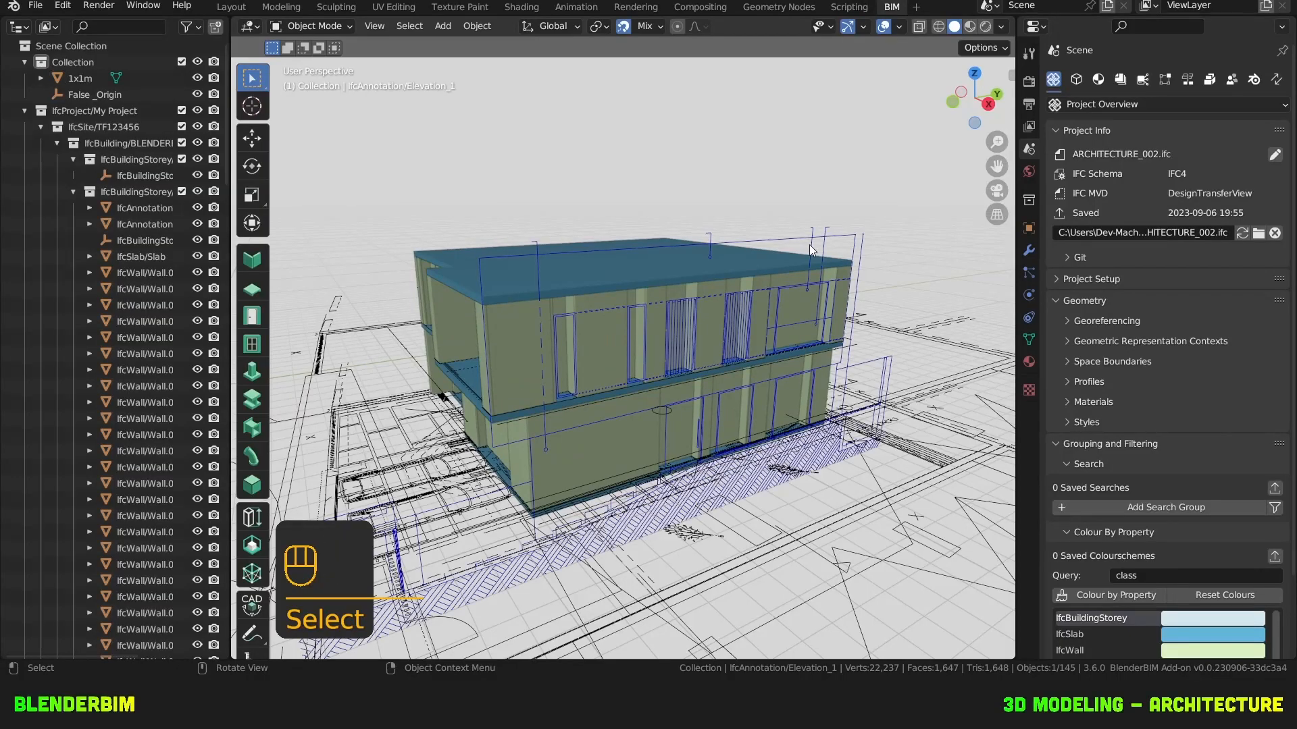
pyautogui.press('KP_3')
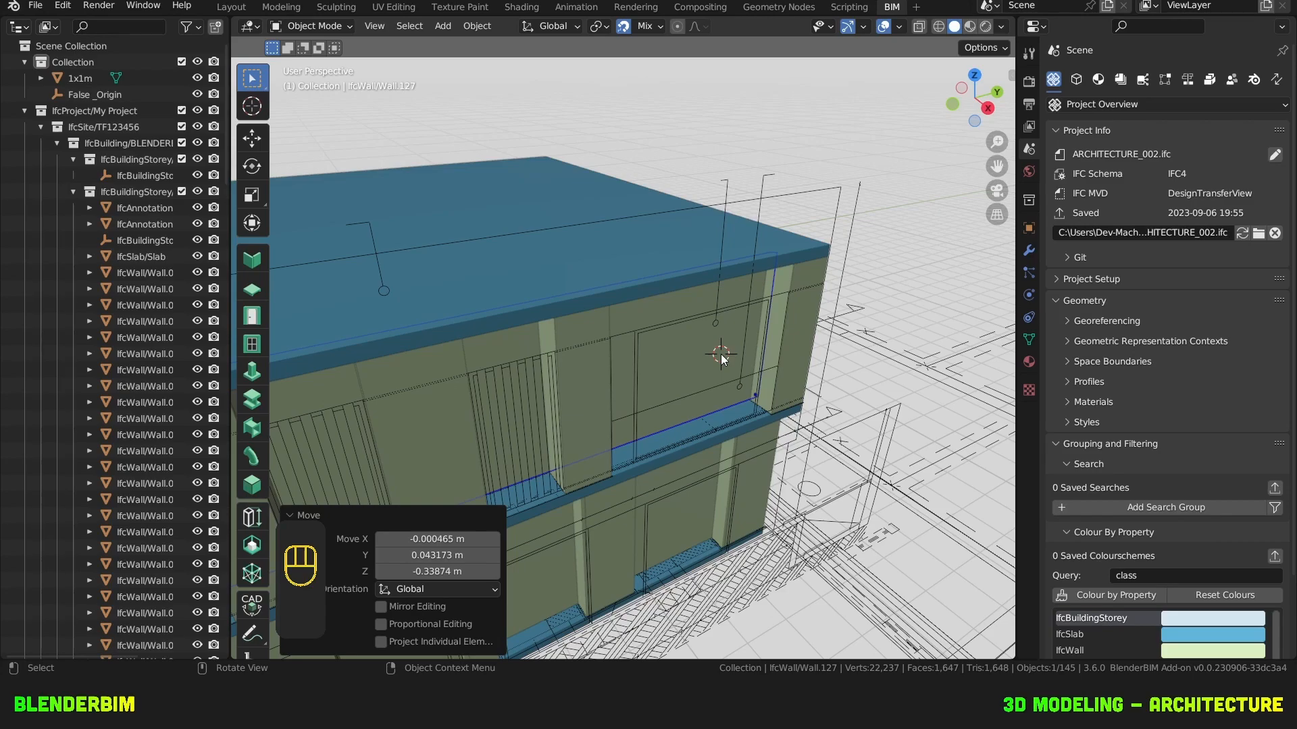
pyautogui.moveTo(723, 214)
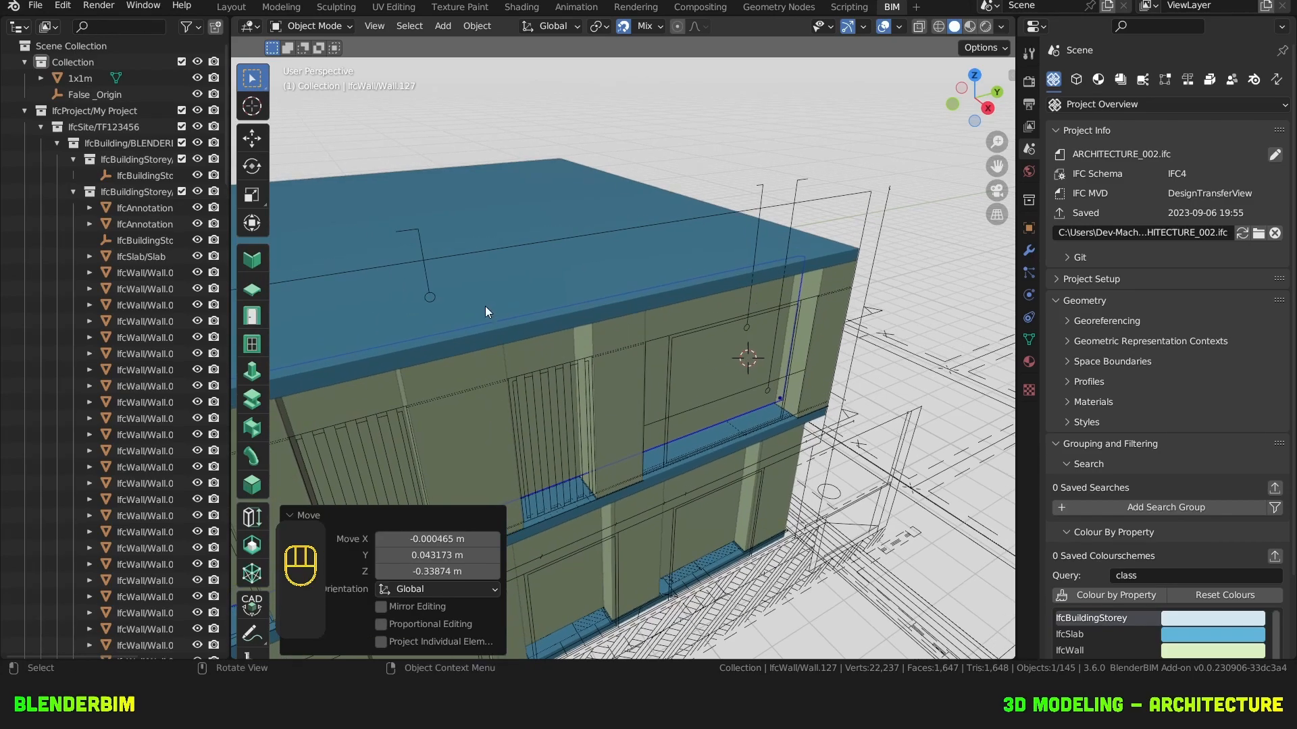
# Create window type W01 with the window tool and insert one in the upper-floor wall.
pyautogui.click(252, 343)
pyautogui.write('W')
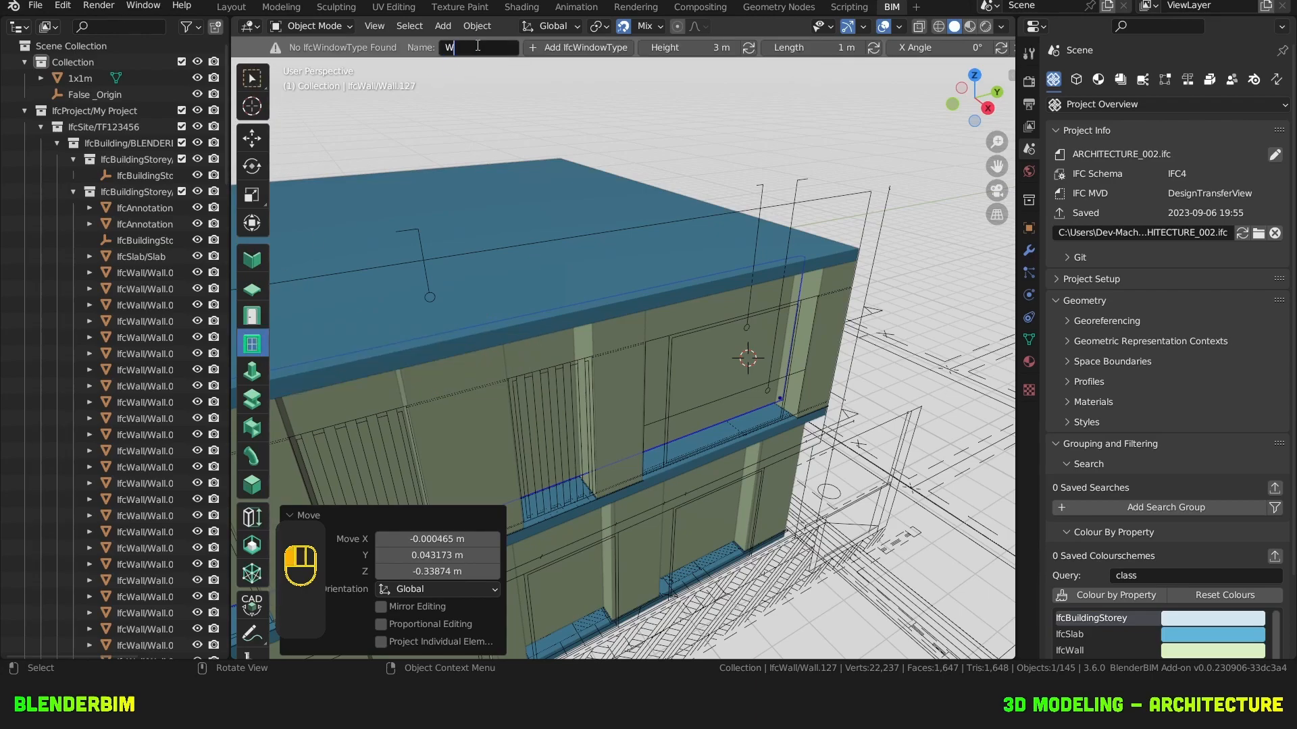
pyautogui.write('01')
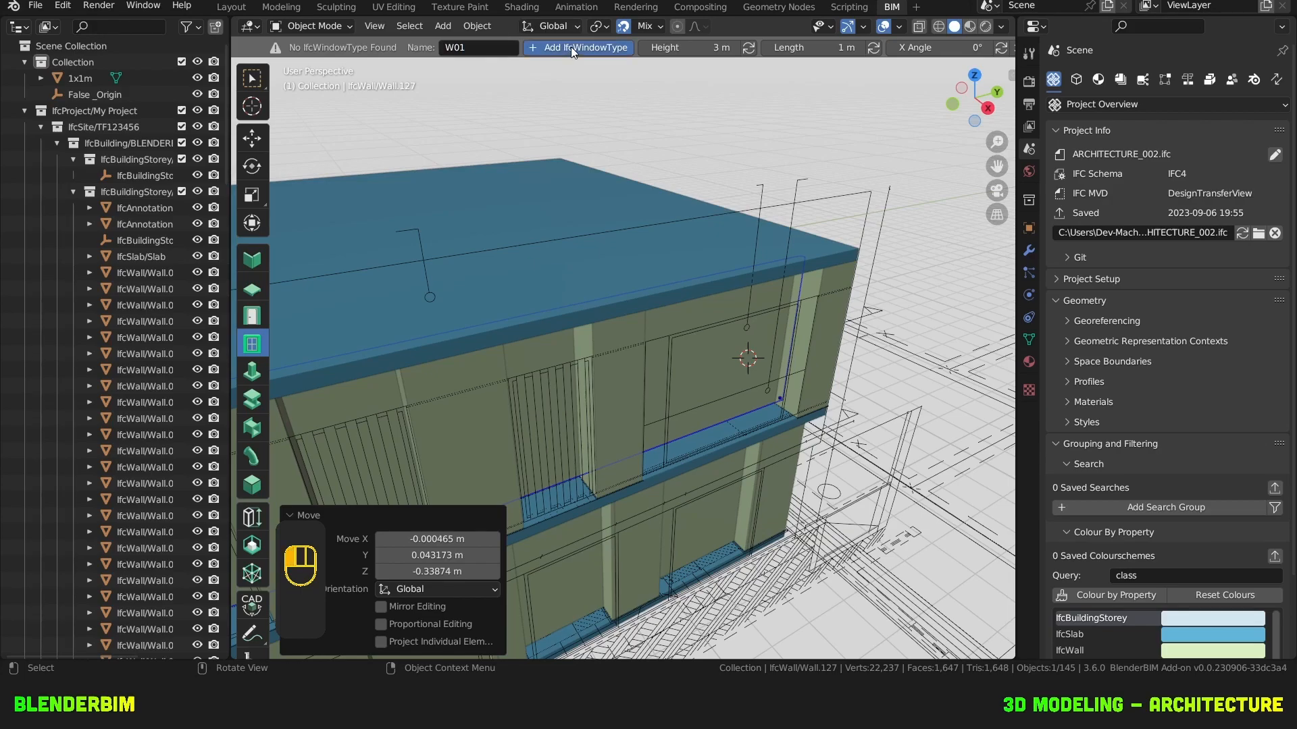
pyautogui.click(580, 48)
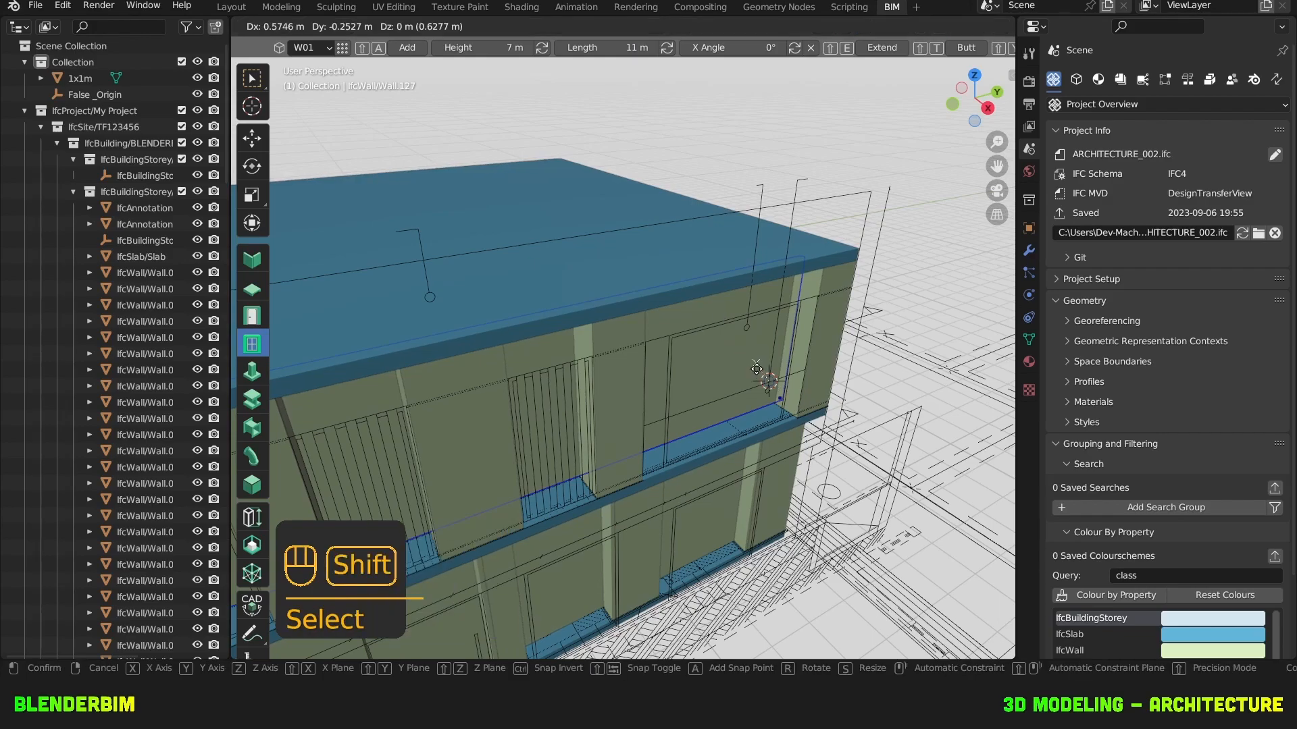
pyautogui.moveTo(720, 367); pyautogui.dragTo(728, 364)
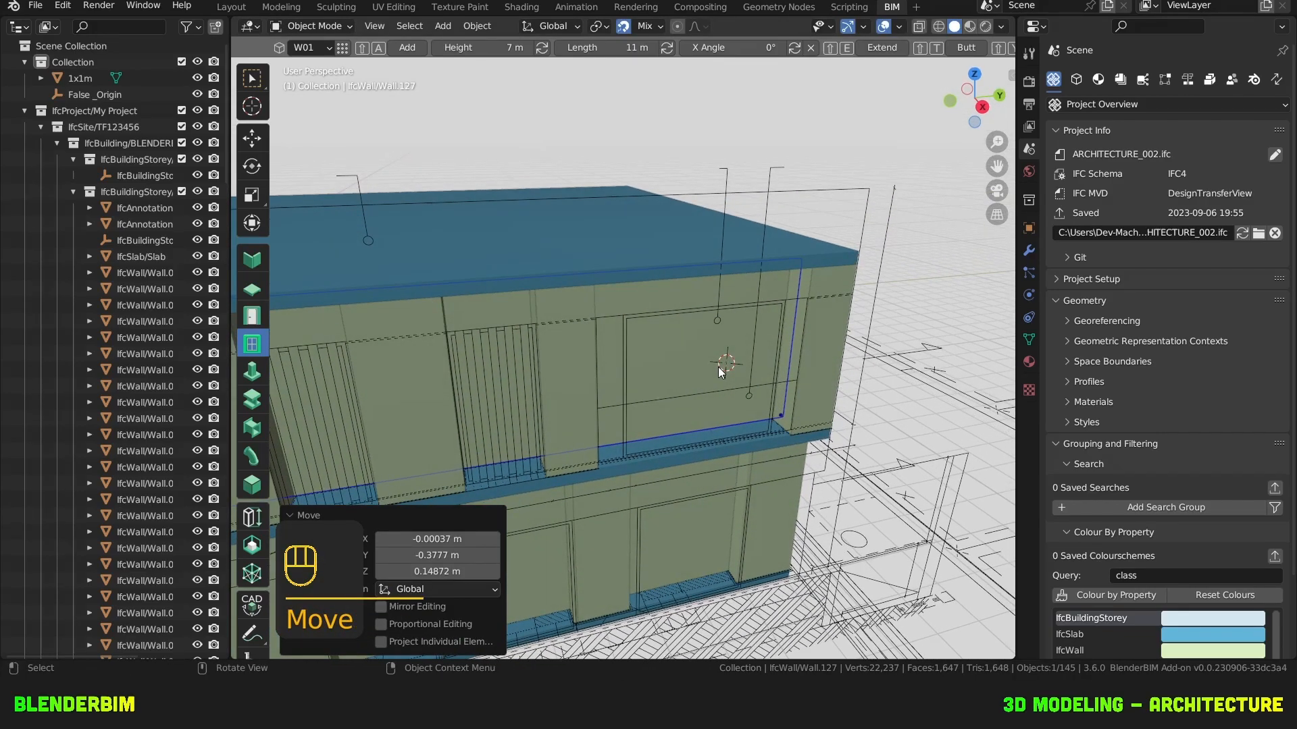
pyautogui.press('shift+a')
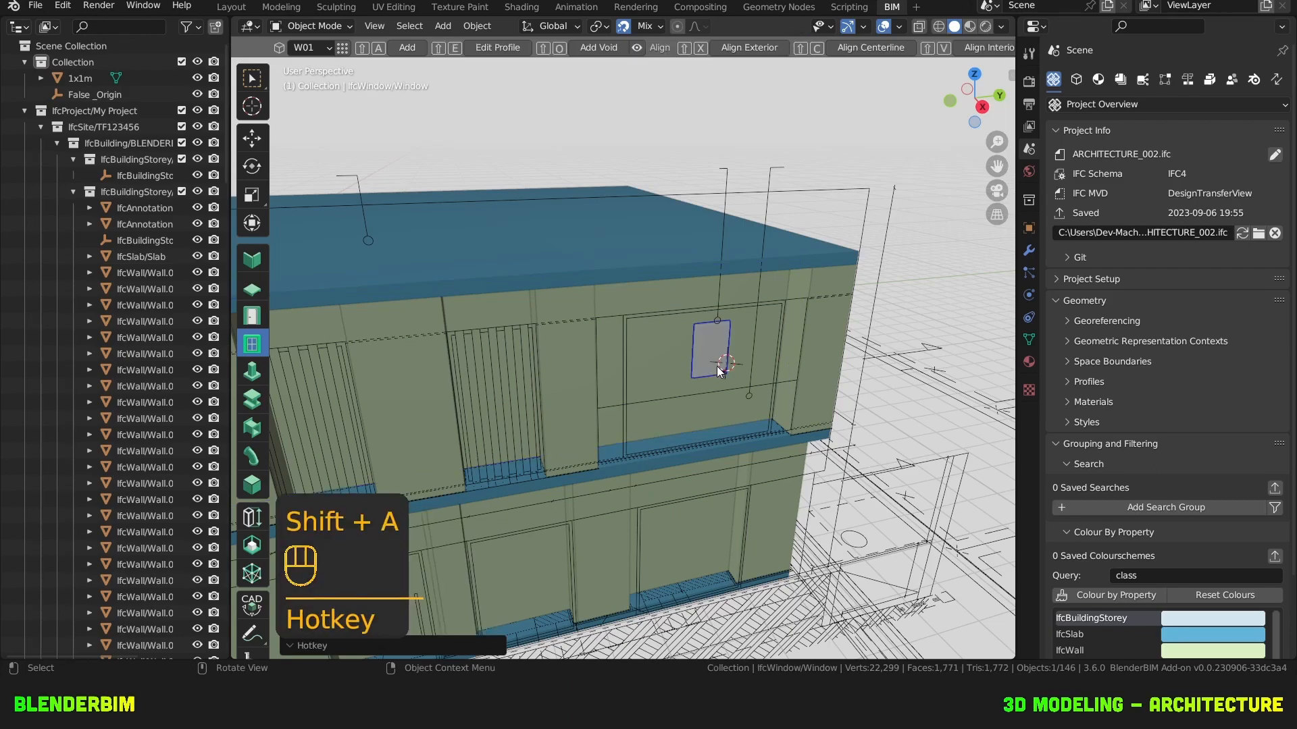
pyautogui.moveTo(803, 334)
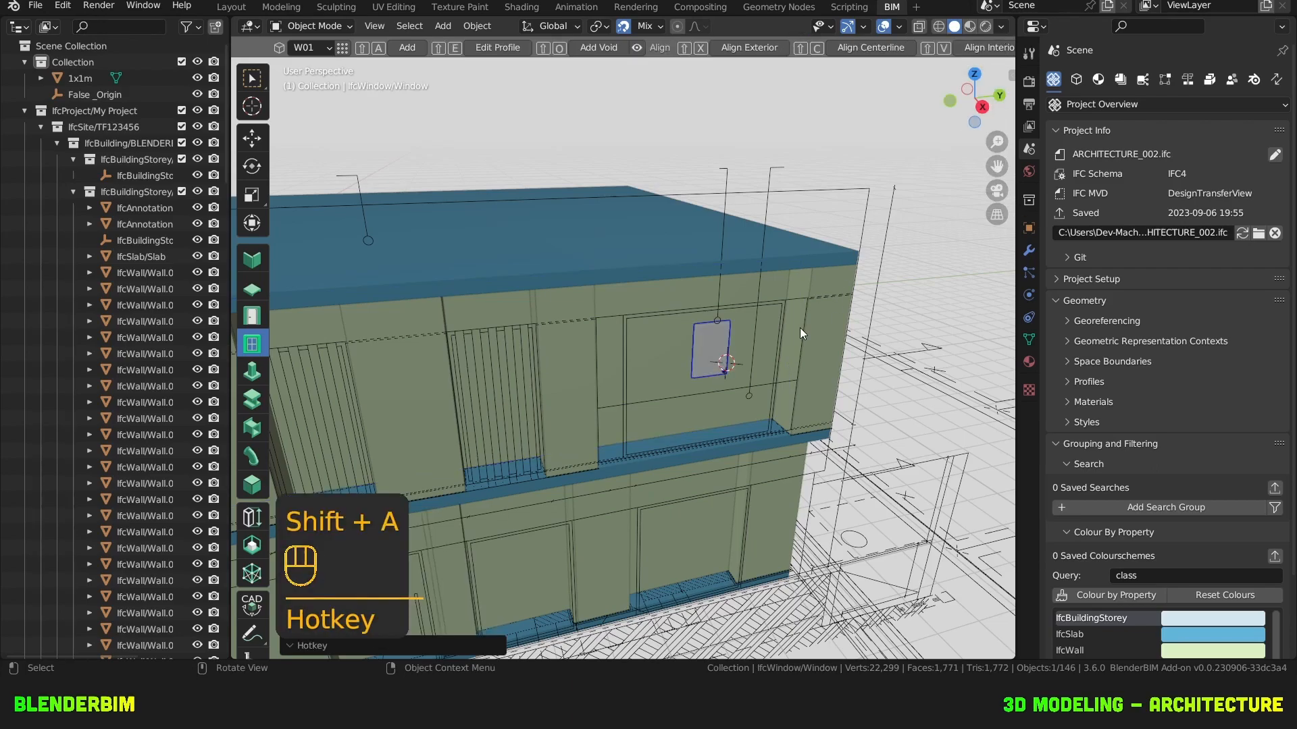
# Set viewport shading to MatCap with Cavity enabled so the window recess reads clearly.
pyautogui.click(999, 27)
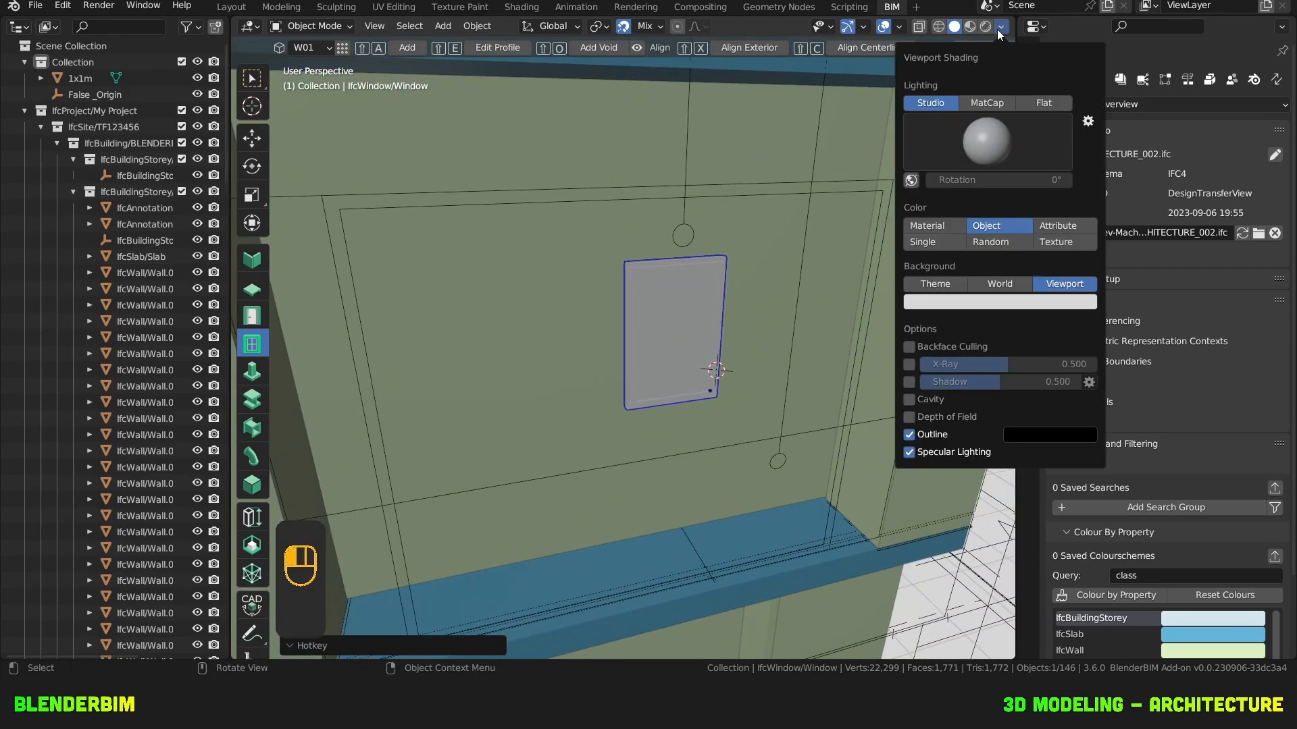
pyautogui.click(985, 103)
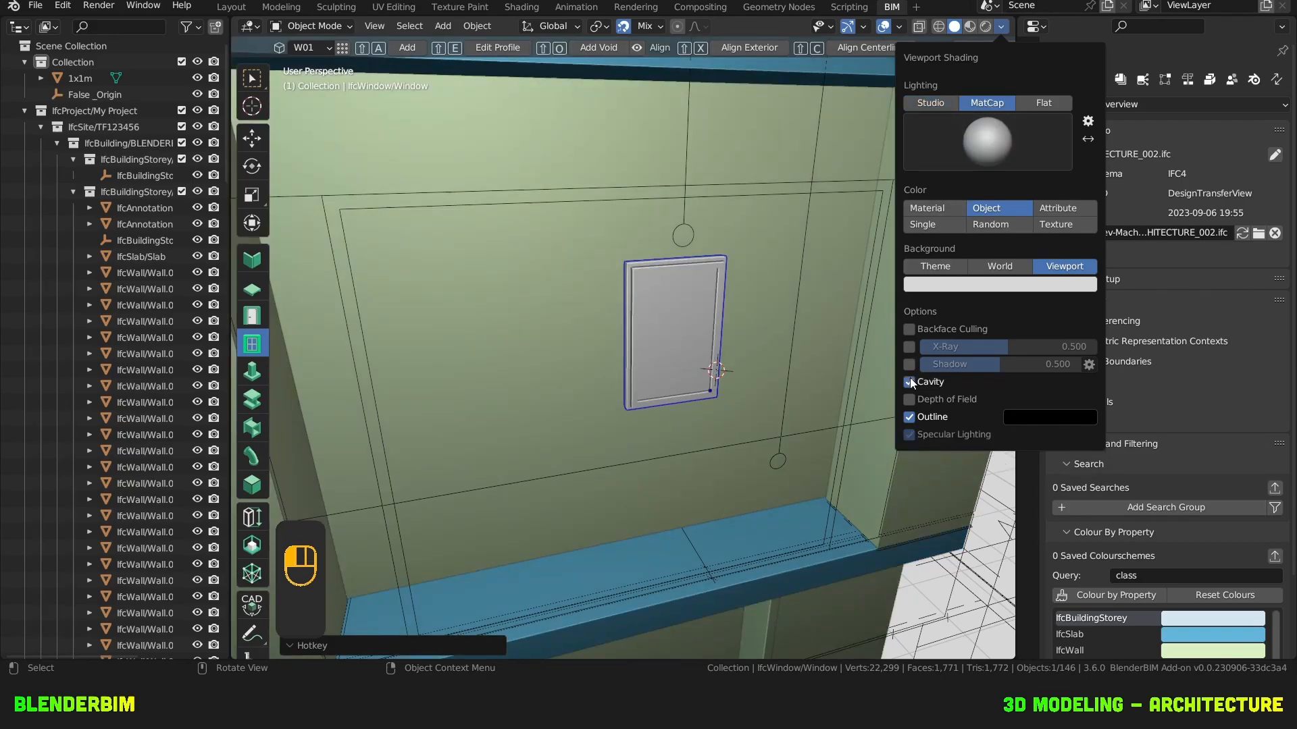
pyautogui.click(909, 381)
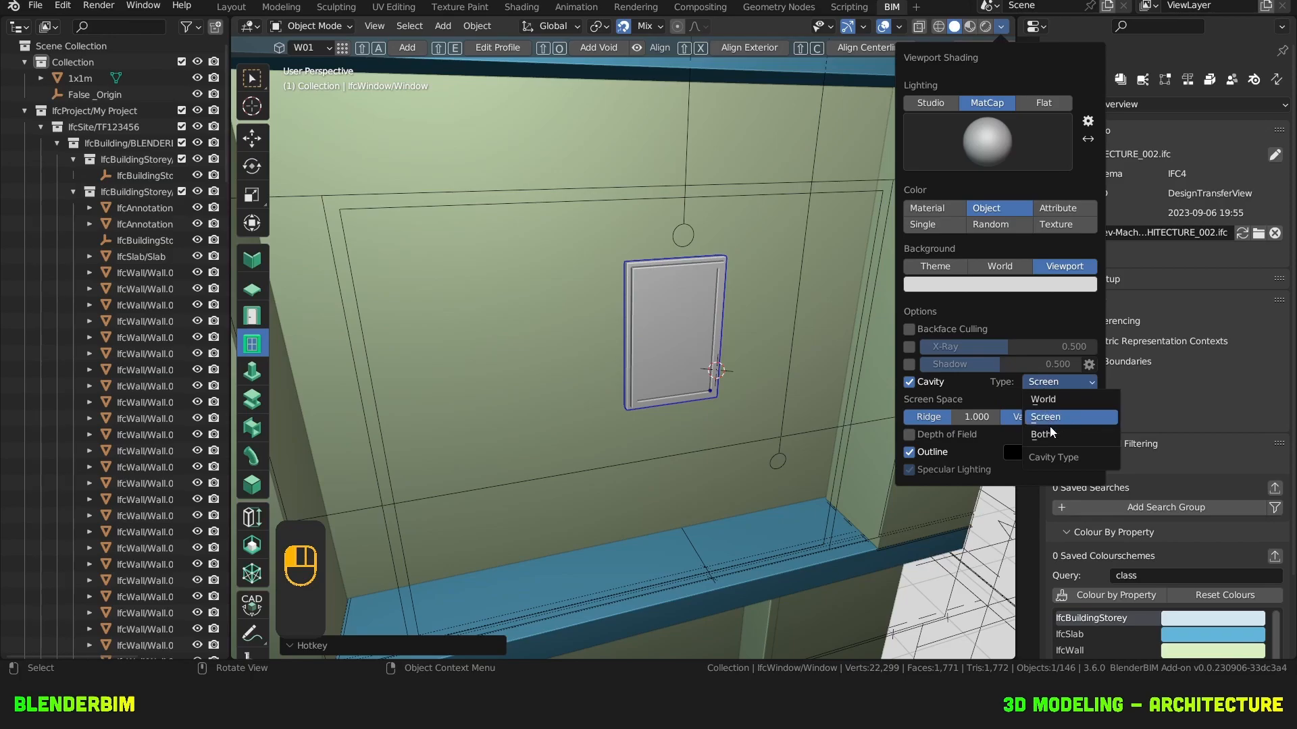
pyautogui.click(662, 335)
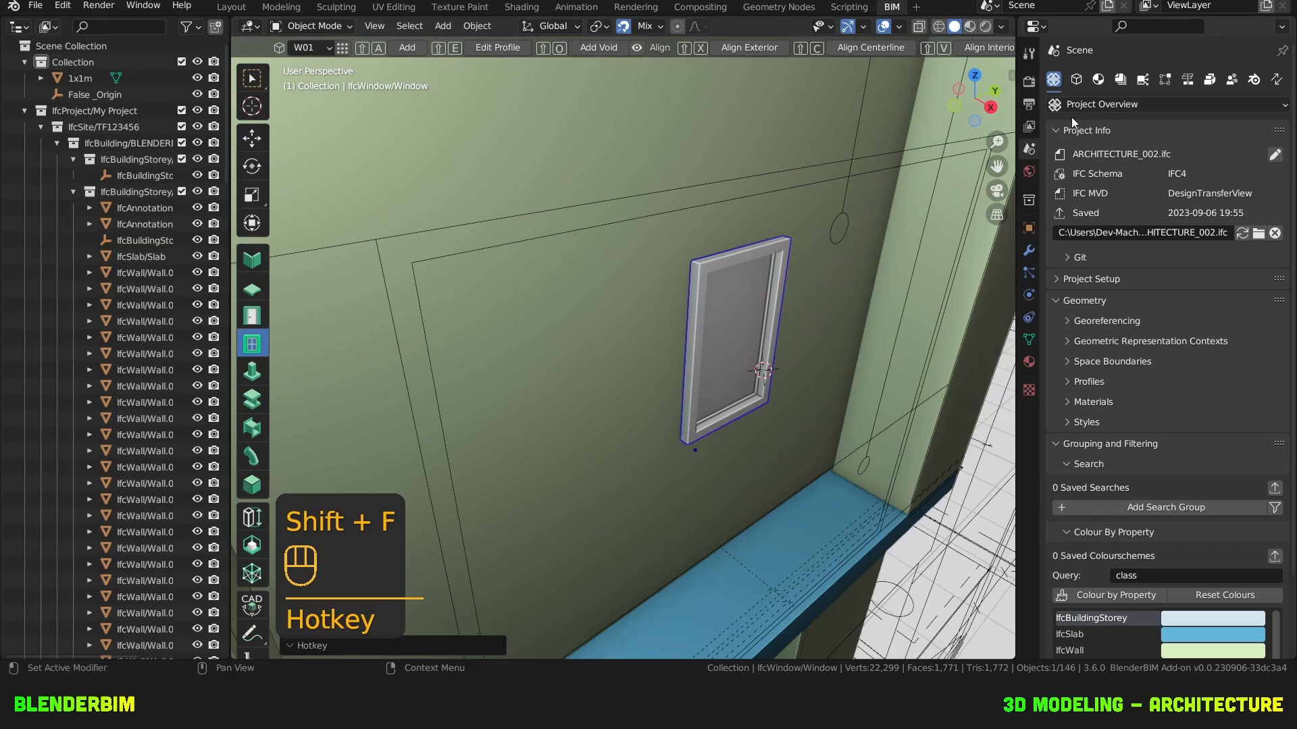
# Edit the window parameters to SINGLE_PANEL, 2.25 m high by 2.5 m wide, and reposition it along the wall.
pyautogui.click(1098, 79)
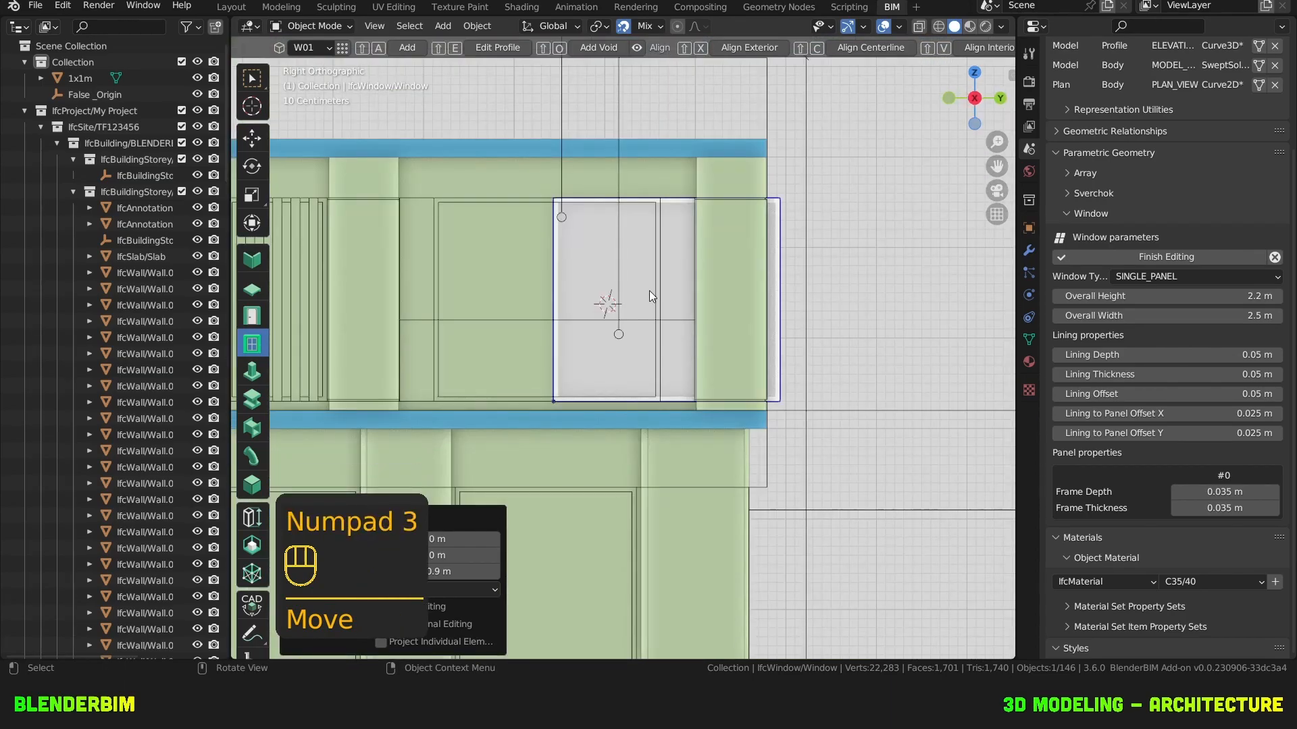
pyautogui.press('g')
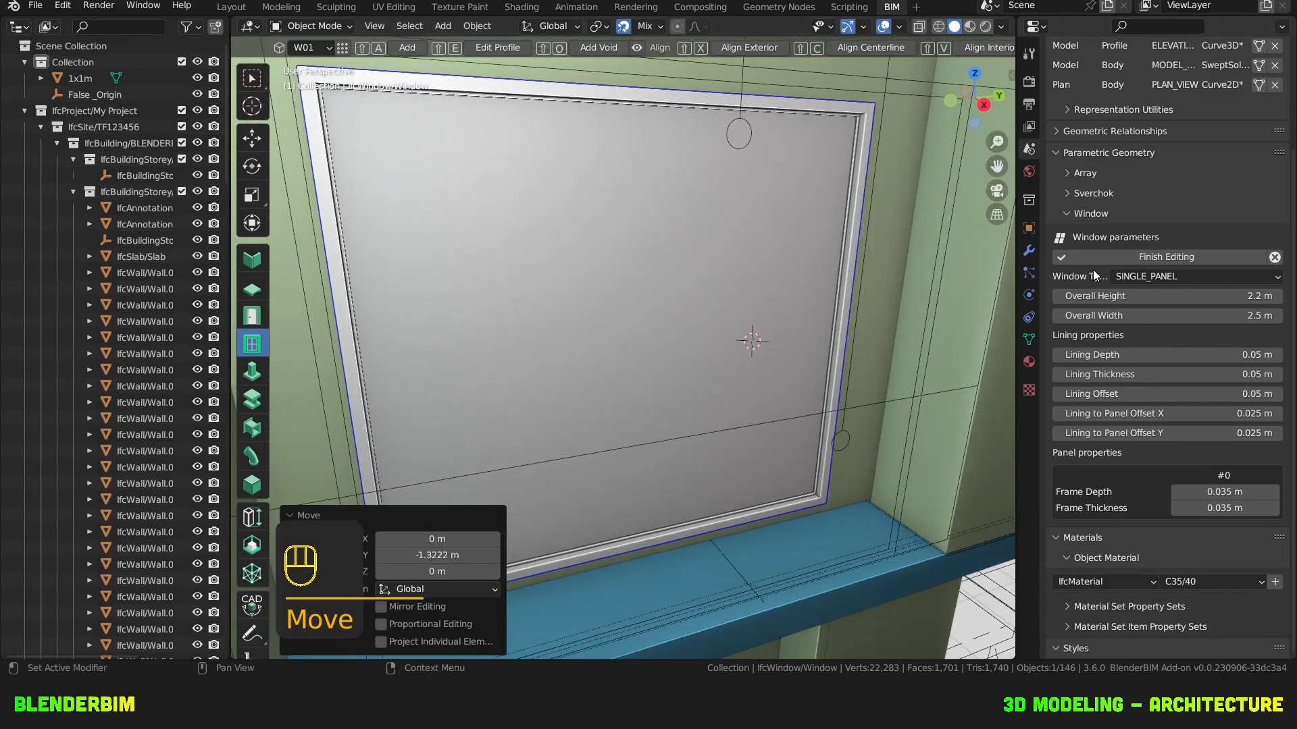
pyautogui.click(1163, 257)
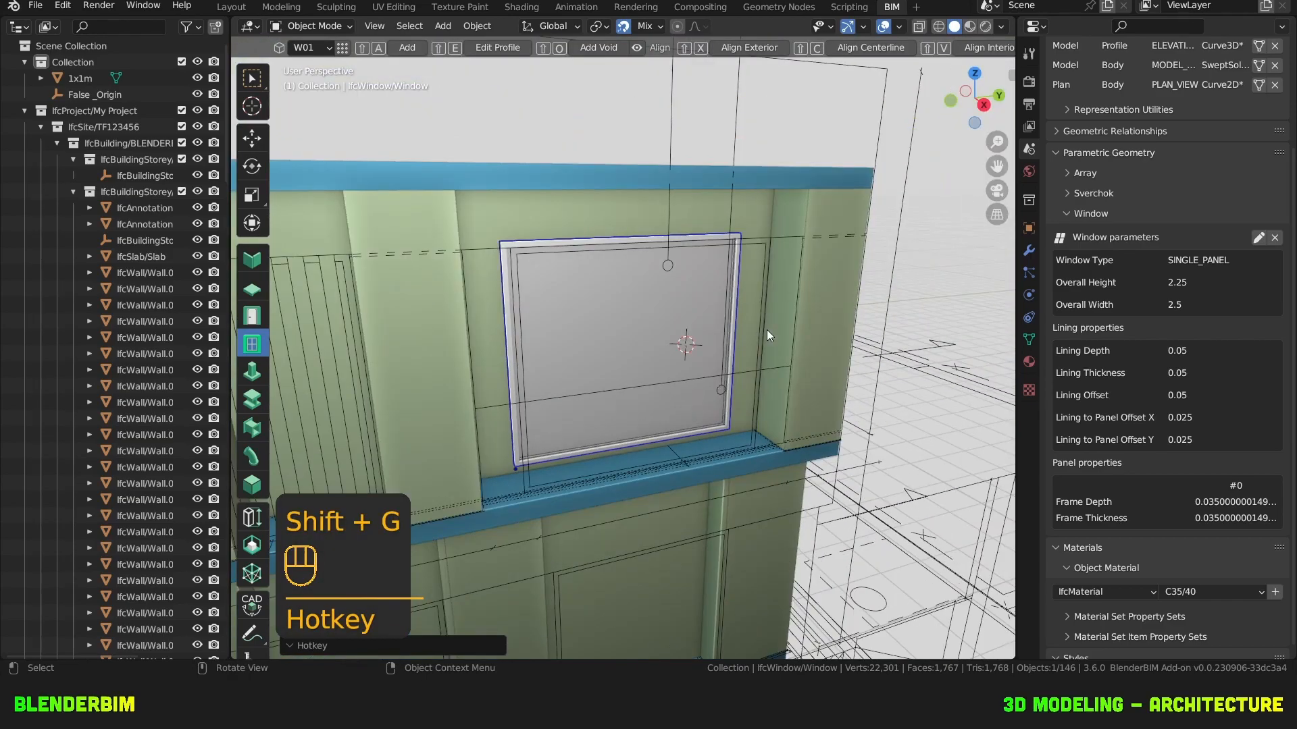
pyautogui.moveTo(717, 321)
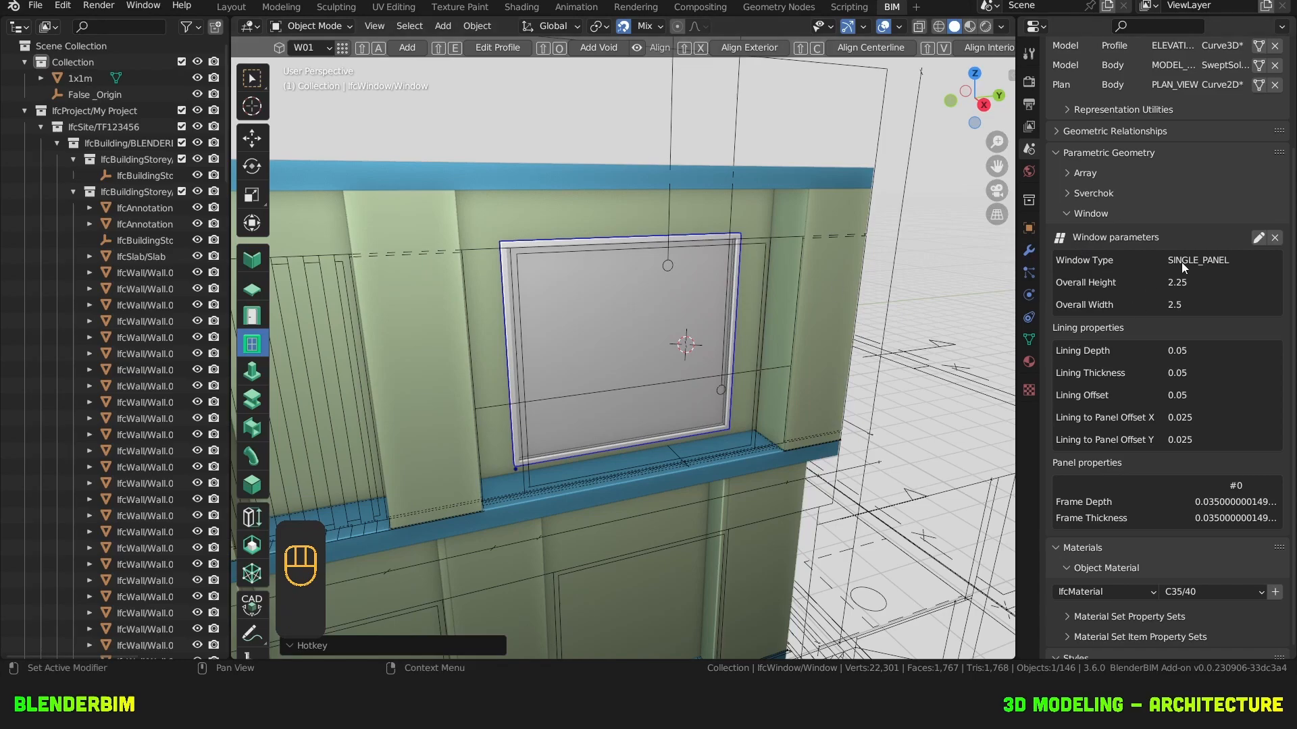
pyautogui.moveTo(1198, 355)
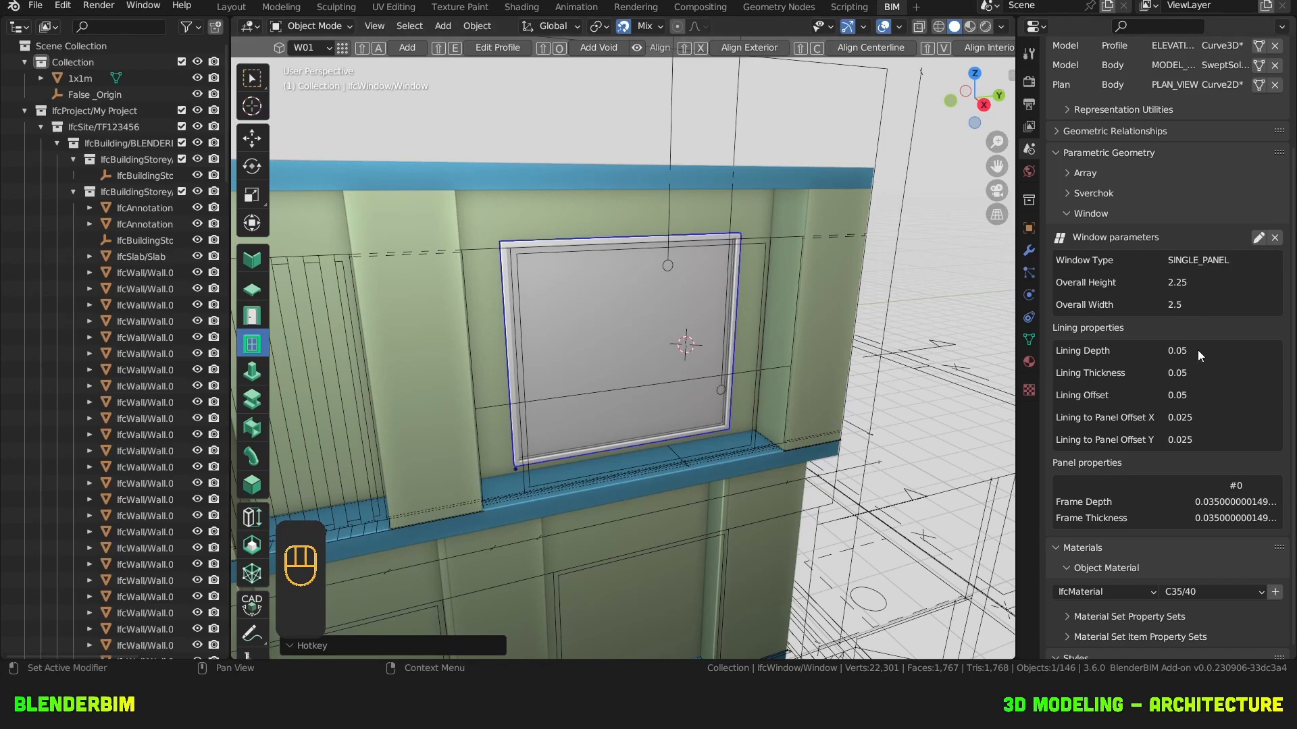
pyautogui.moveTo(1145, 391)
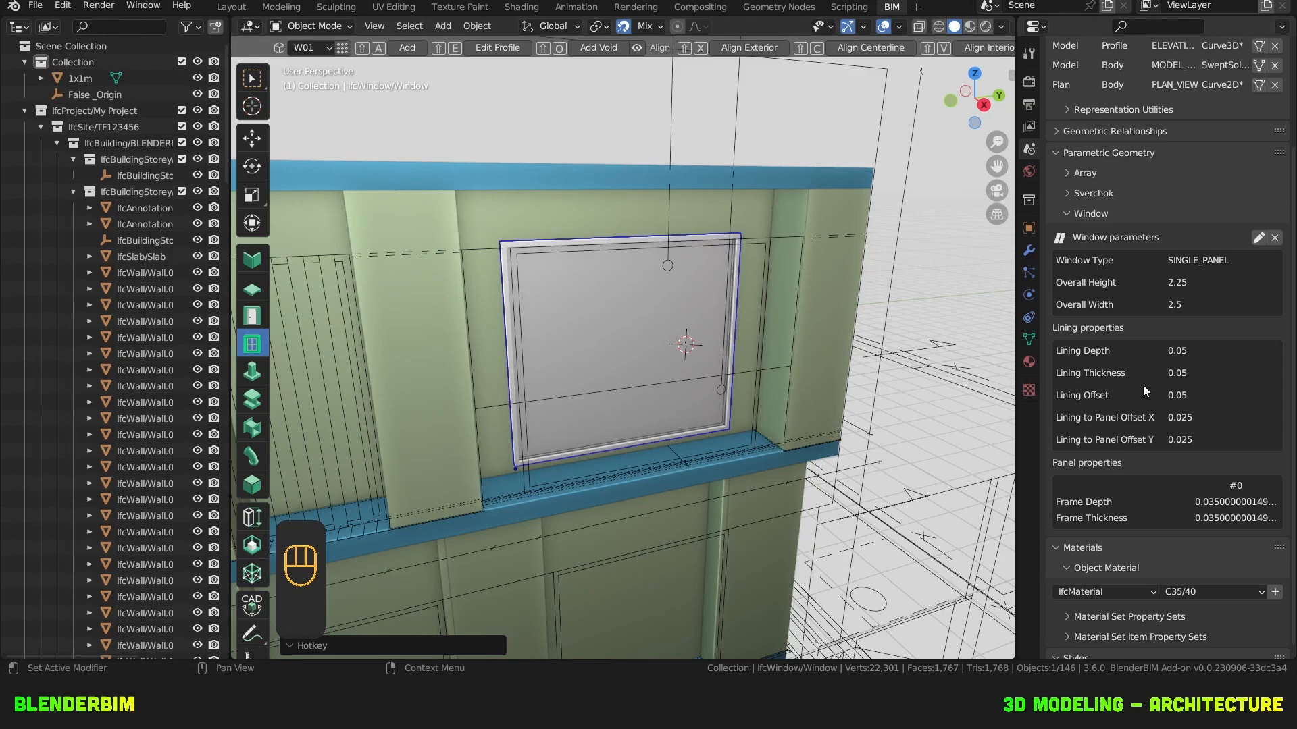
pyautogui.moveTo(736, 226)
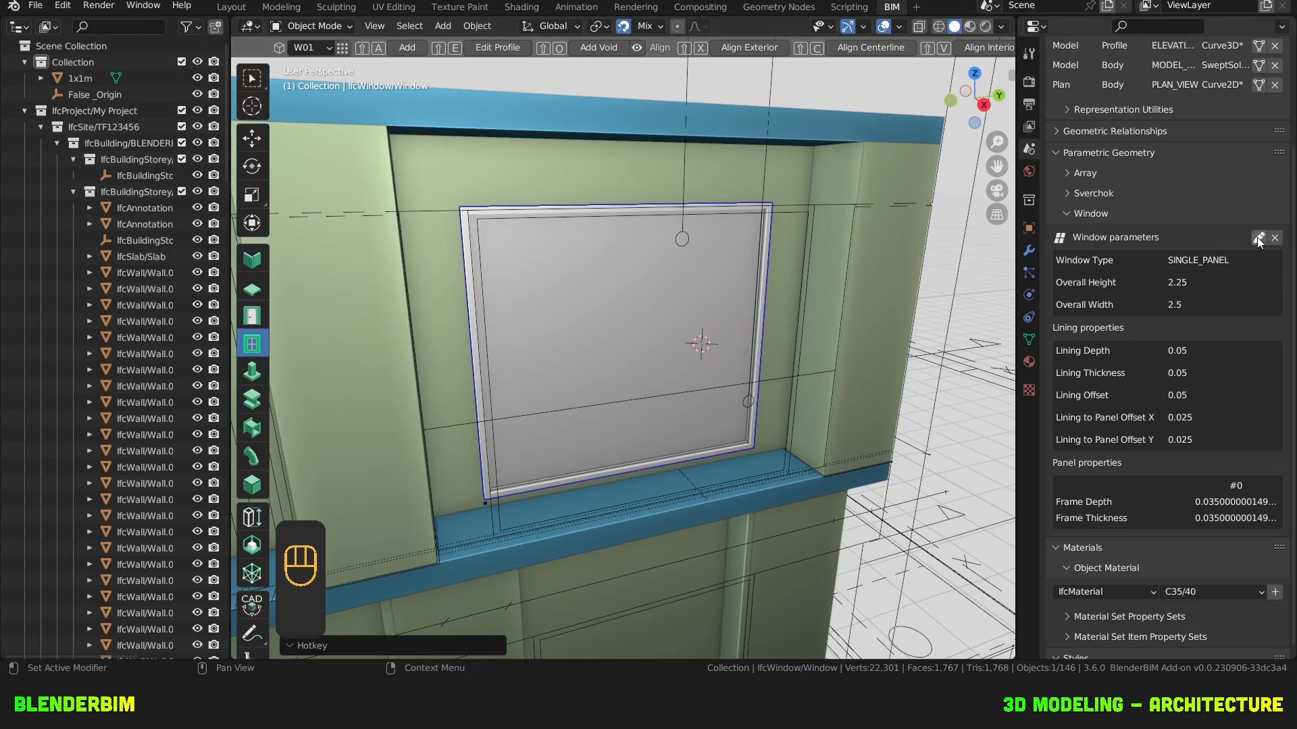
# Set lining offset -0.01, lining depth 0.09 and zero lining-to-panel offsets, then reopen the parameters.
pyautogui.click(1257, 238)
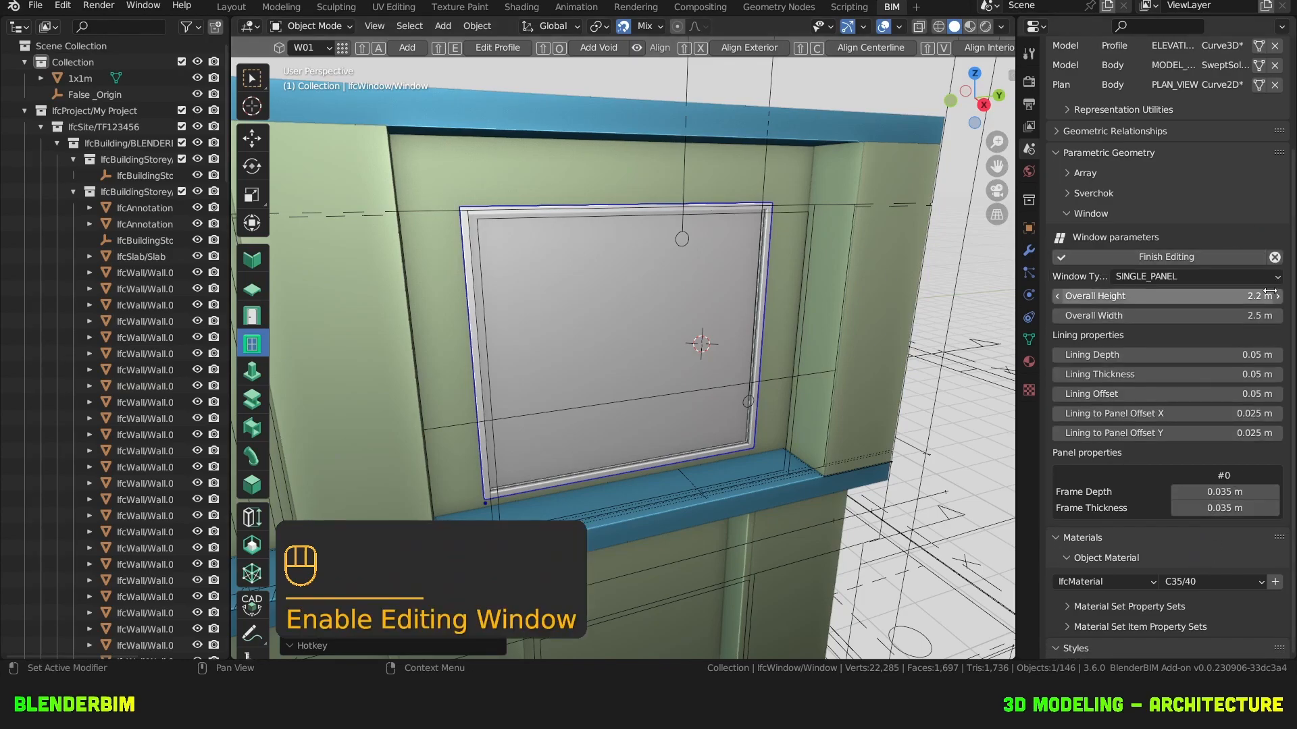
pyautogui.click(1163, 257)
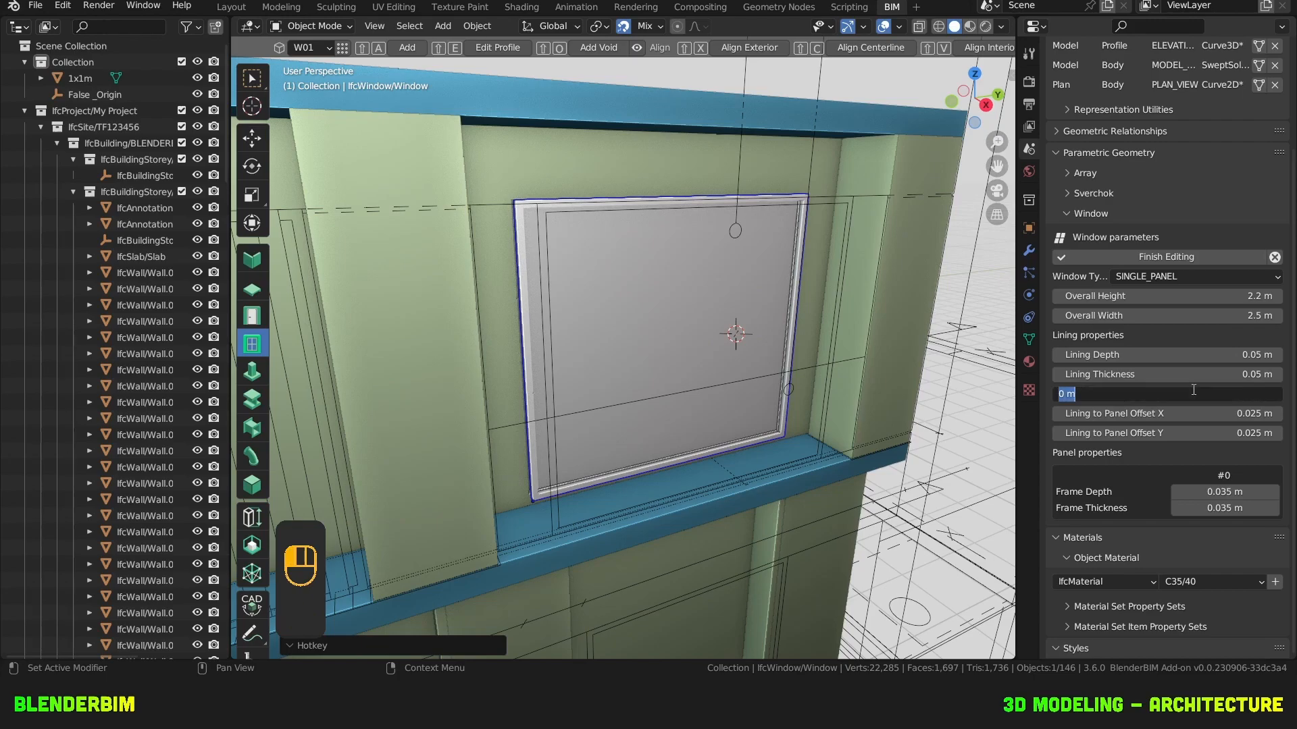
pyautogui.write('-0.01')
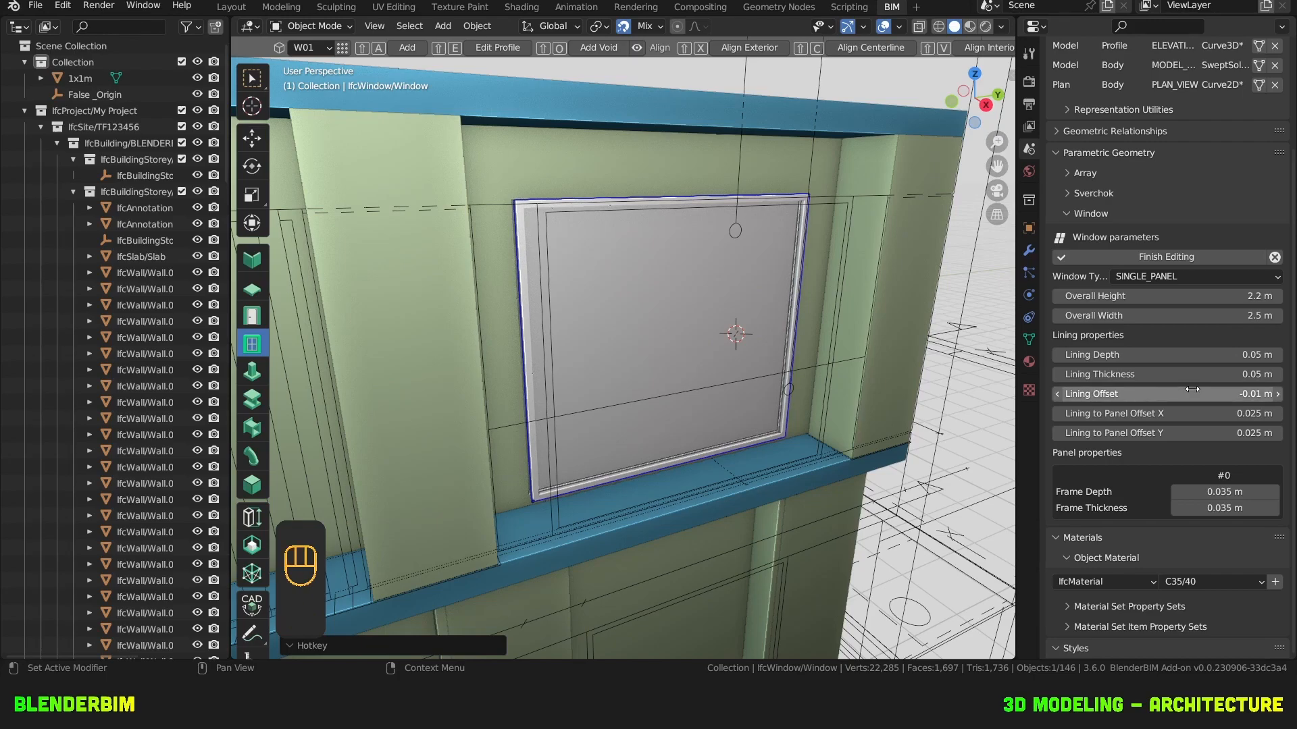
pyautogui.moveTo(1165, 355)
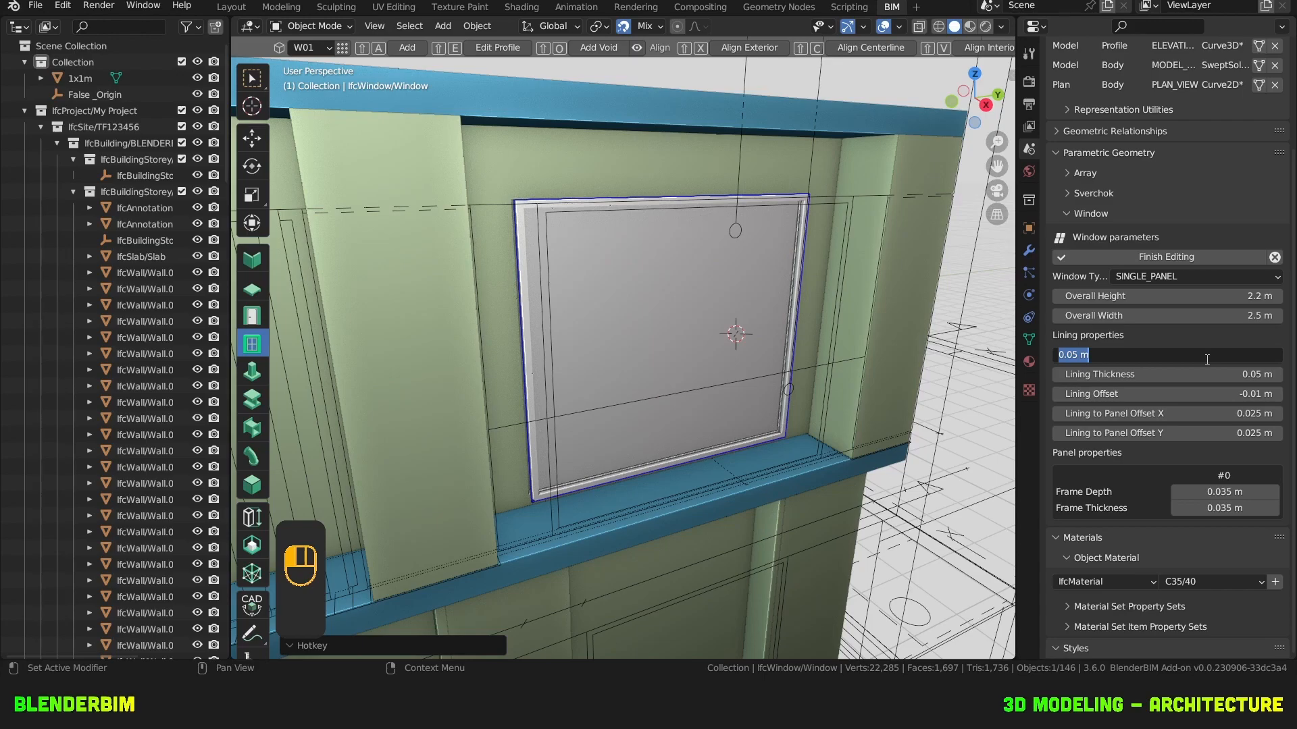
pyautogui.write('0.0')
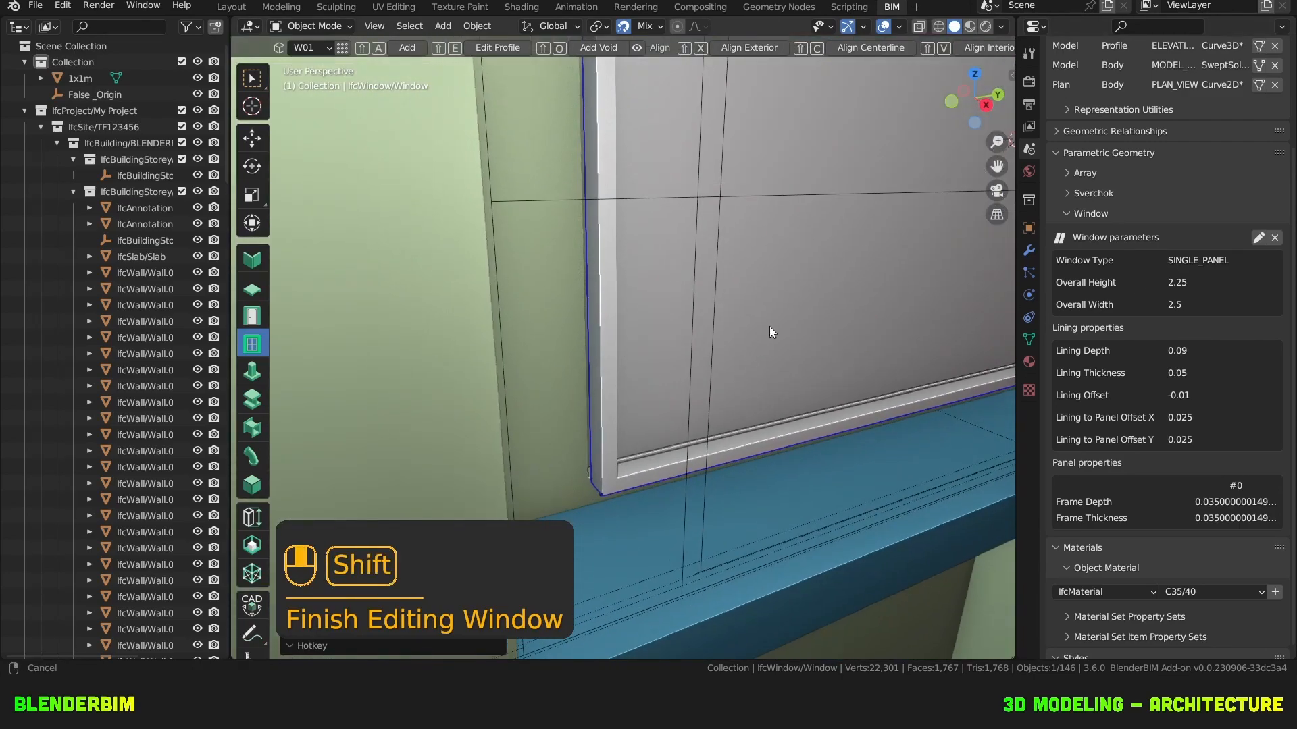
pyautogui.press('g')
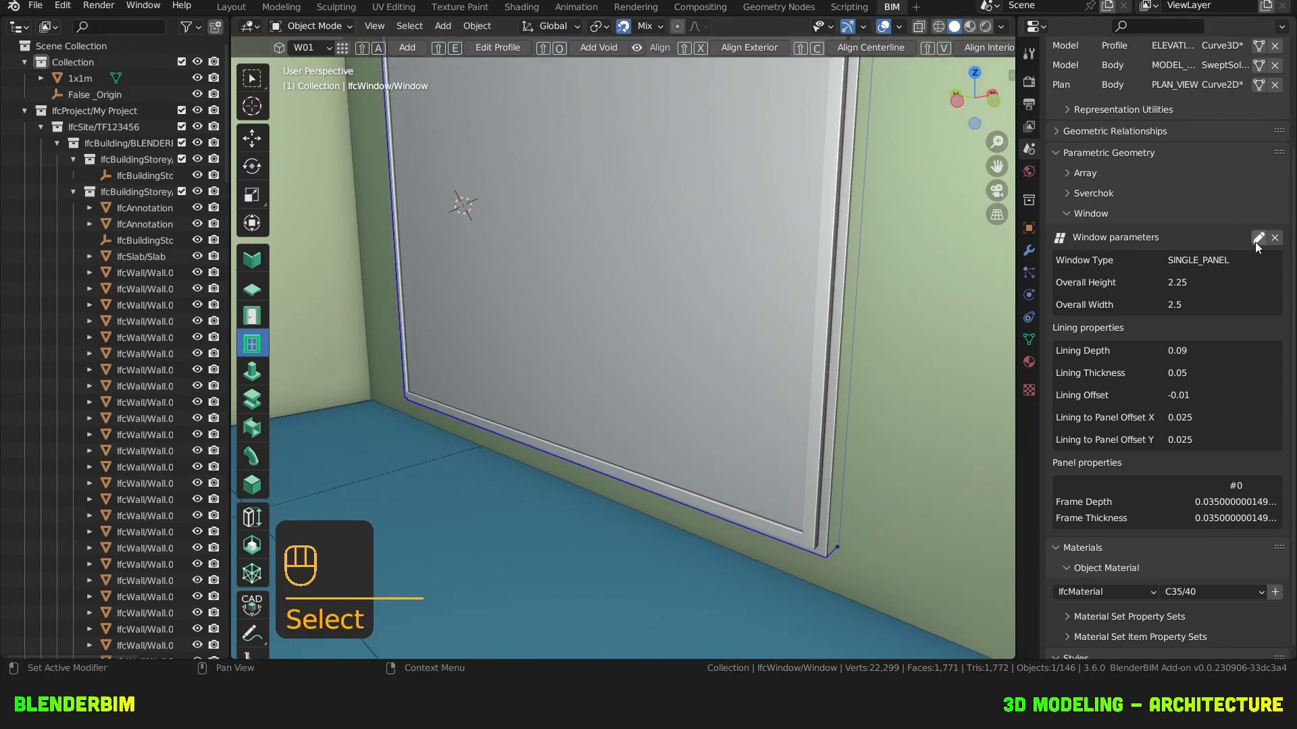
pyautogui.click(1257, 238)
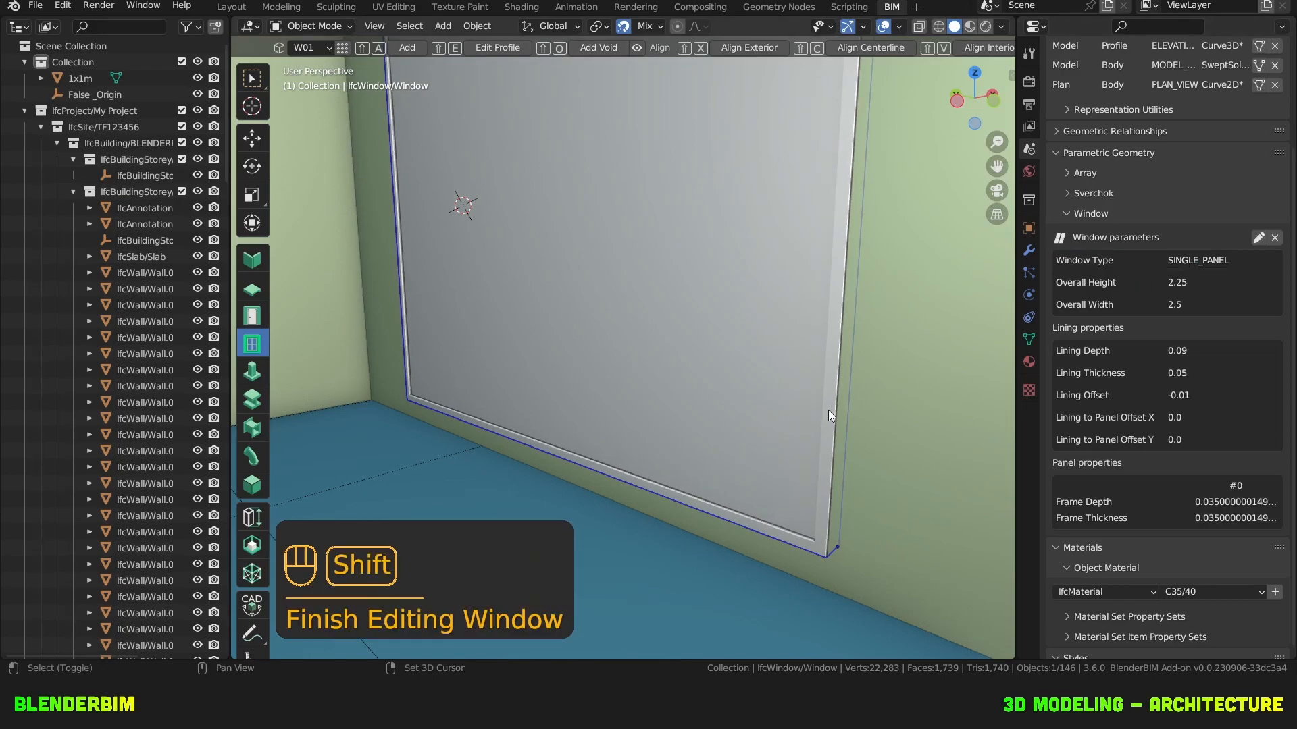
# Apply the panel offsets and switch the window type to DOUBLE_PANEL_VERTICAL.
pyautogui.press('shift+g')
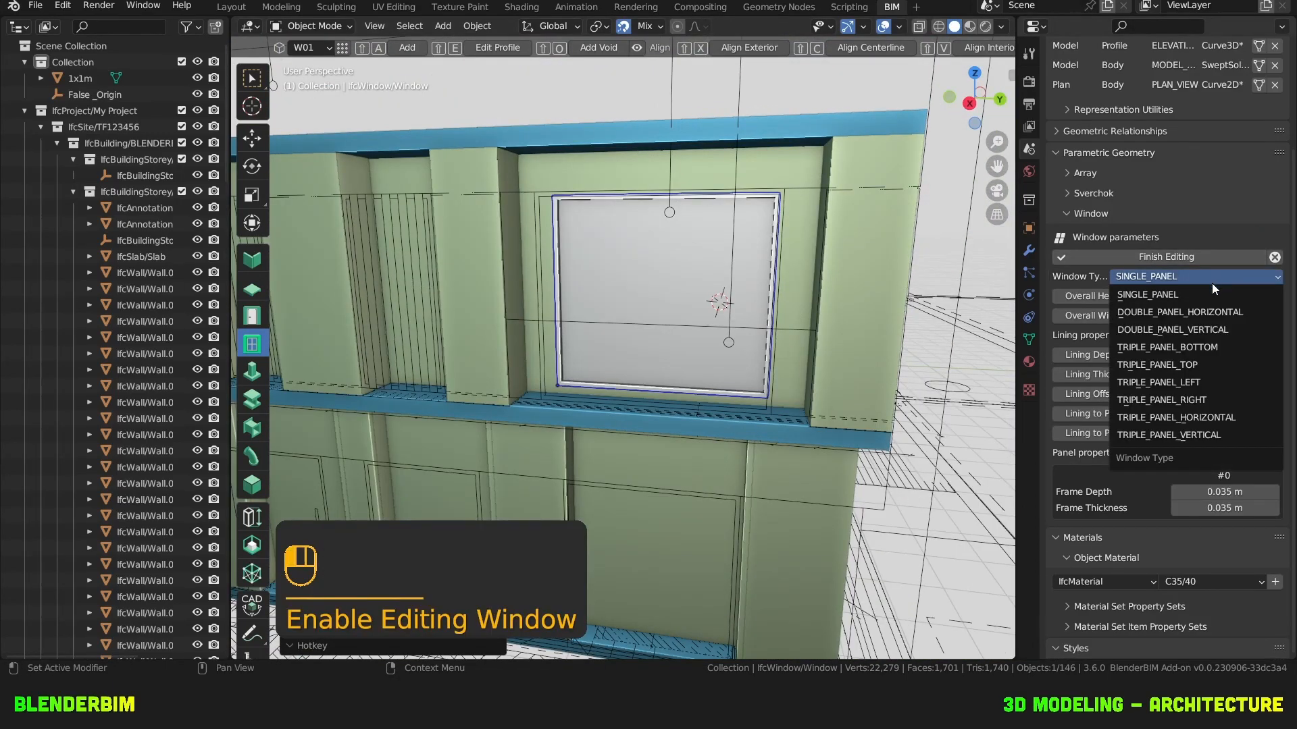
pyautogui.click(1171, 329)
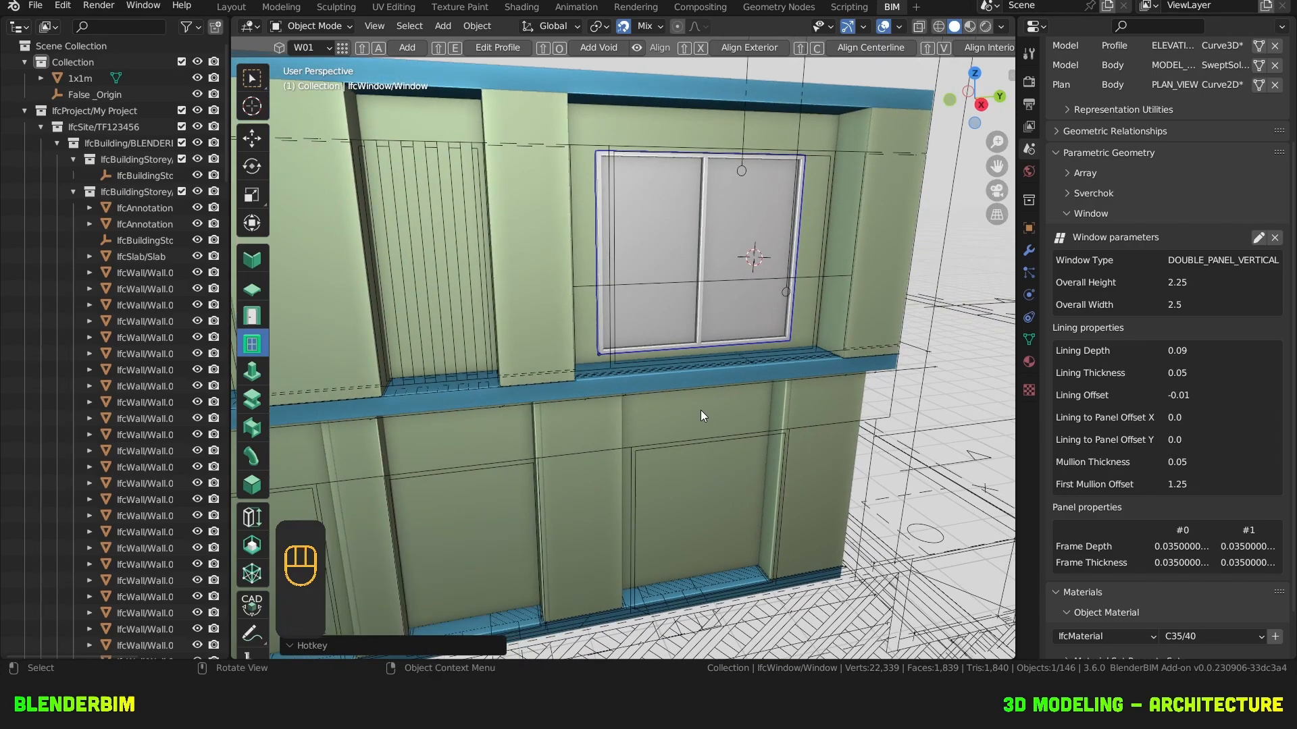
pyautogui.moveTo(703, 414)
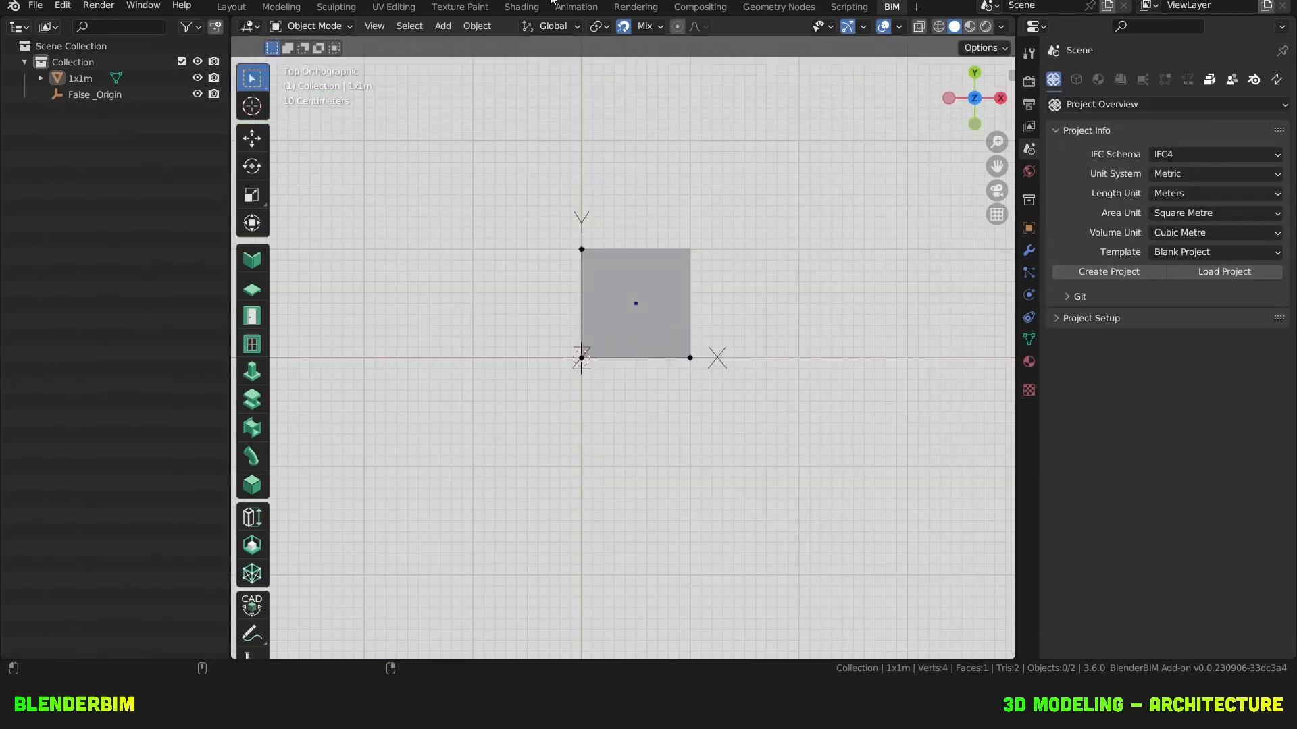
# Enable the Archimesh add-on in Preferences, show its Create tab and move the 1x1m plane aside.
pyautogui.click(60, 5)
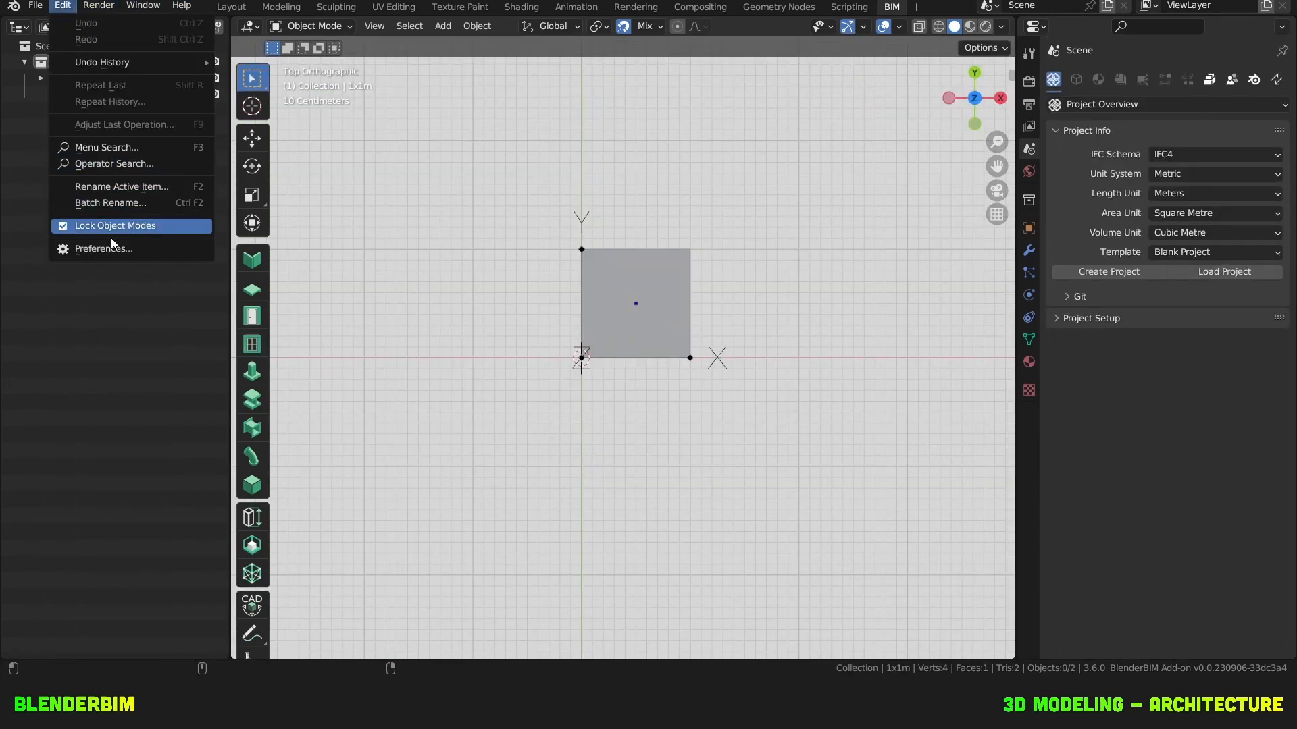
pyautogui.click(103, 249)
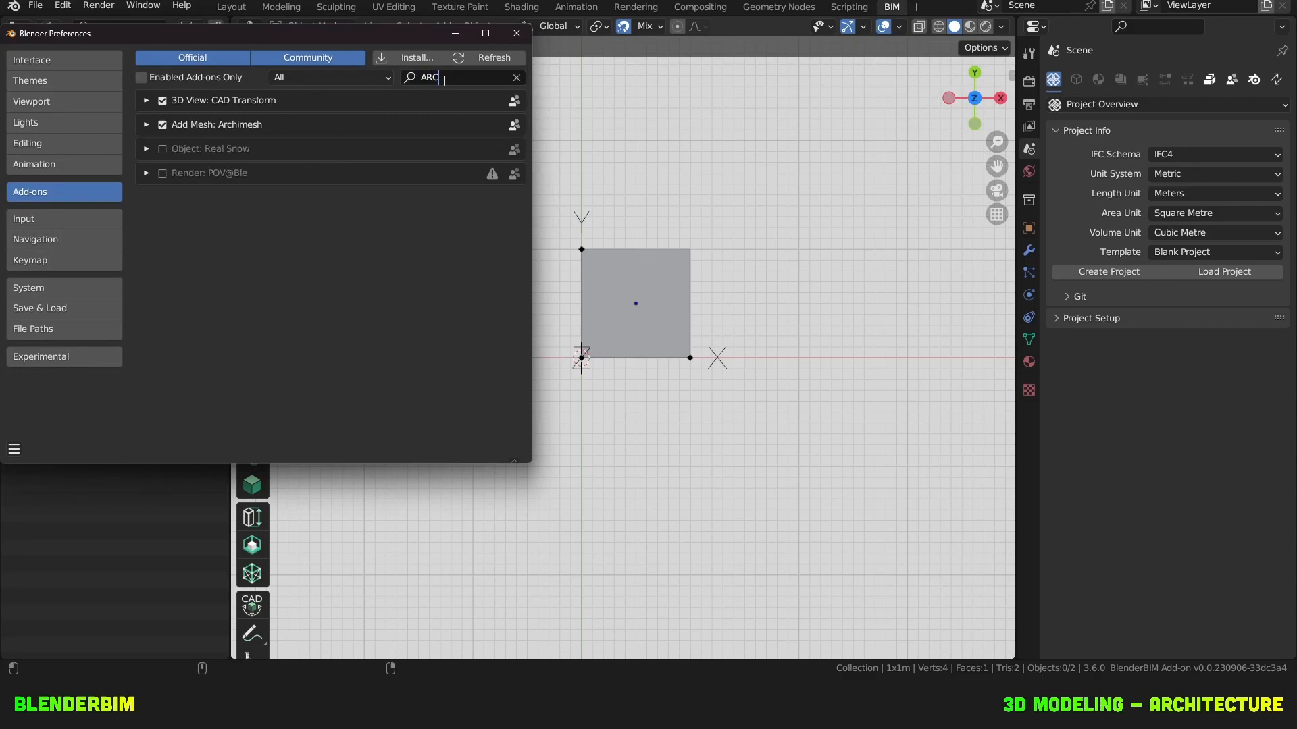
pyautogui.click(516, 33)
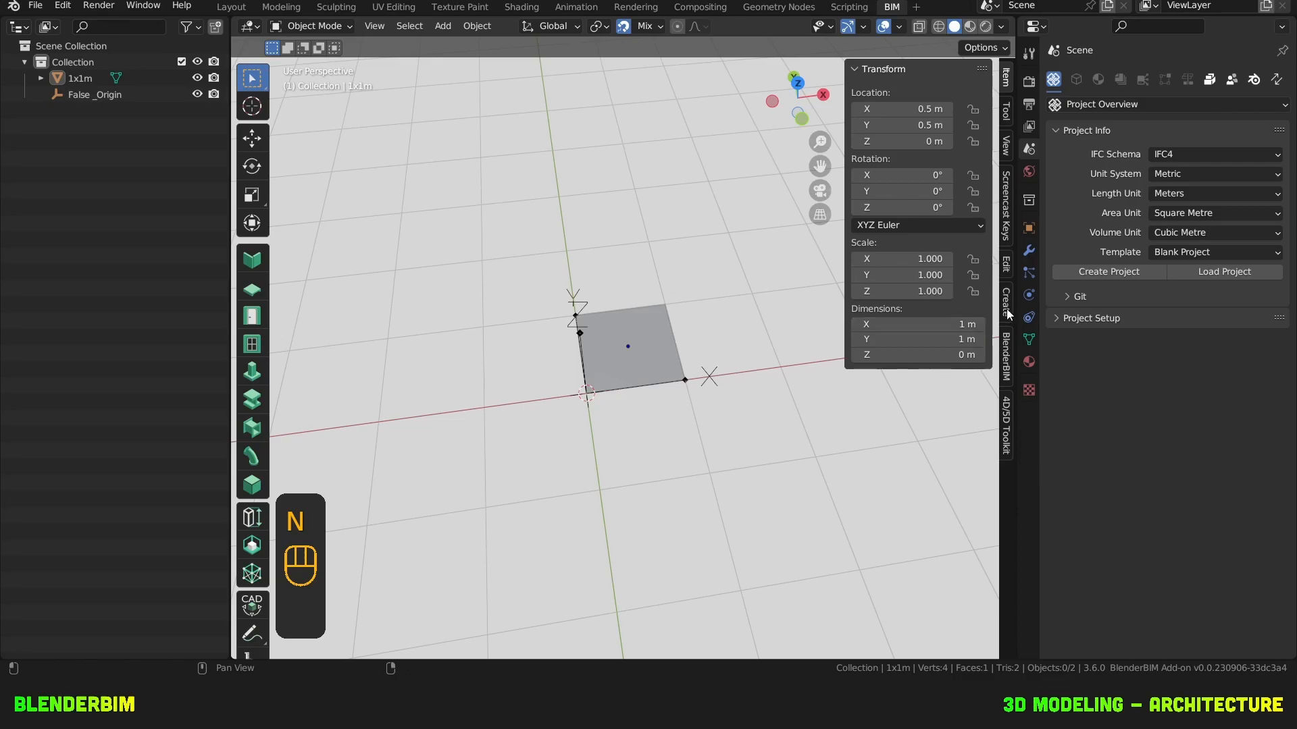
pyautogui.click(1005, 300)
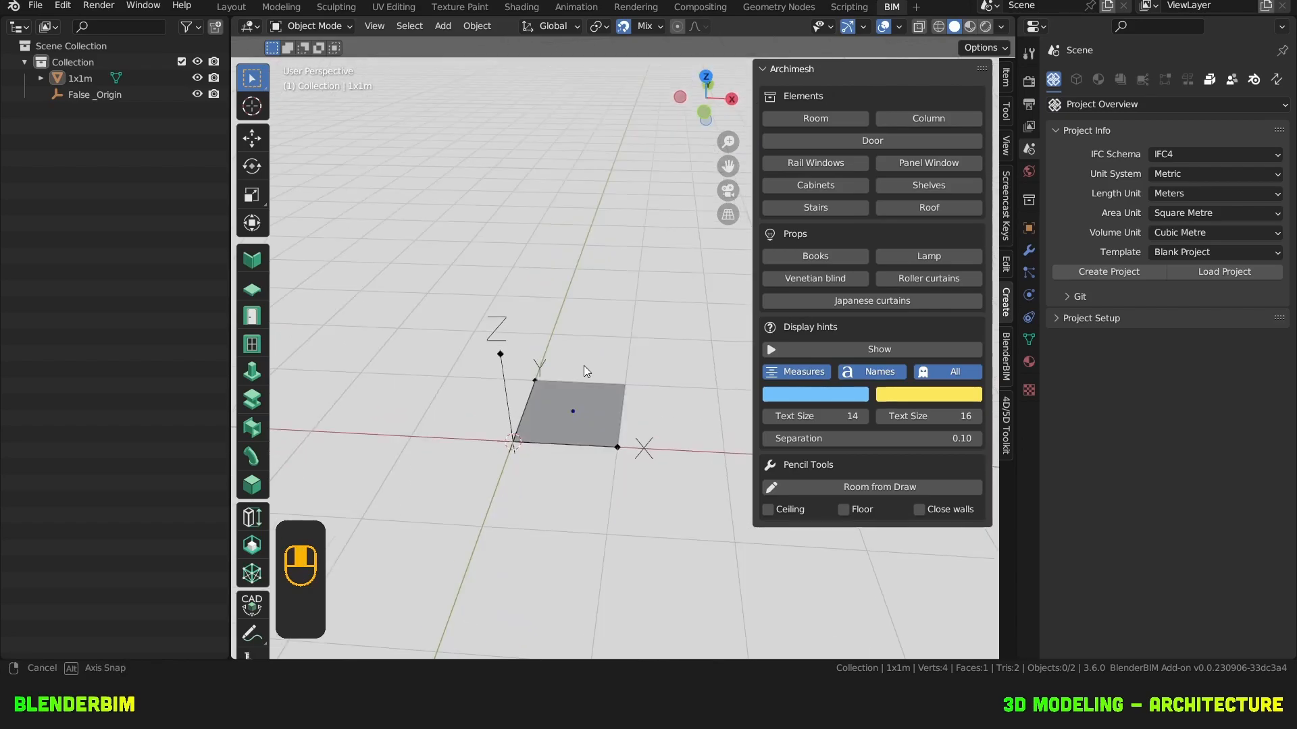
pyautogui.press('s')
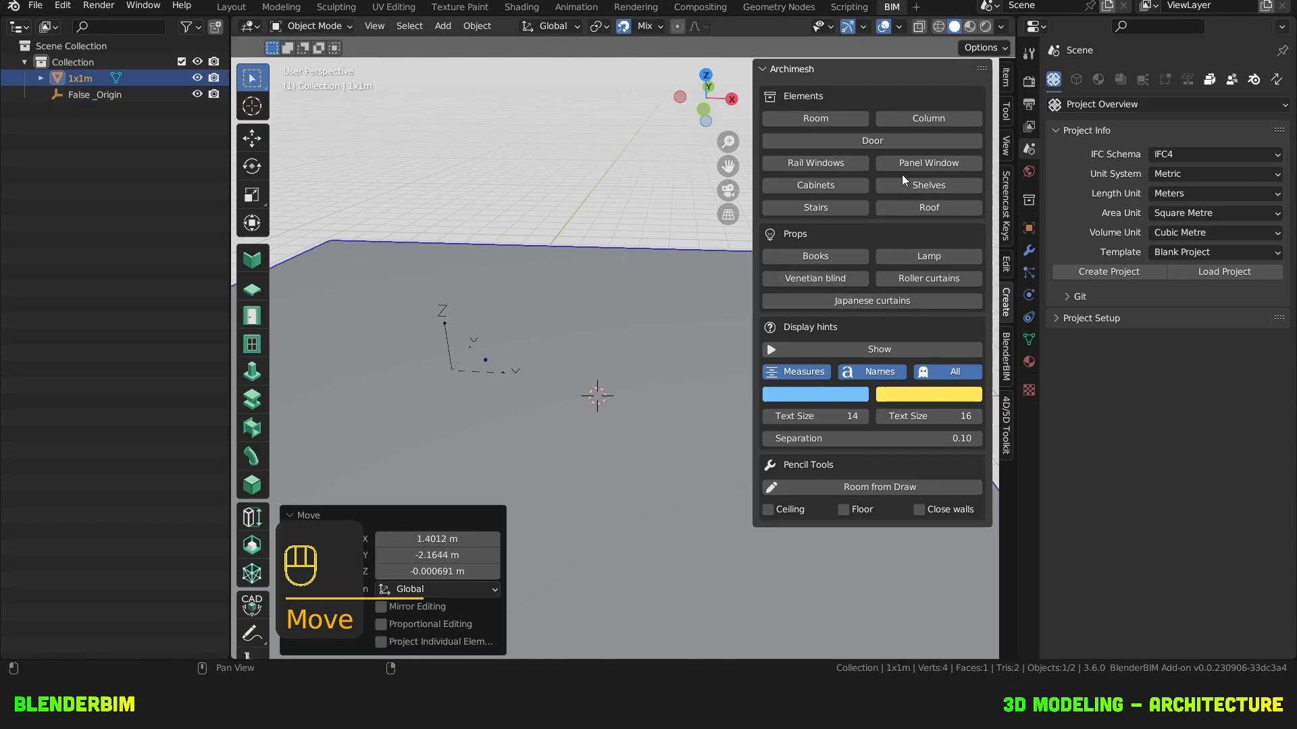
# Add an Archimesh panel window using the WINDOW 50X50 preset.
pyautogui.click(928, 162)
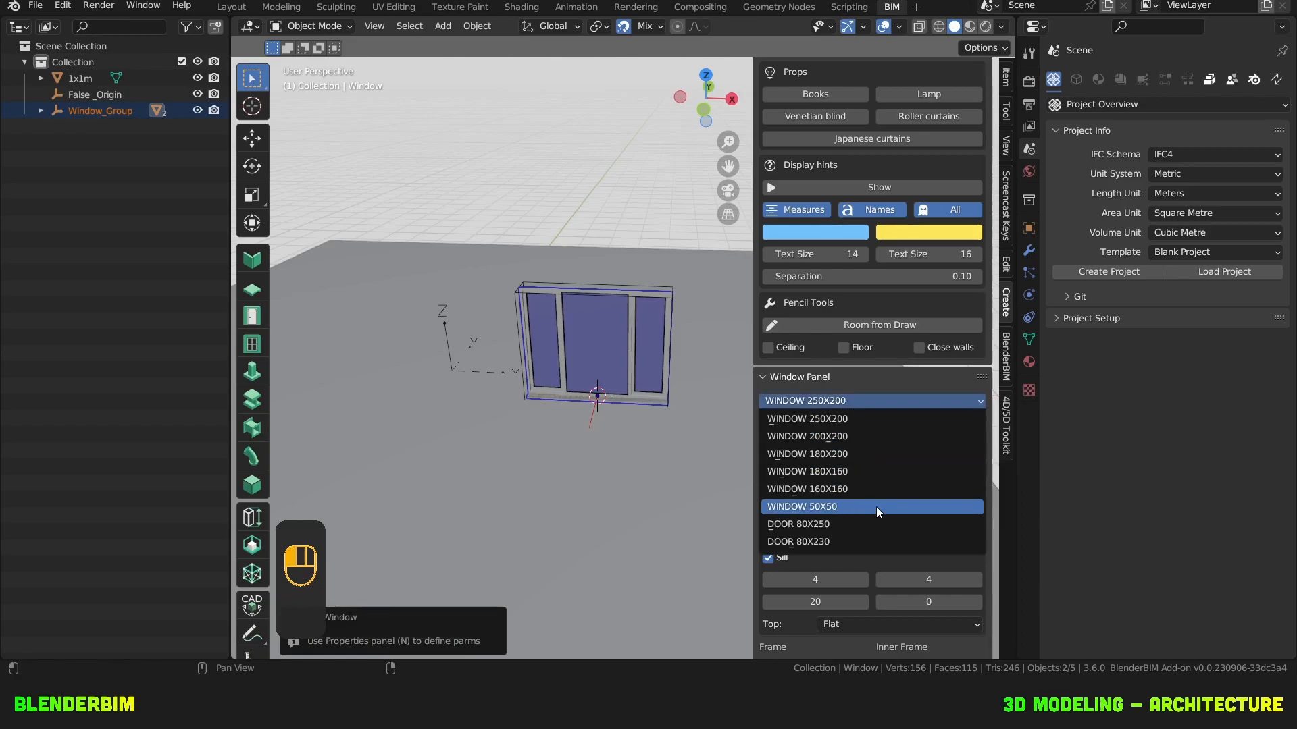
pyautogui.click(801, 507)
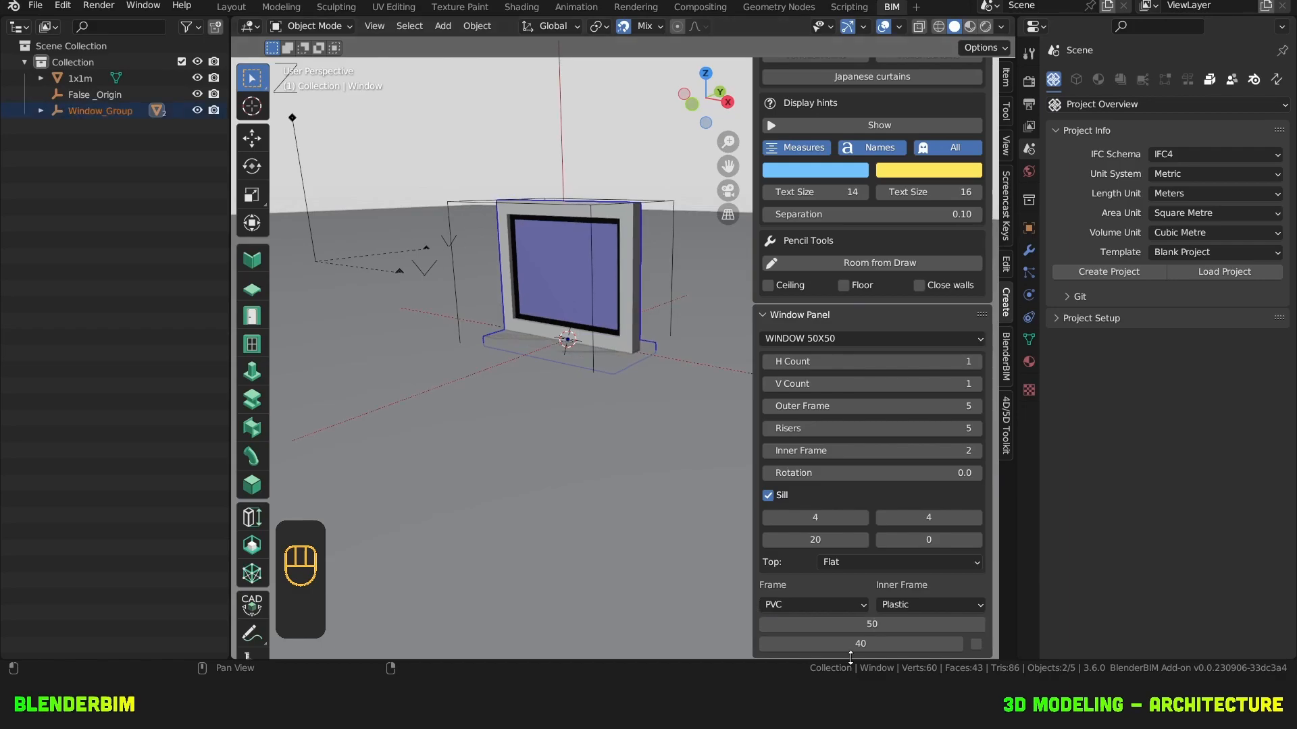
pyautogui.moveTo(871, 623)
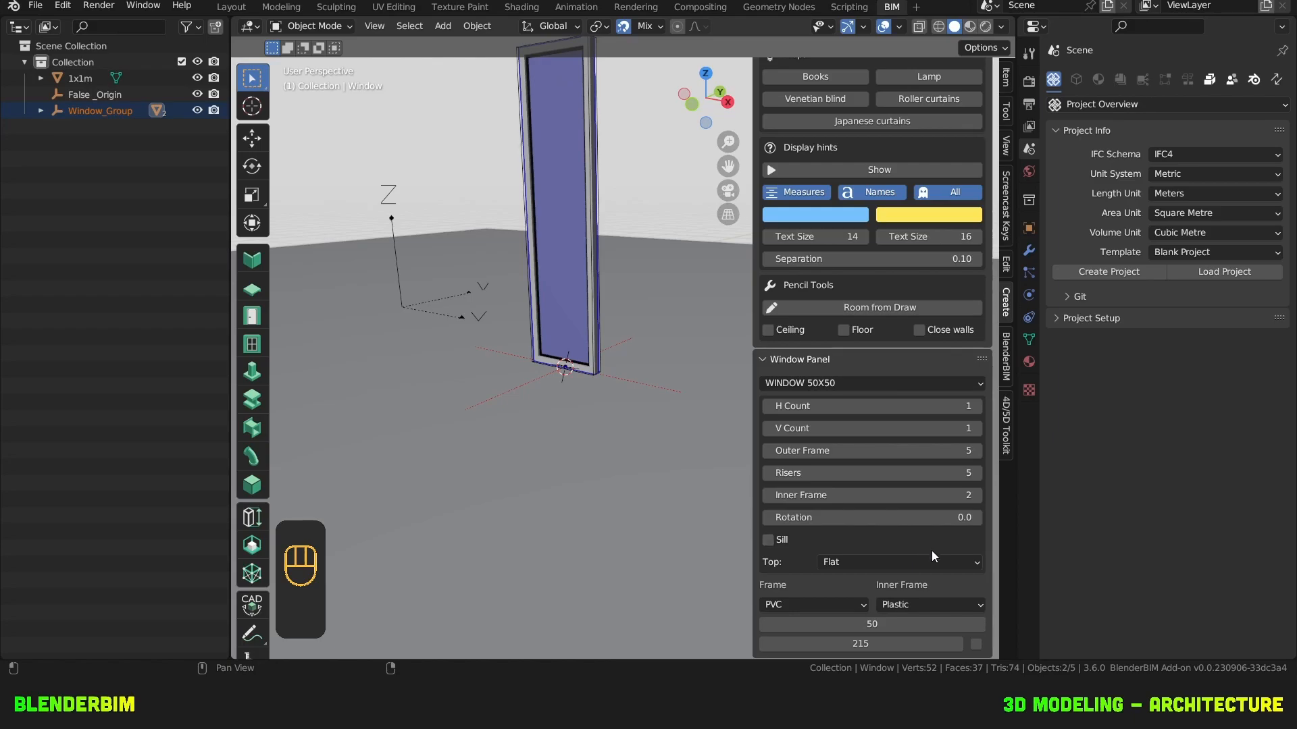
pyautogui.moveTo(854, 620)
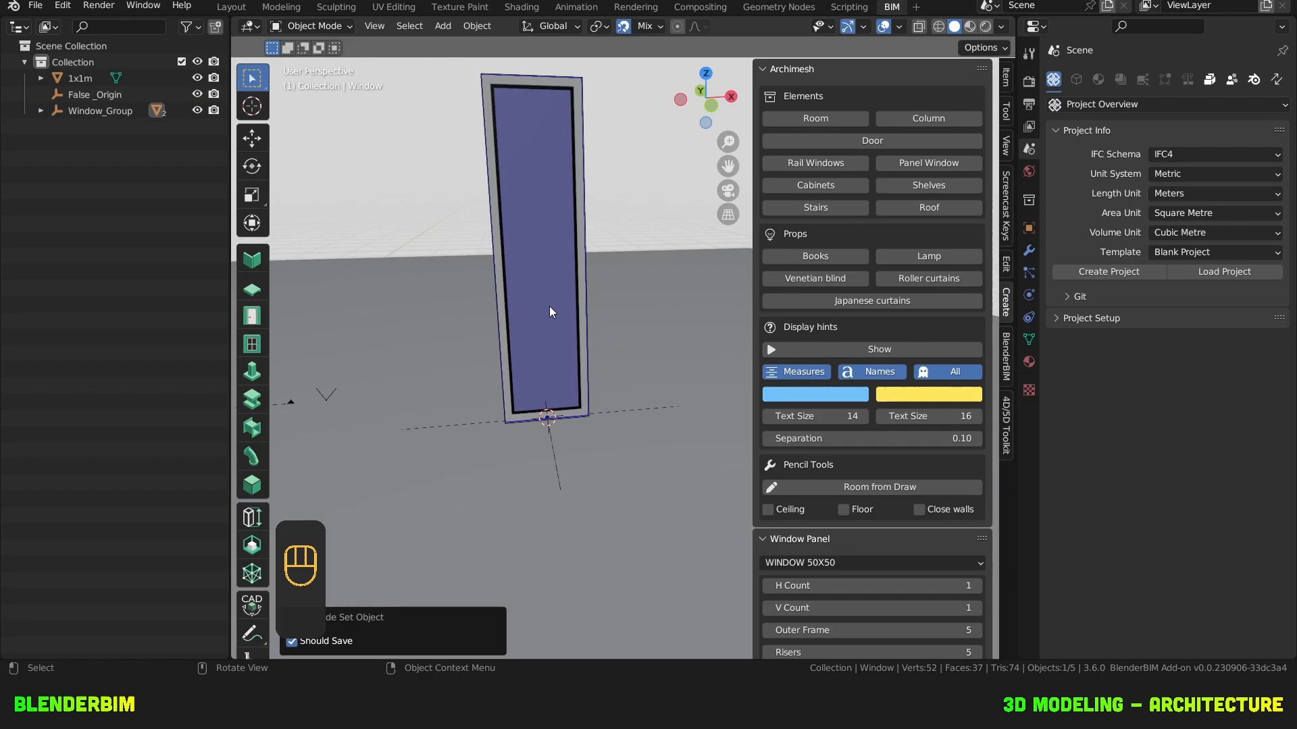
# In Edit Mode move the mesh 0.47857 in X and 0.025 in Y so the origin sits at the bottom corner.
pyautogui.press('Tab')
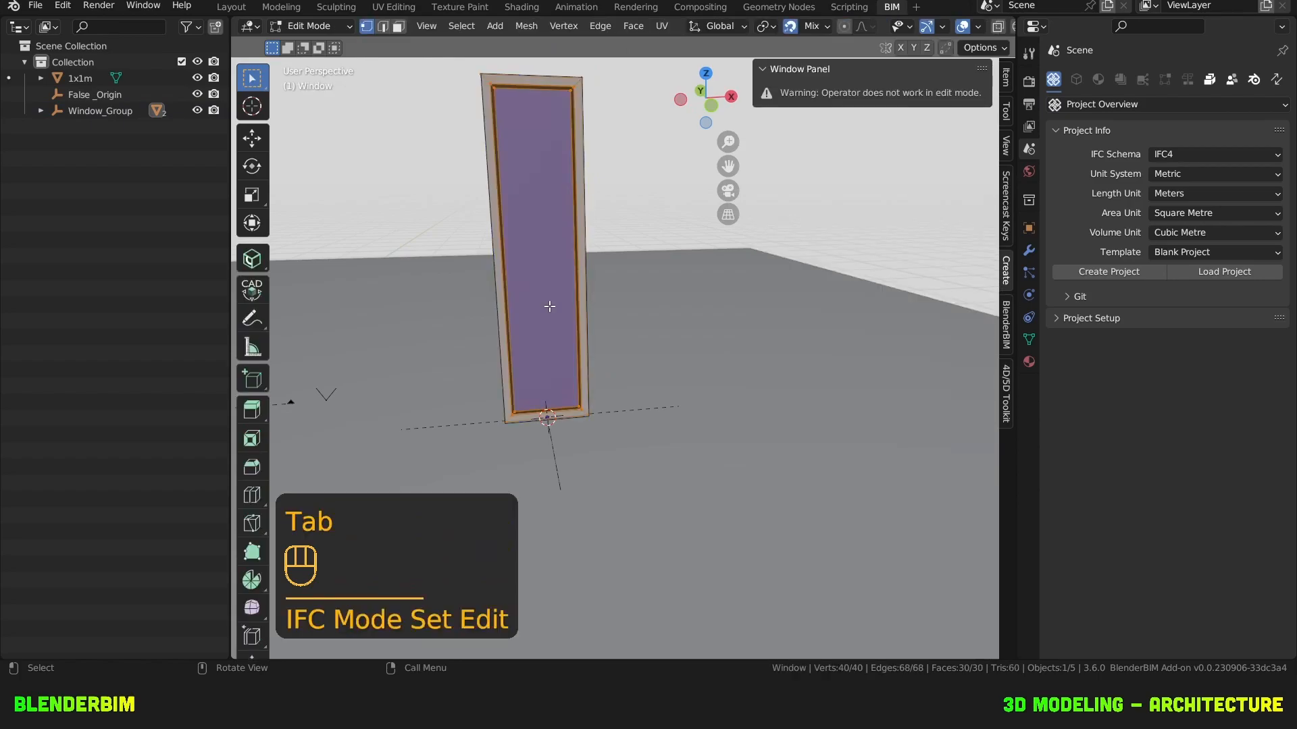
pyautogui.press('g')
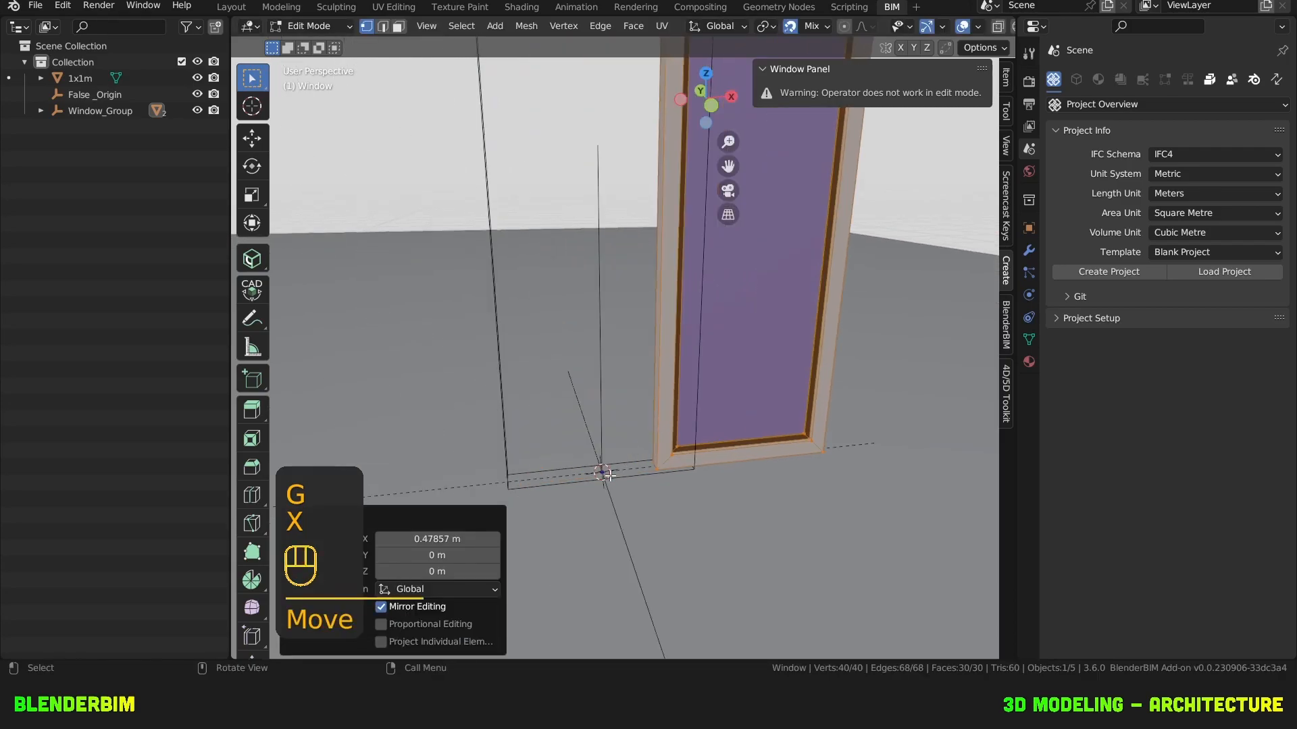
pyautogui.press('y')
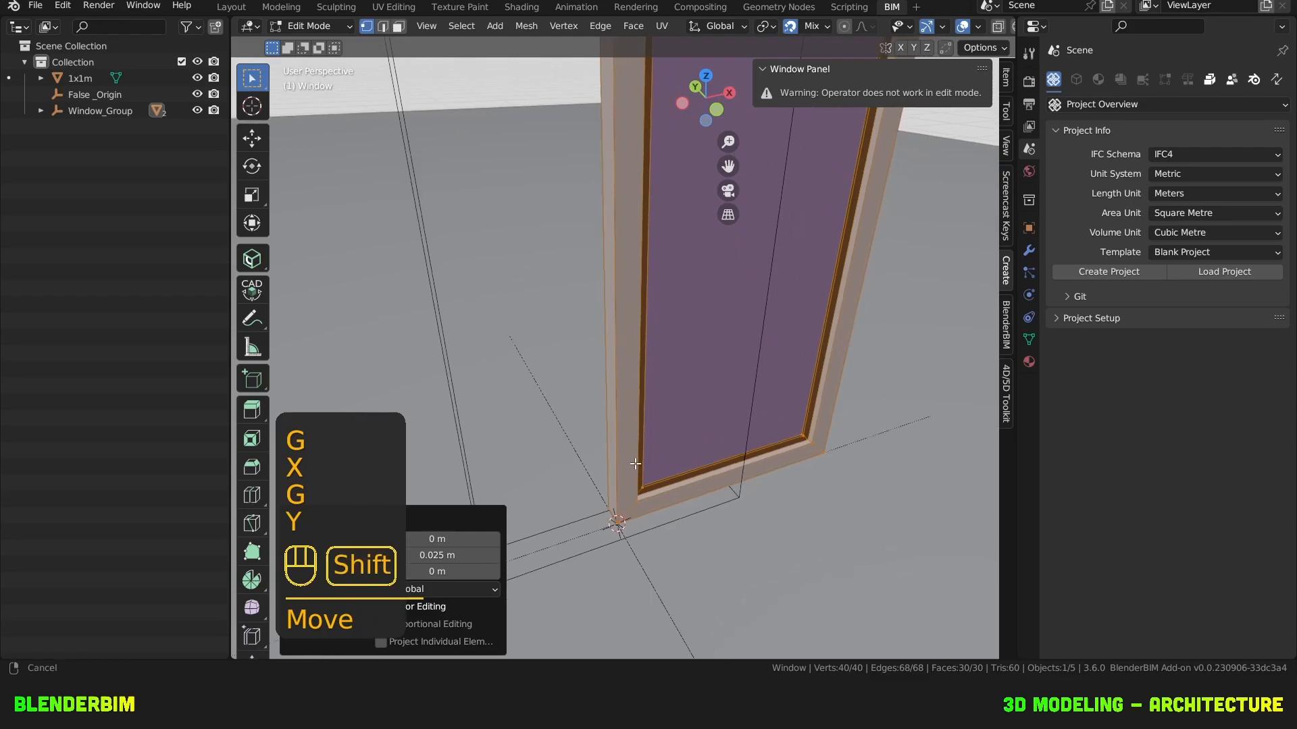
pyautogui.press('Tab')
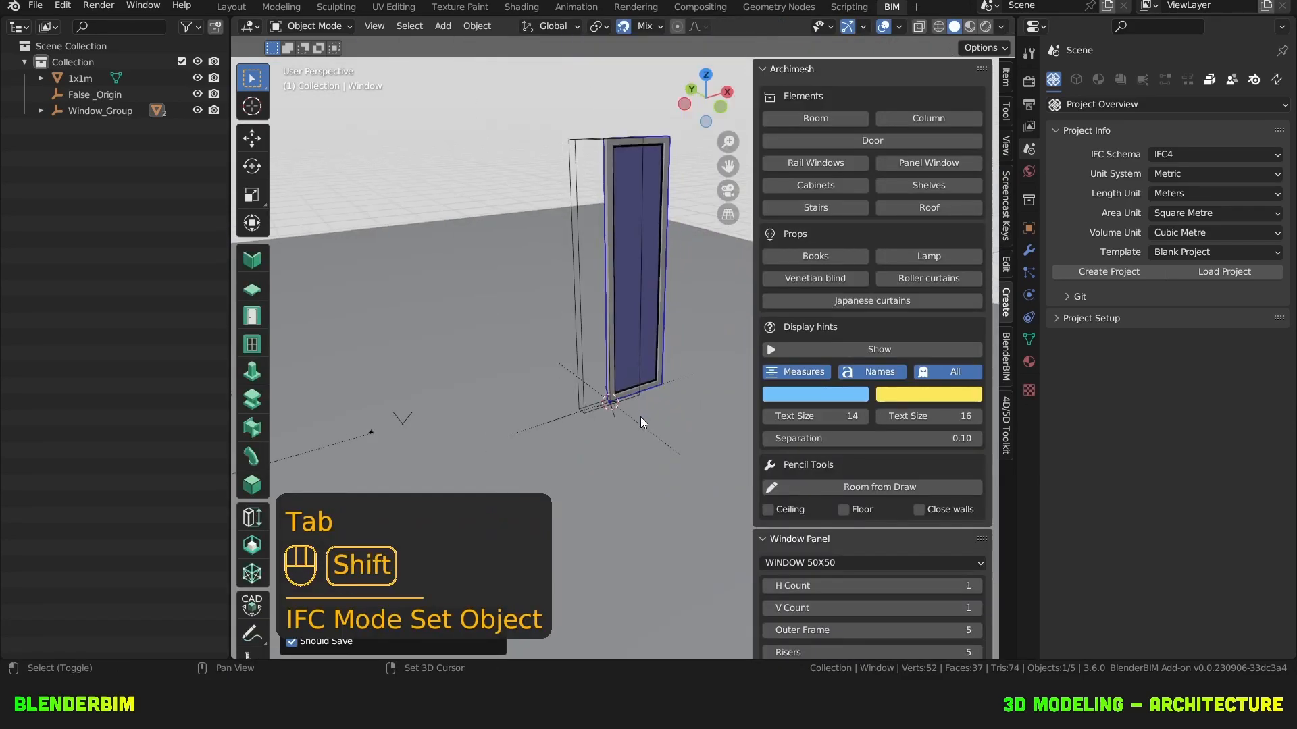
pyautogui.scroll(-3)
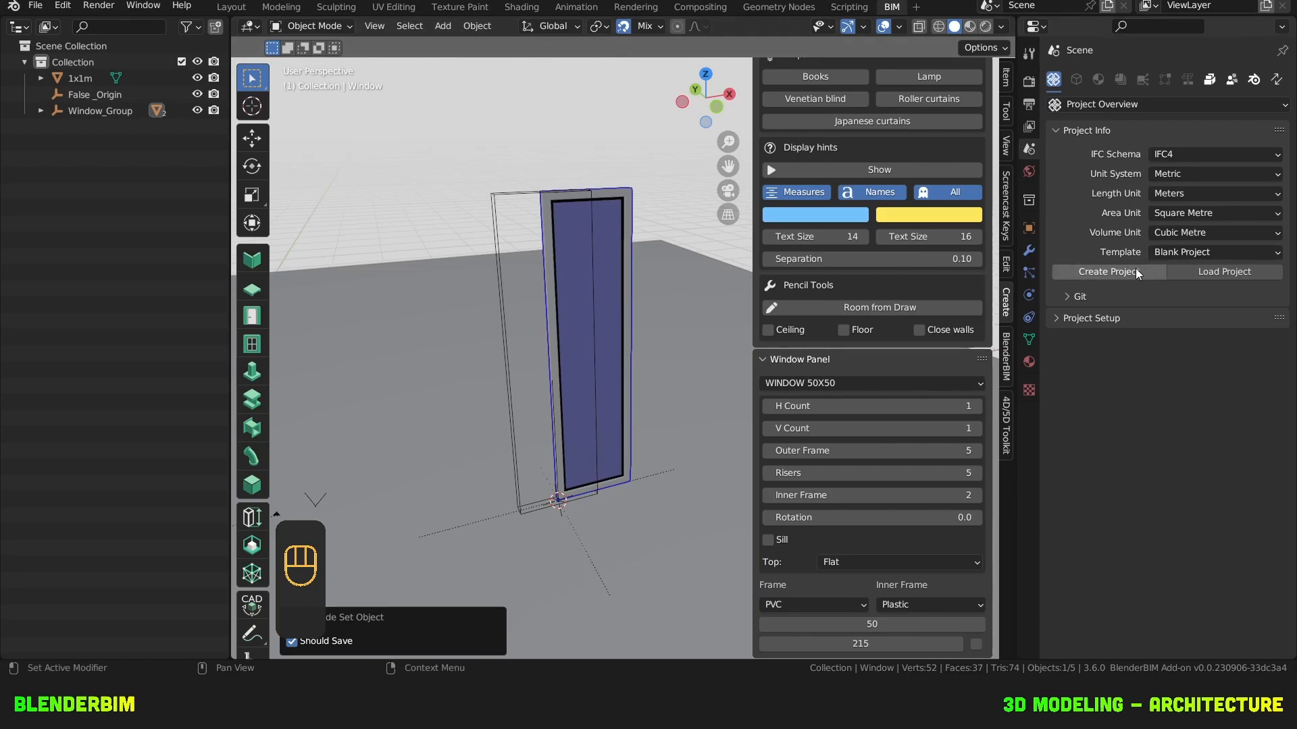
# Create an IFC project and assign the window class IfcWindowType with predefined type WINDOW.
pyautogui.click(1106, 272)
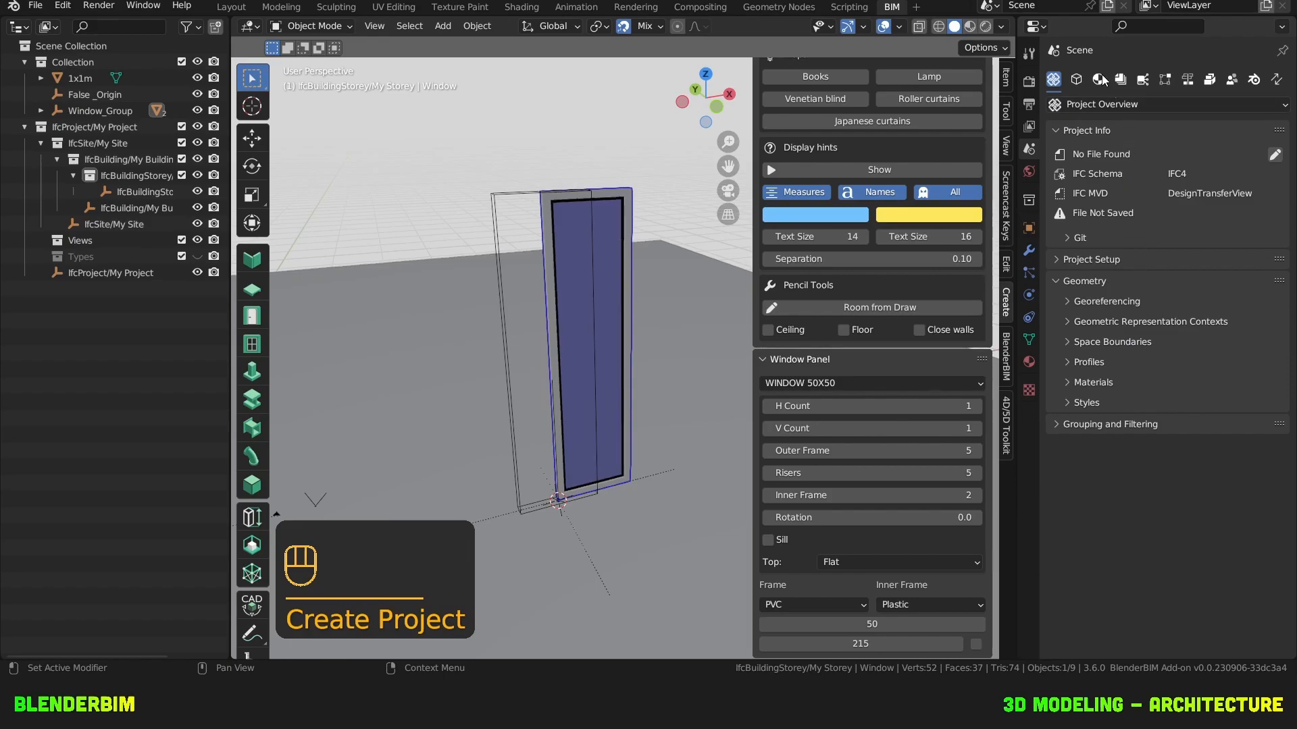
pyautogui.click(1077, 80)
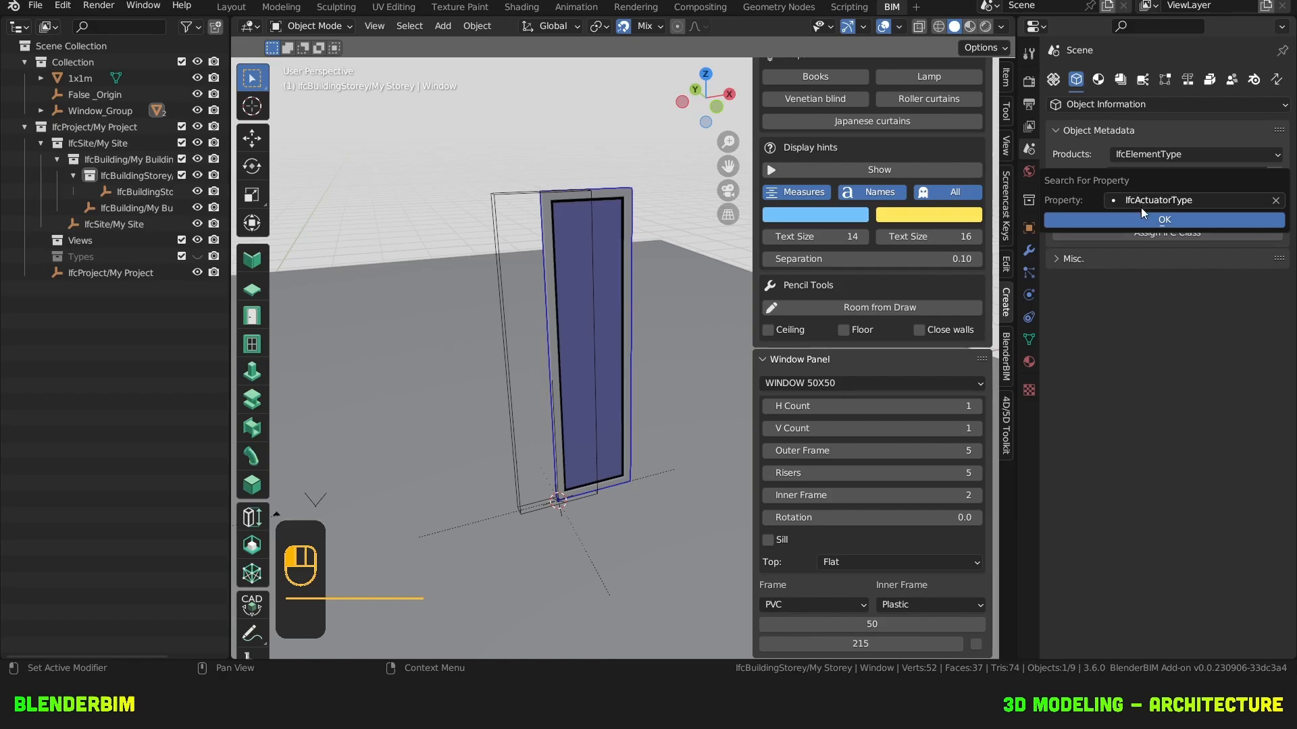
pyautogui.write('WINDOW')
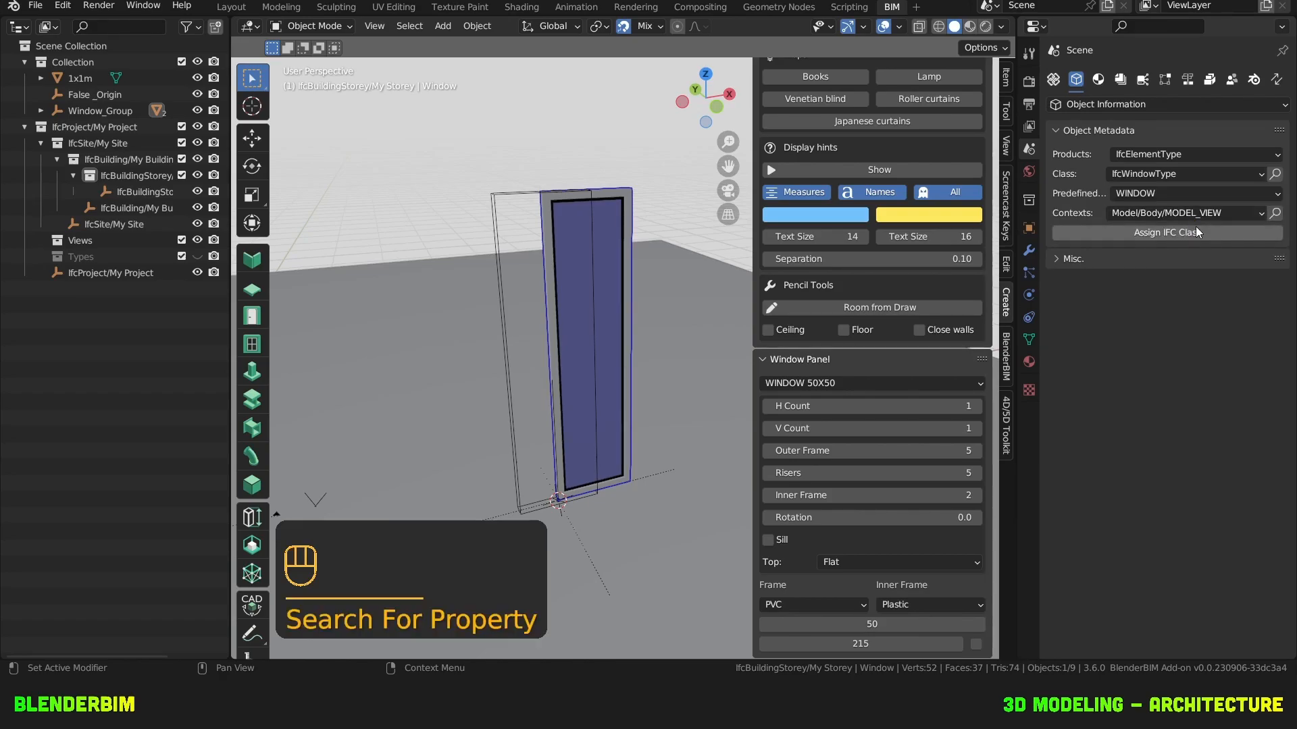
pyautogui.click(1166, 231)
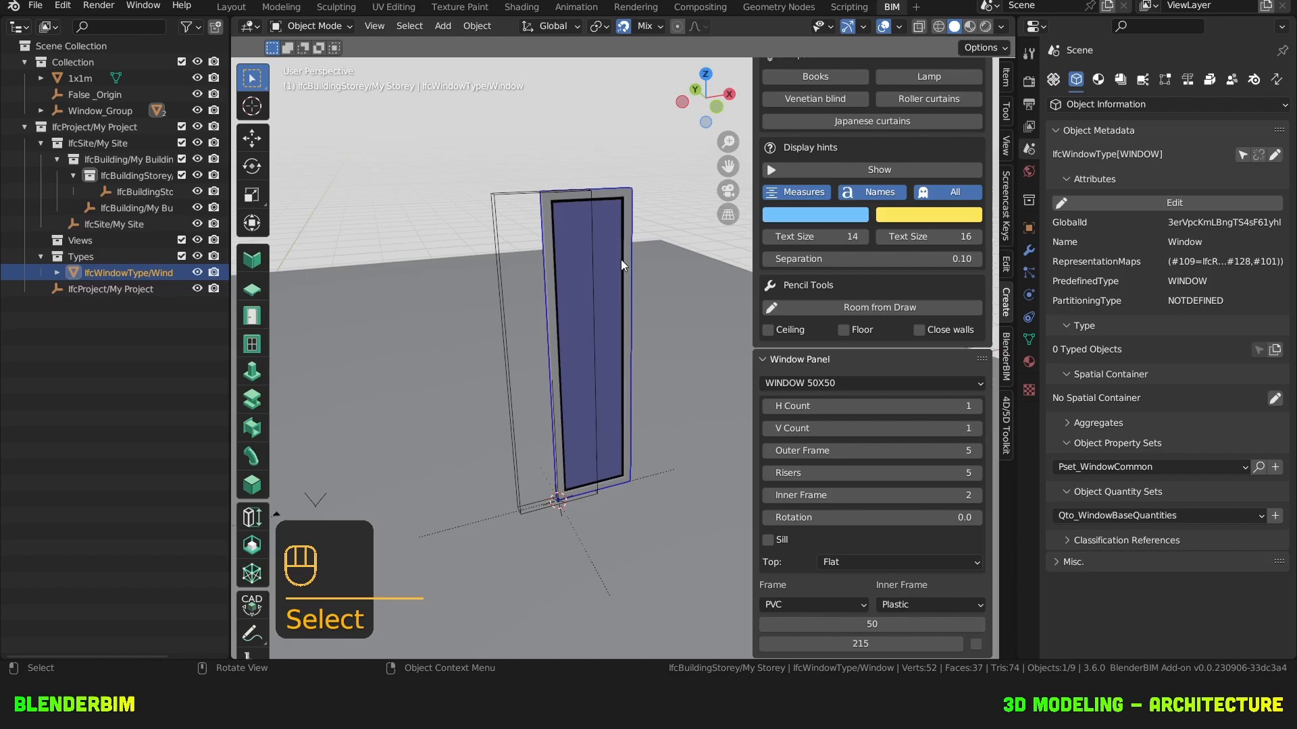
pyautogui.click(1098, 80)
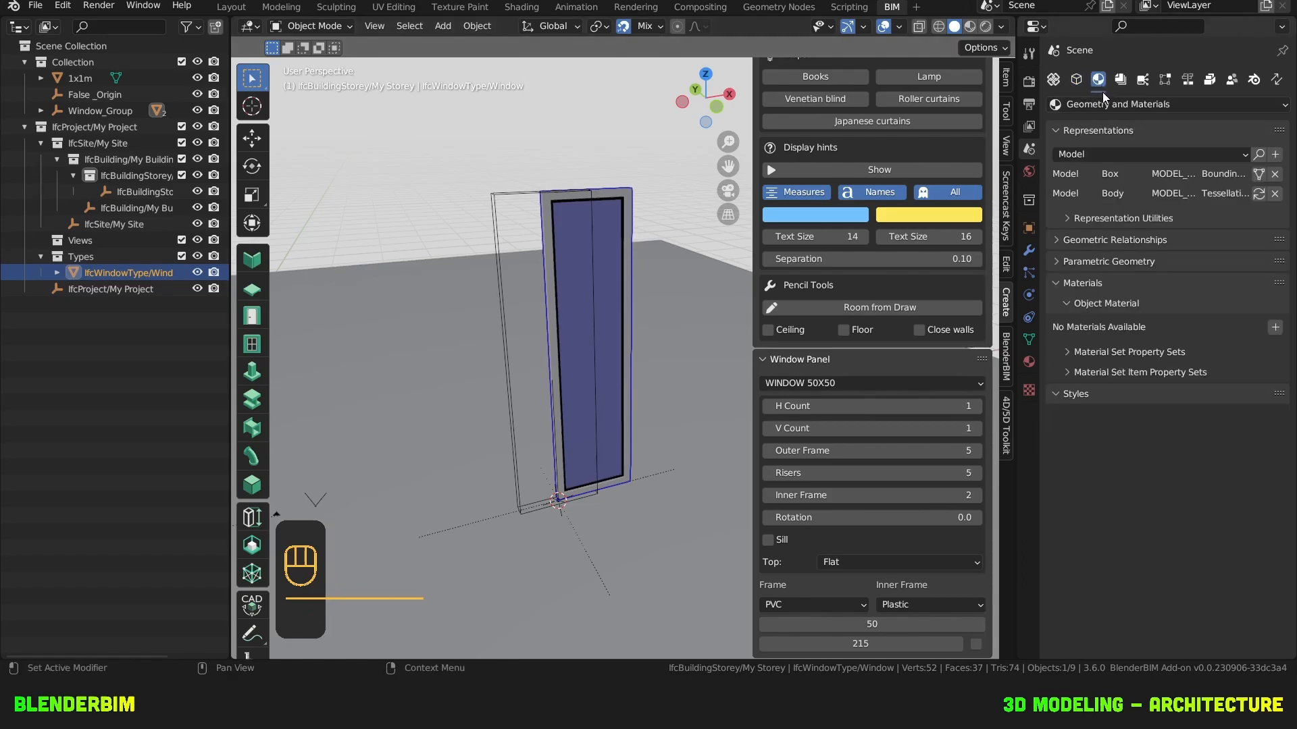
# Add a Plan/Body/PLAN_VIEW representation traced from the outline and view it from above.
pyautogui.click(1150, 154)
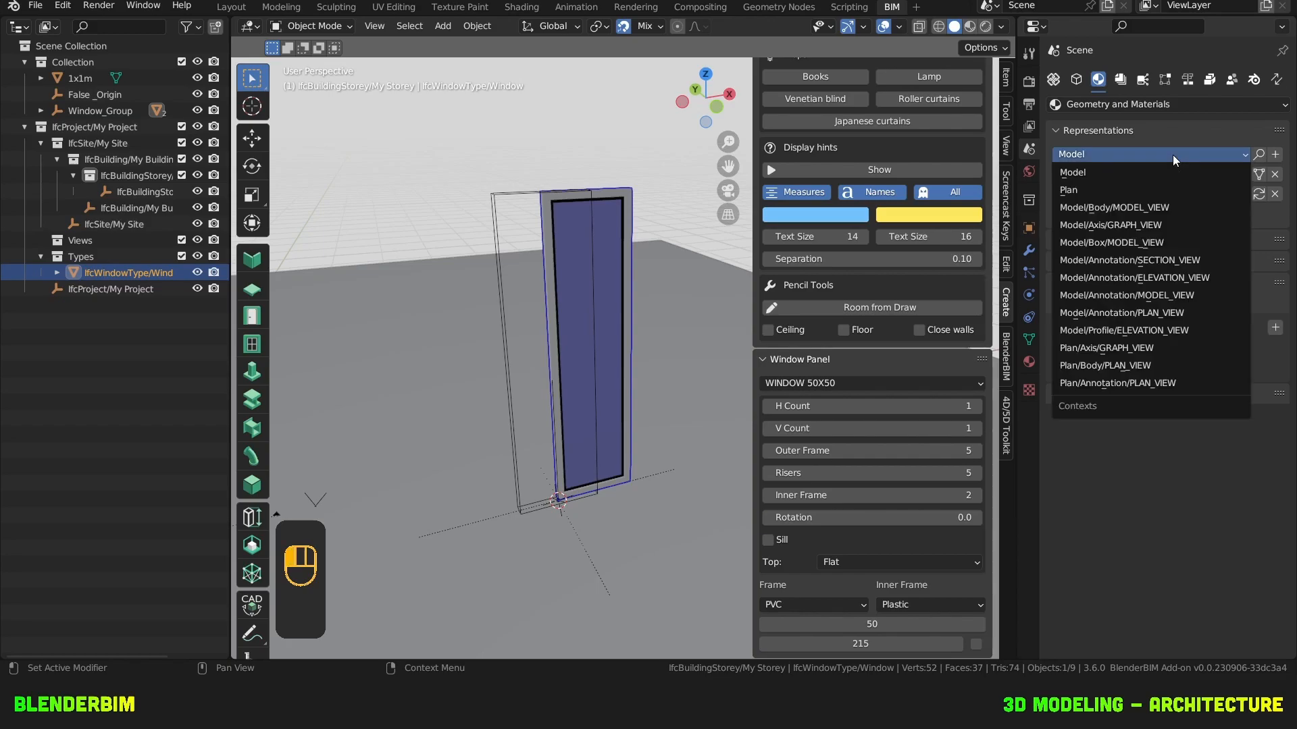
pyautogui.click(1106, 364)
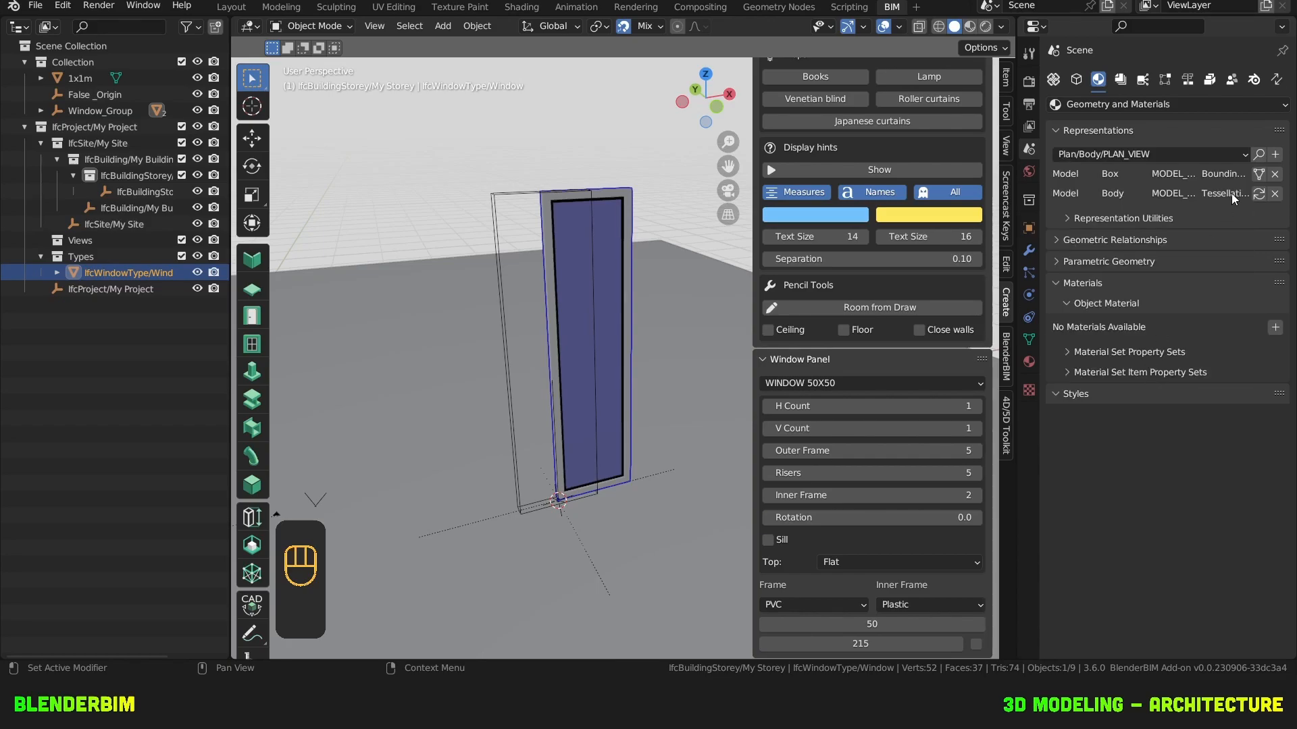
pyautogui.moveTo(1277, 154)
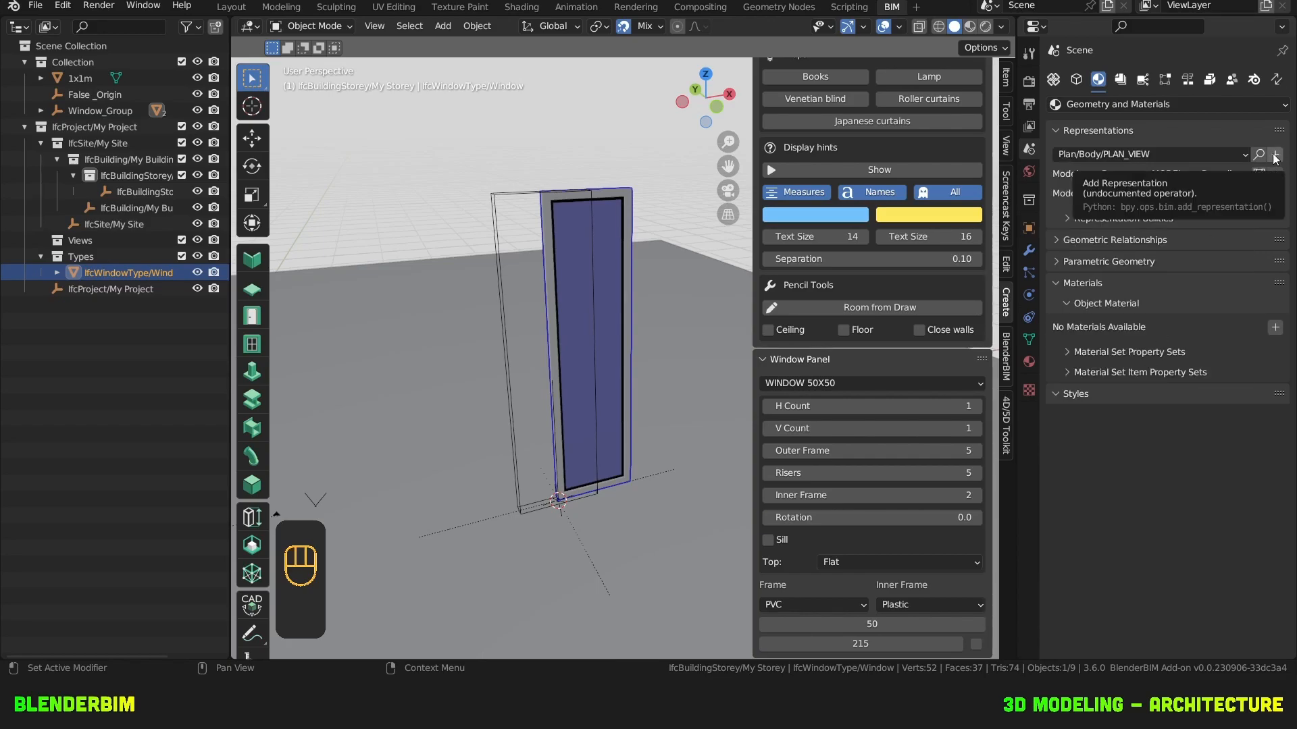
pyautogui.click(1278, 154)
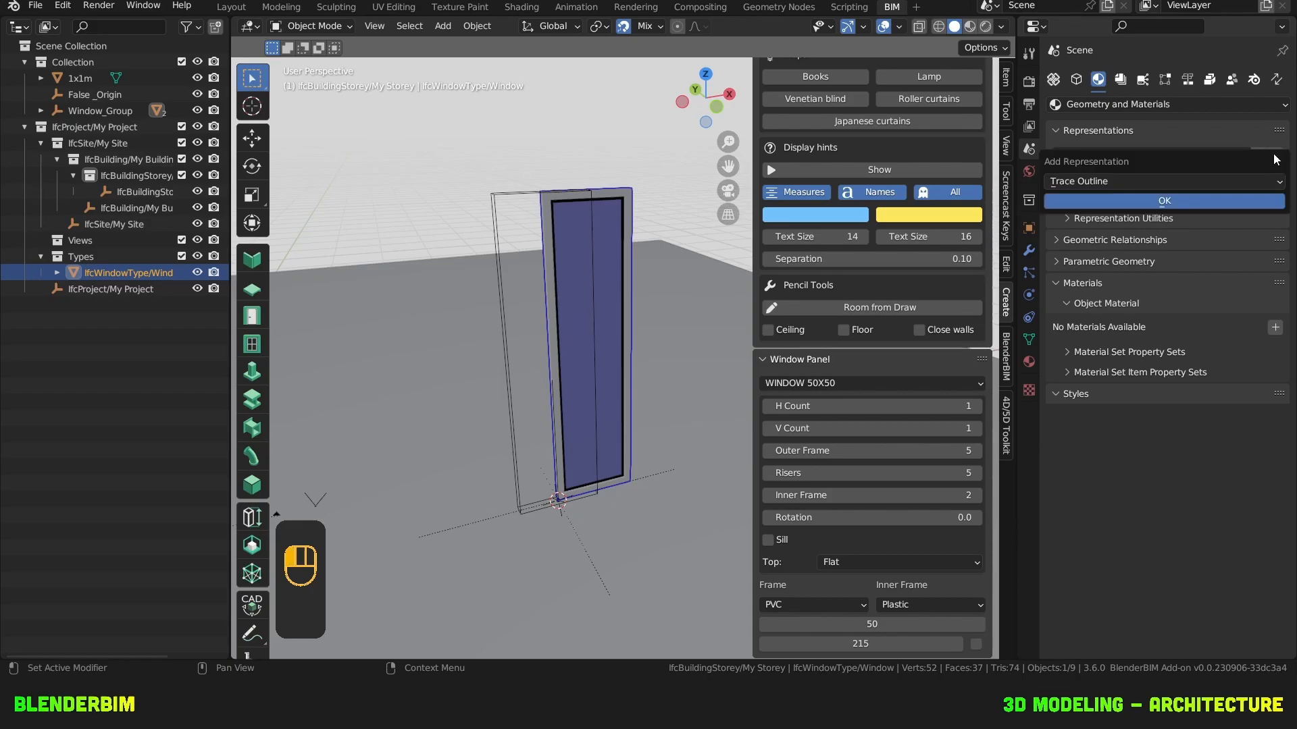
pyautogui.click(1162, 181)
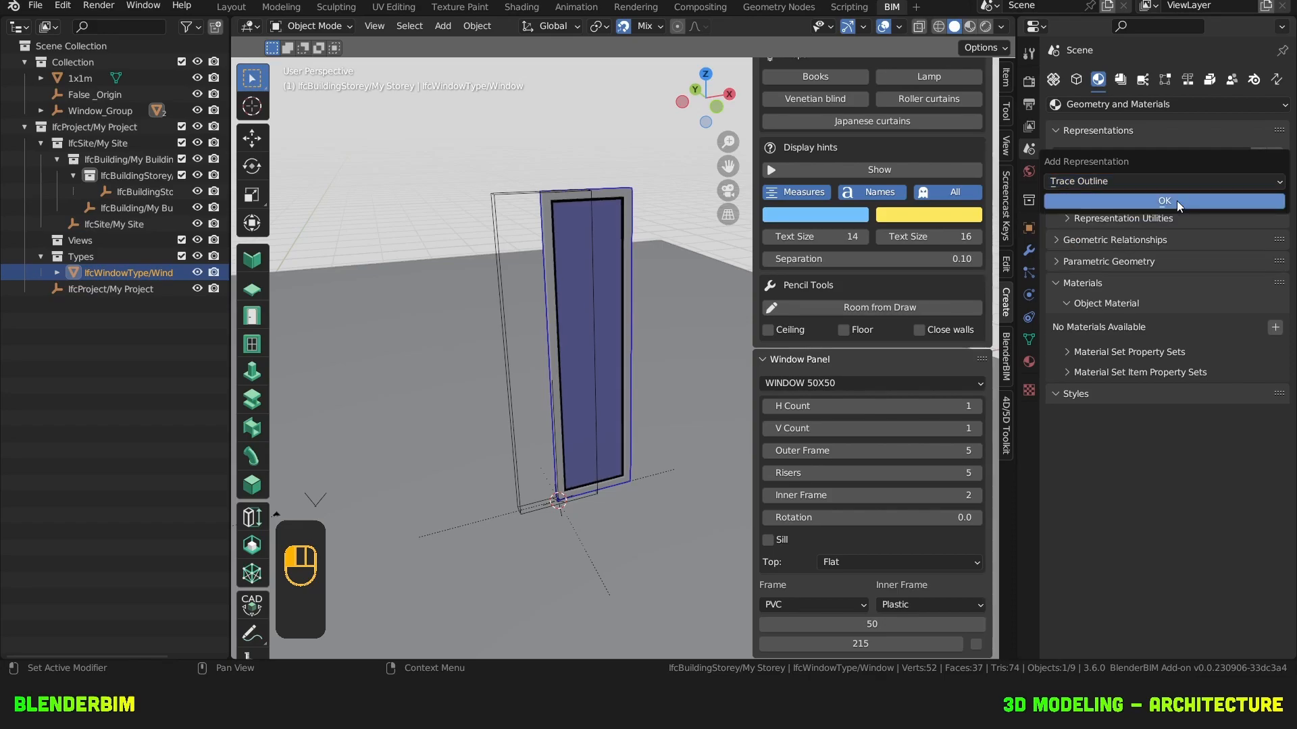
pyautogui.click(1163, 202)
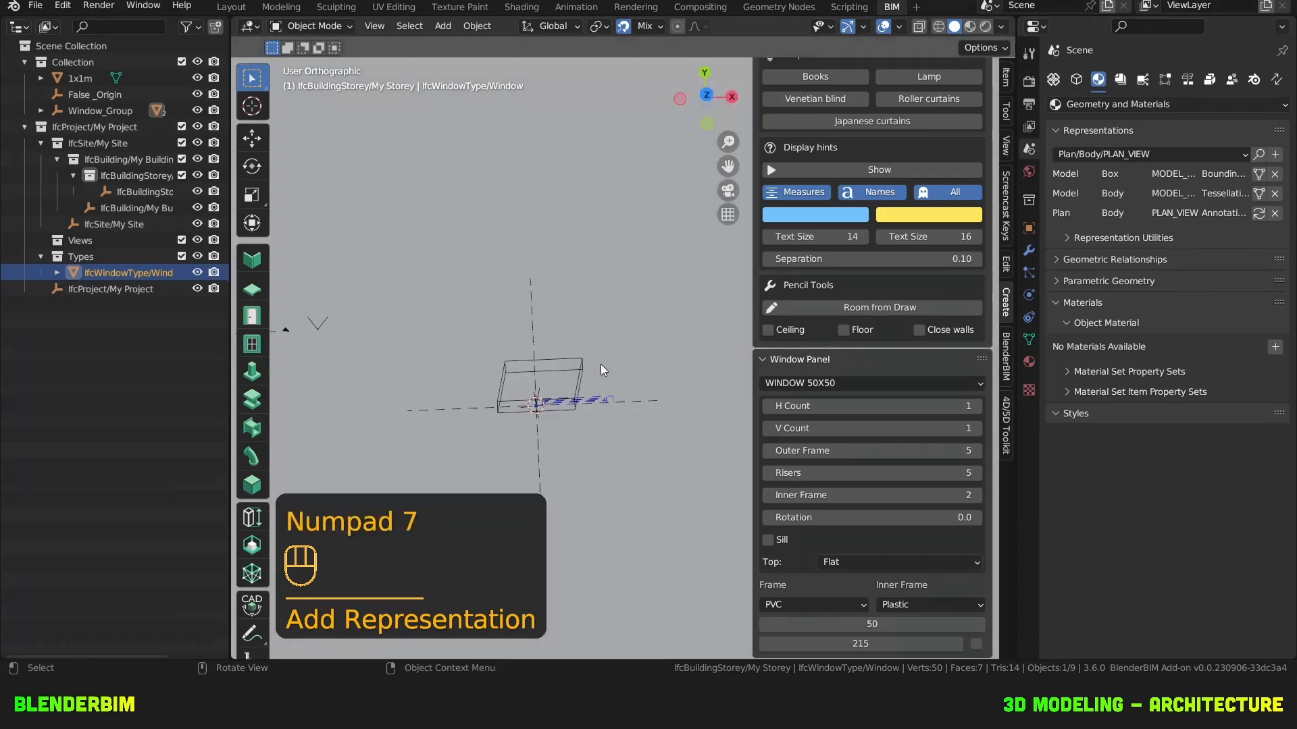
pyautogui.press('KP_7')
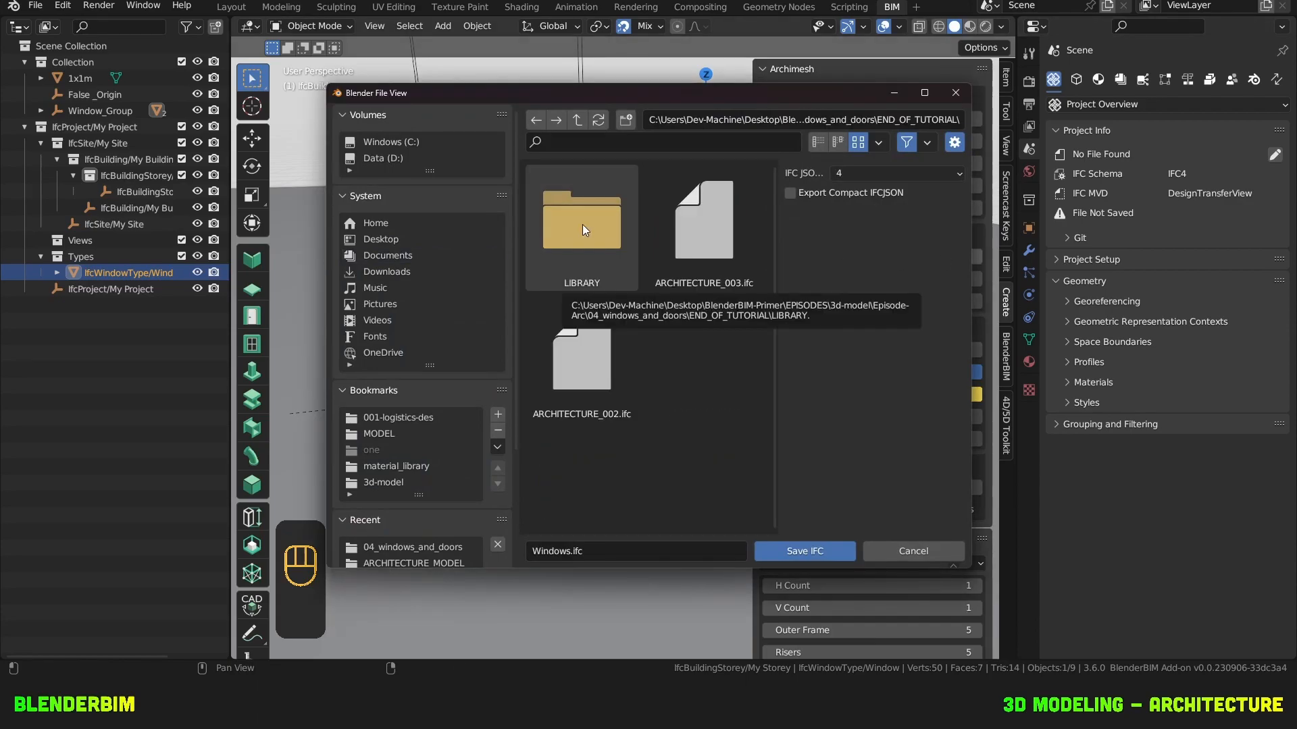
# Save the project as Windows.ifc inside the LIBRARY folder.
pyautogui.doubleClick(581, 215)
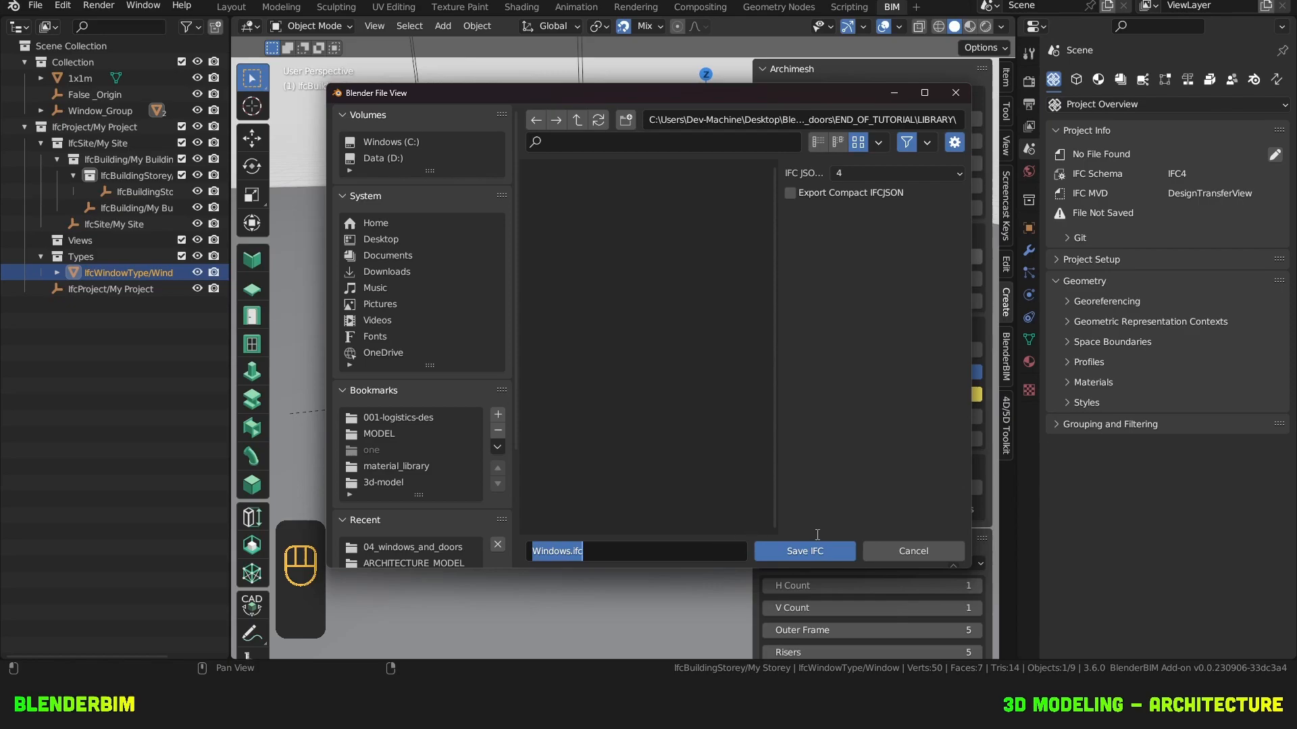
pyautogui.click(802, 551)
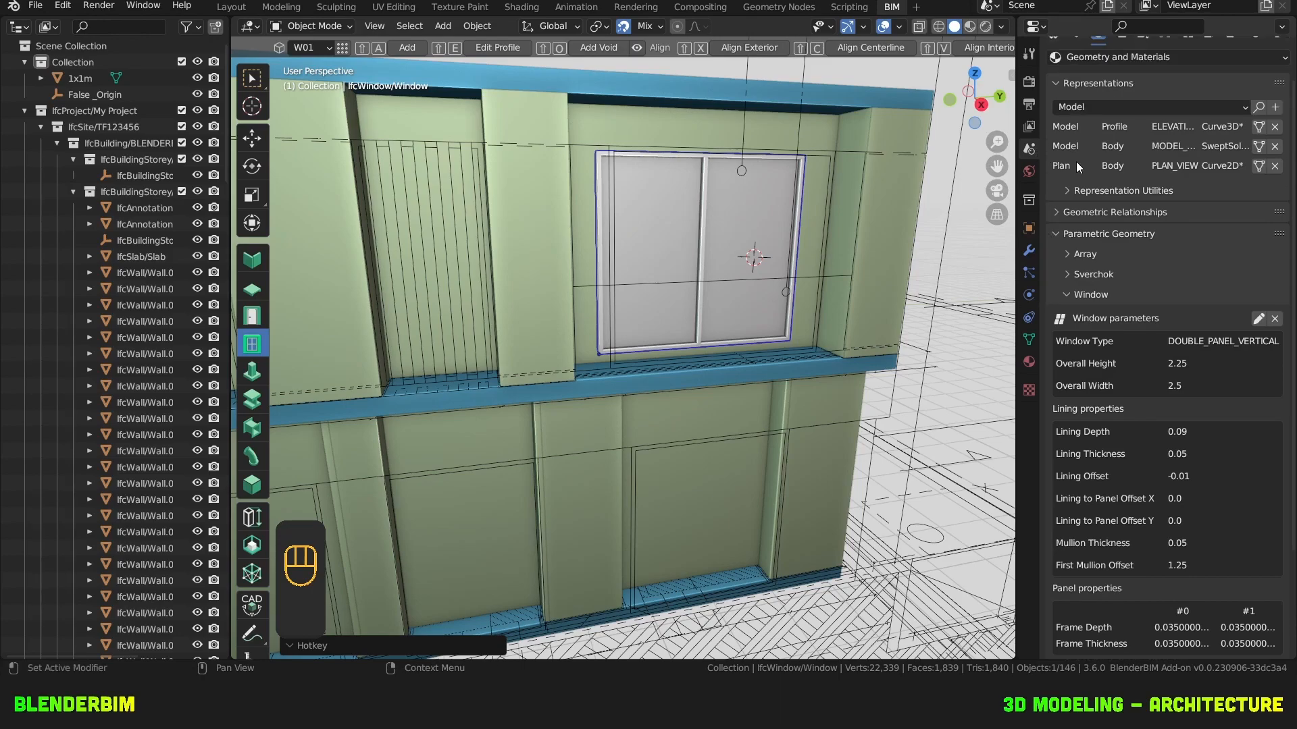
# Load Windows.ifc as the project library without appending the entire library.
pyautogui.click(1055, 79)
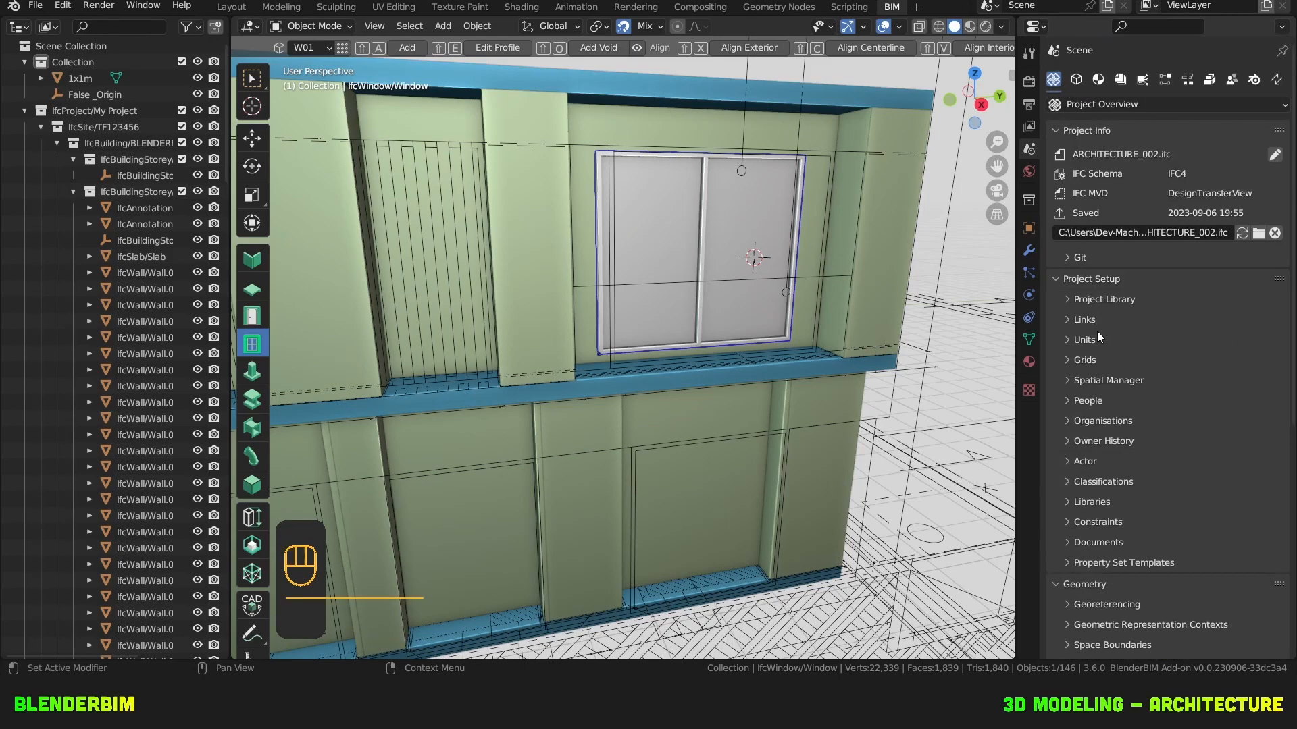
pyautogui.click(1067, 298)
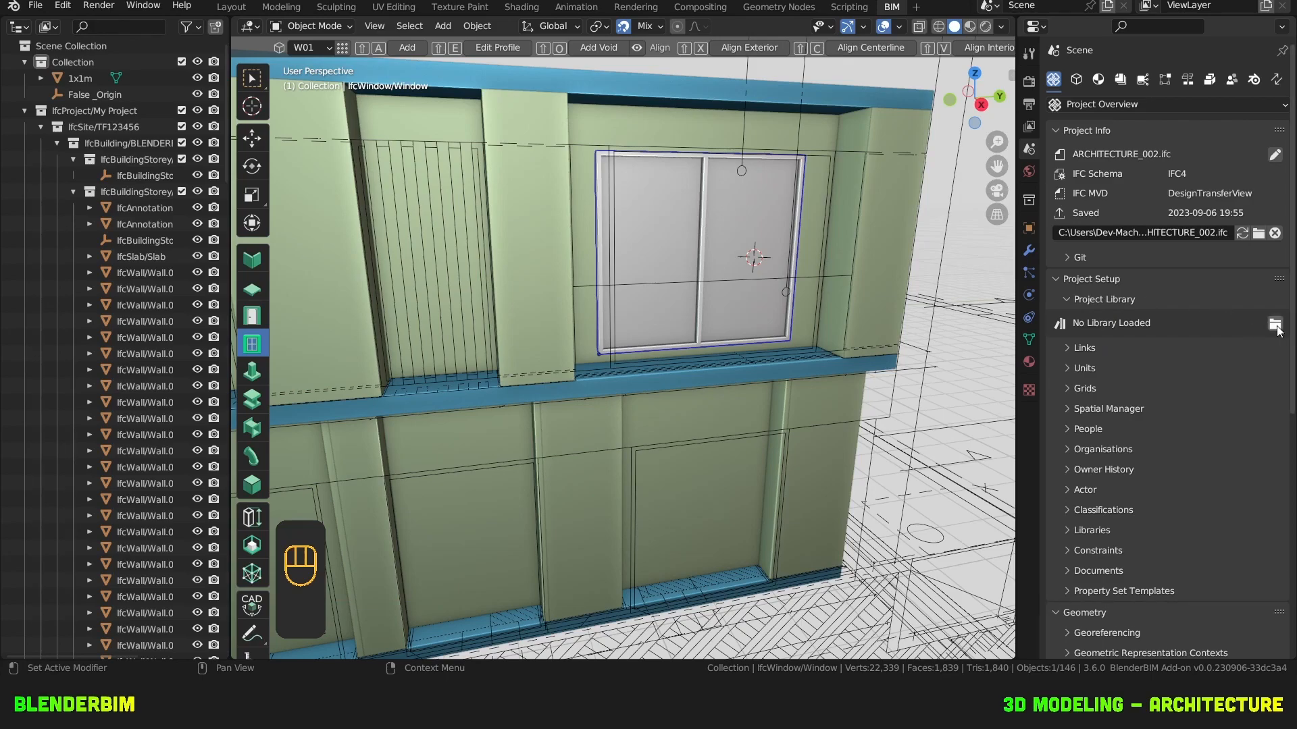
pyautogui.moveTo(1274, 323)
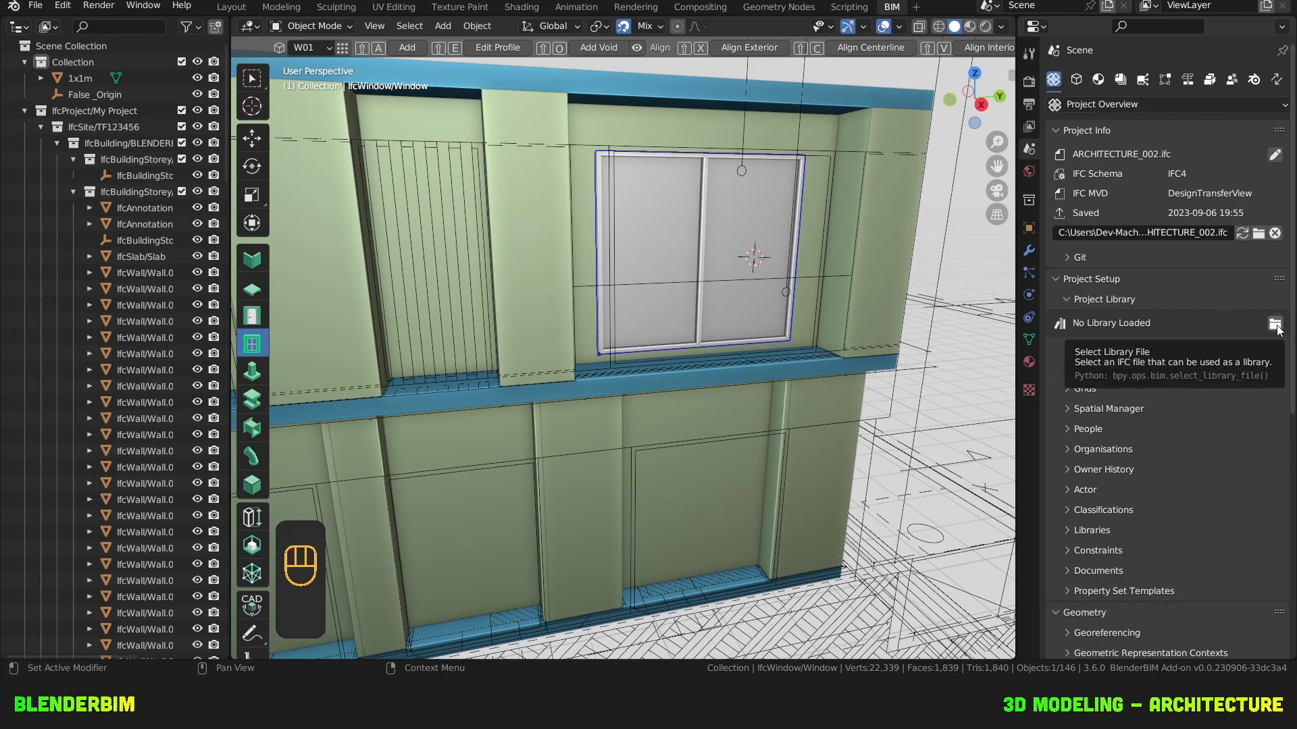
pyautogui.click(1275, 323)
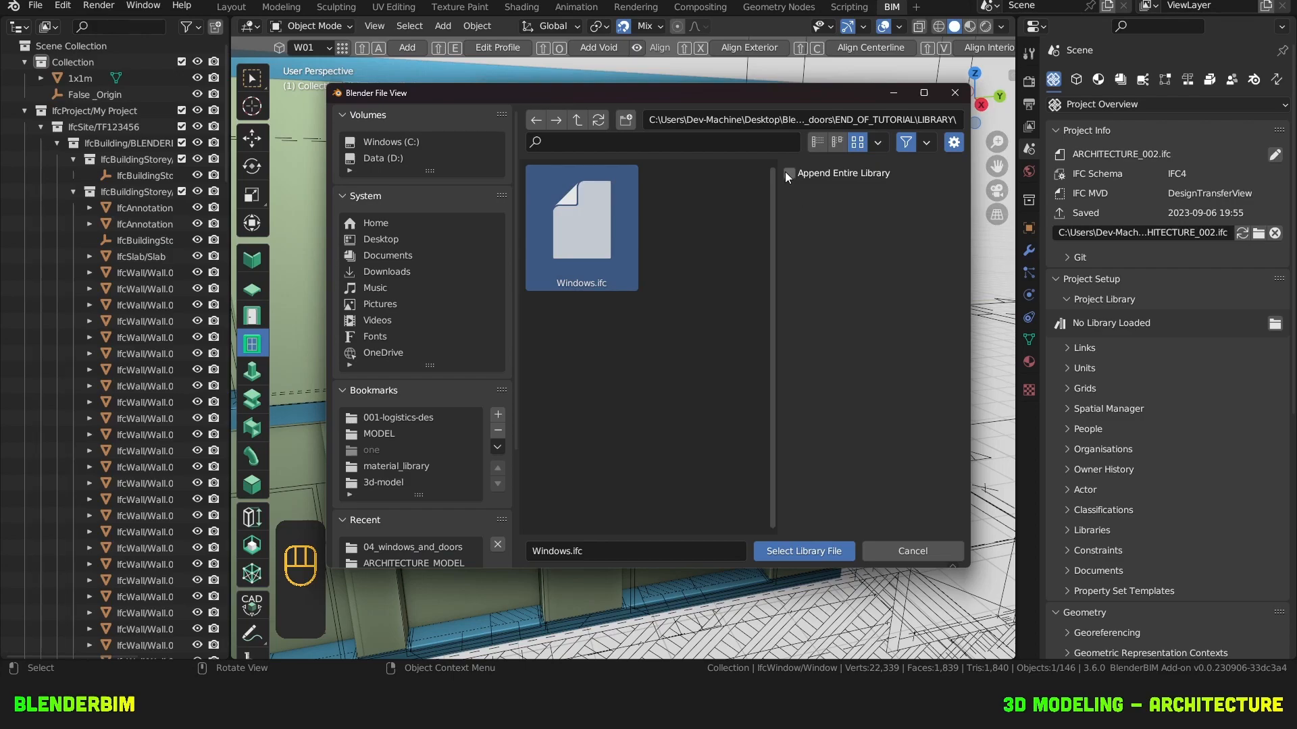
pyautogui.click(787, 173)
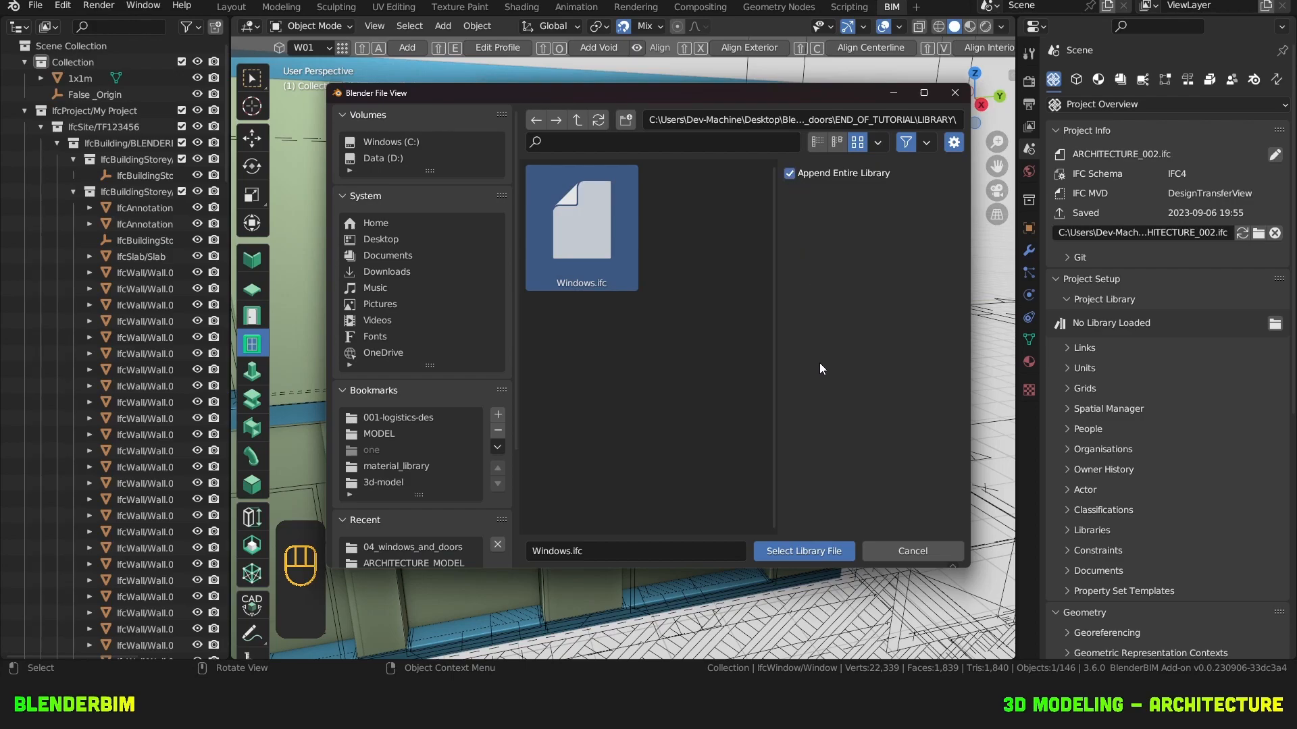
pyautogui.click(788, 173)
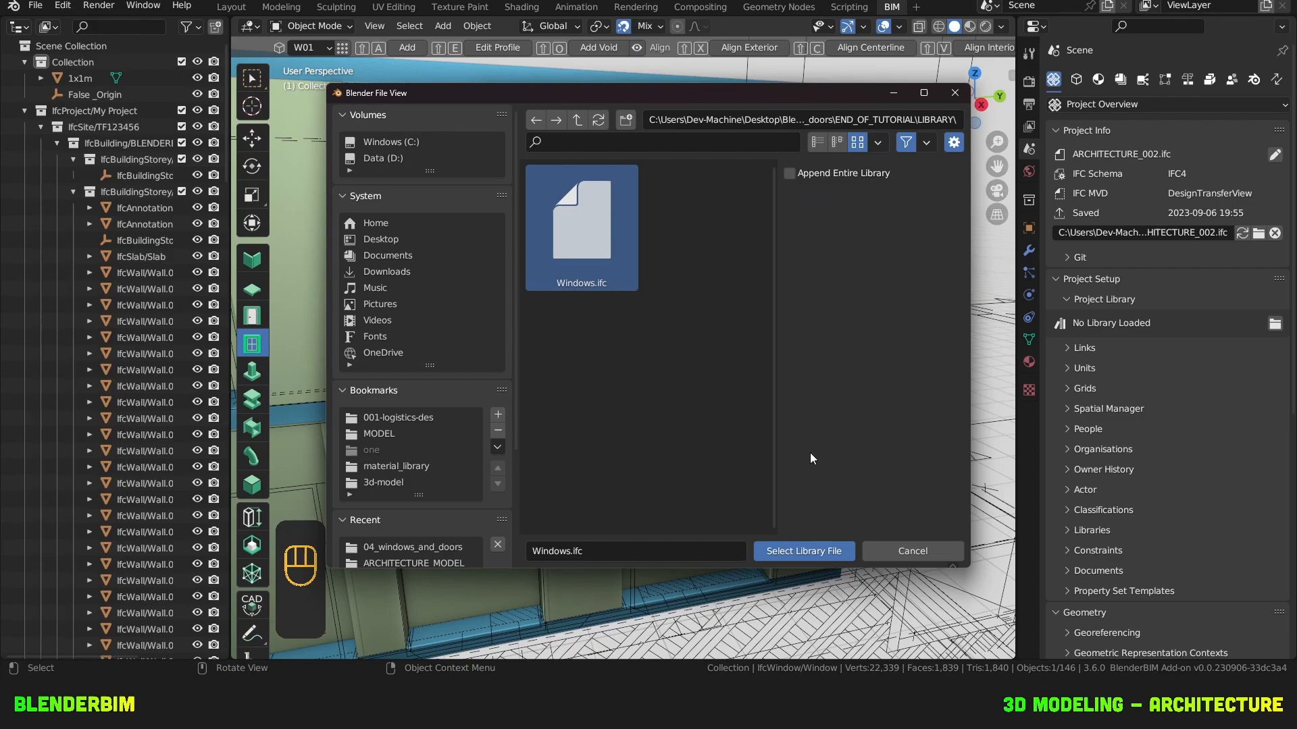
pyautogui.click(802, 551)
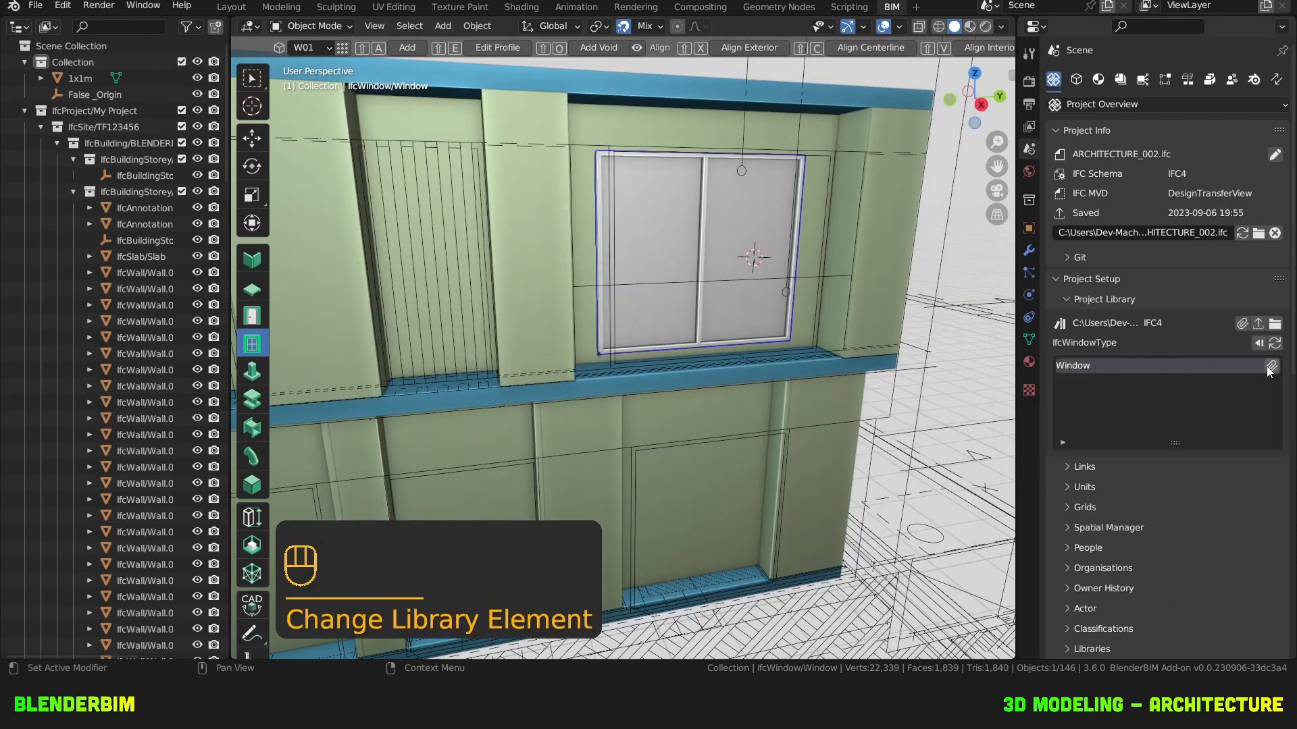
# Append a library element by query, entering an IfcWindow query.
pyautogui.click(1273, 366)
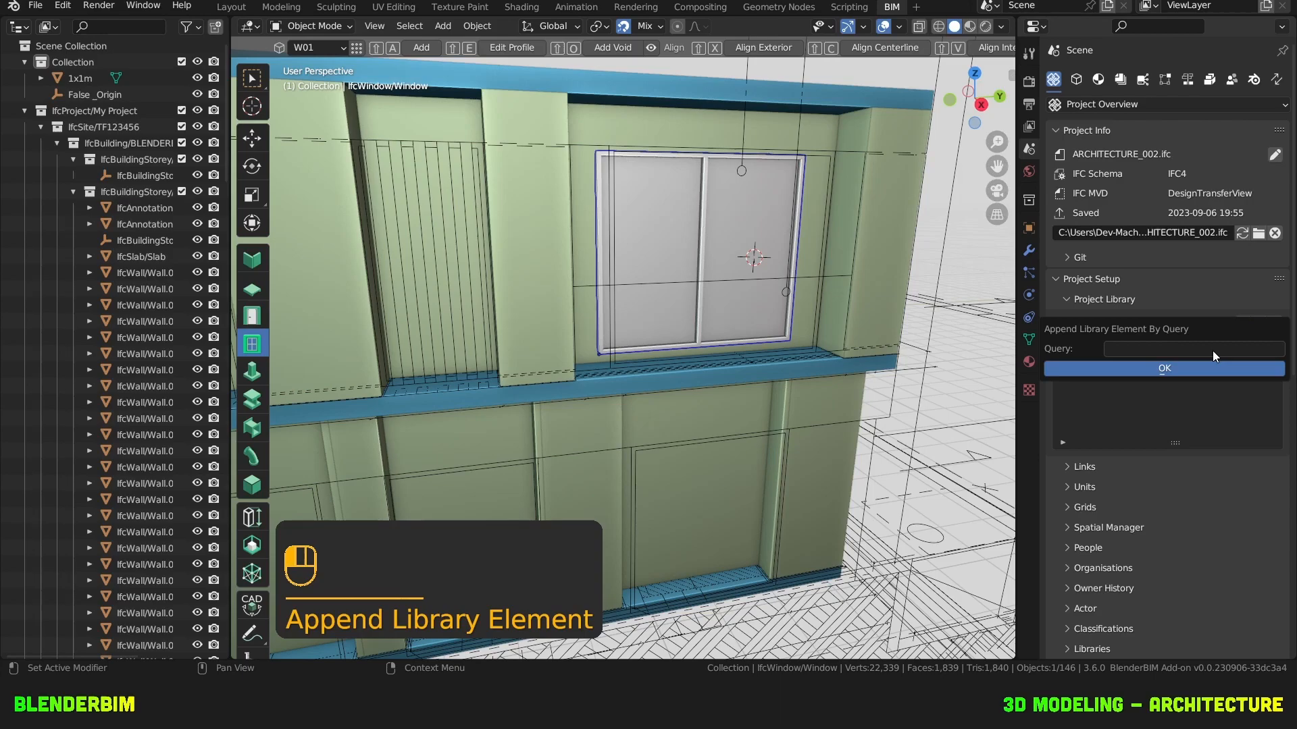
pyautogui.click(1193, 348)
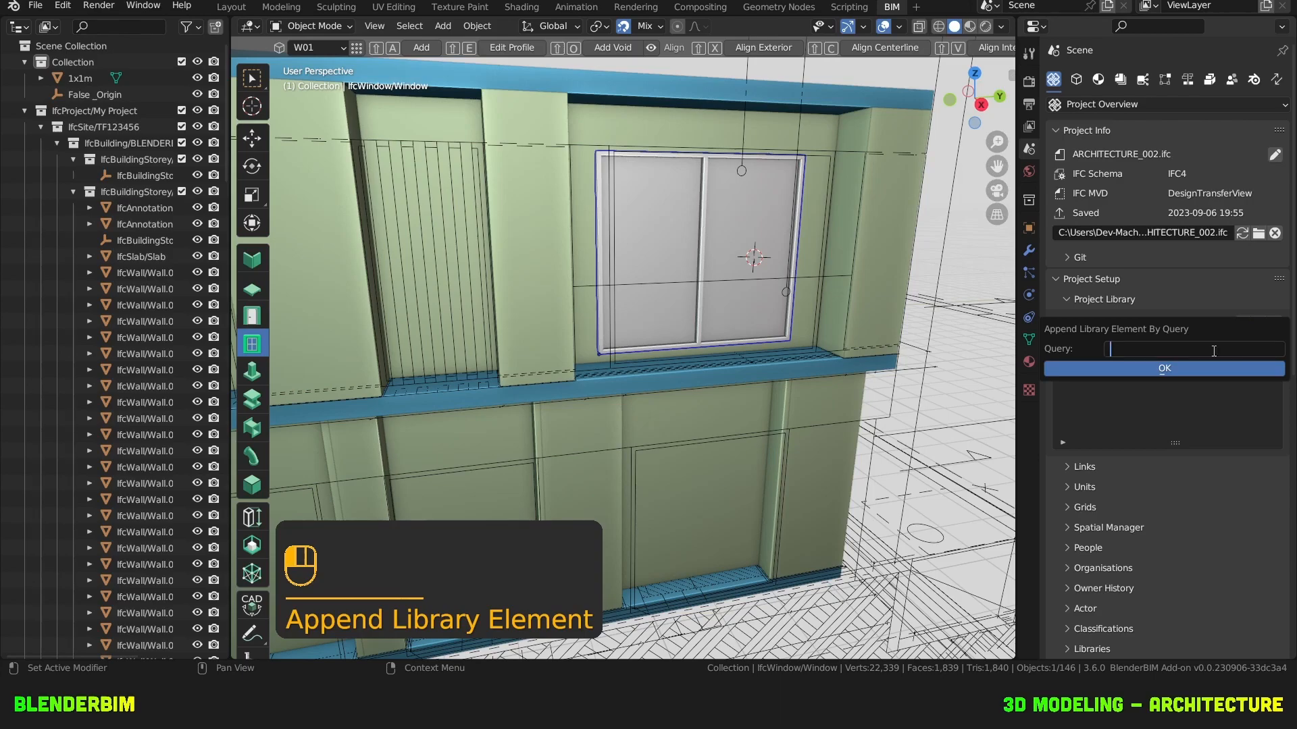
pyautogui.write('IFC')
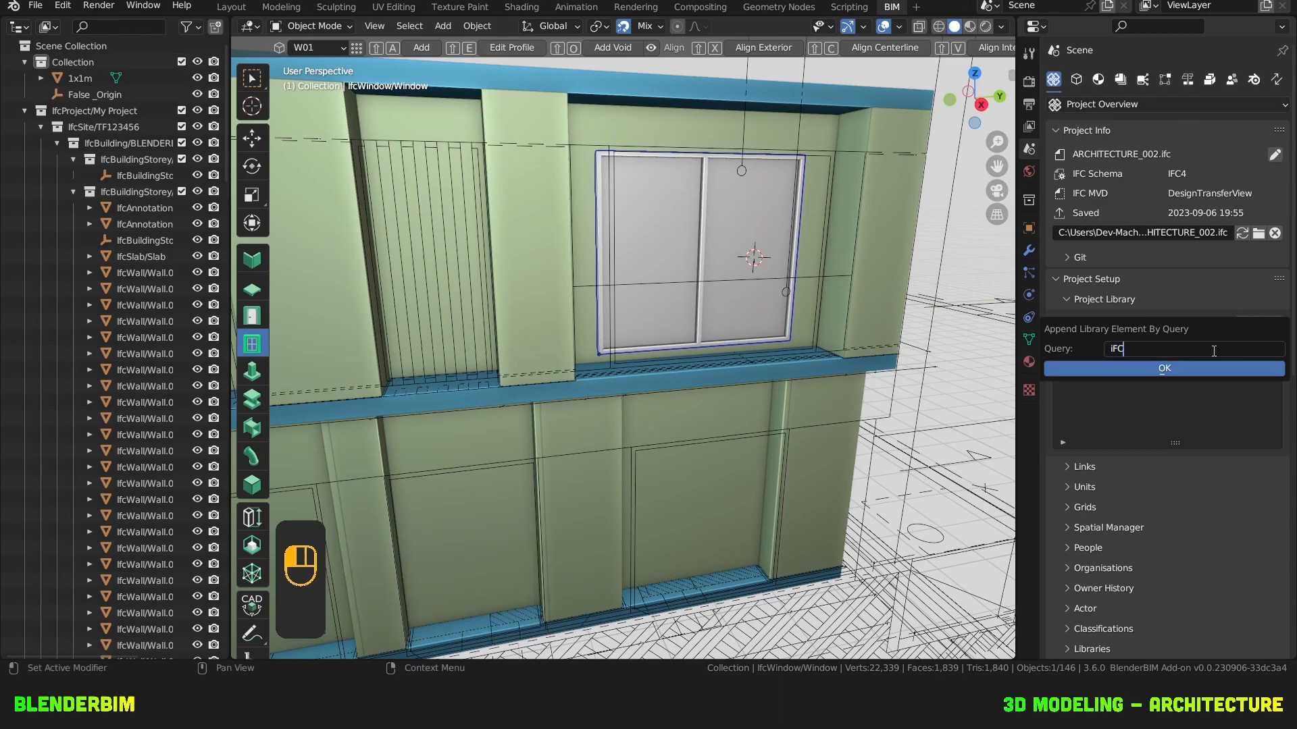
pyautogui.write('IfcWindo')
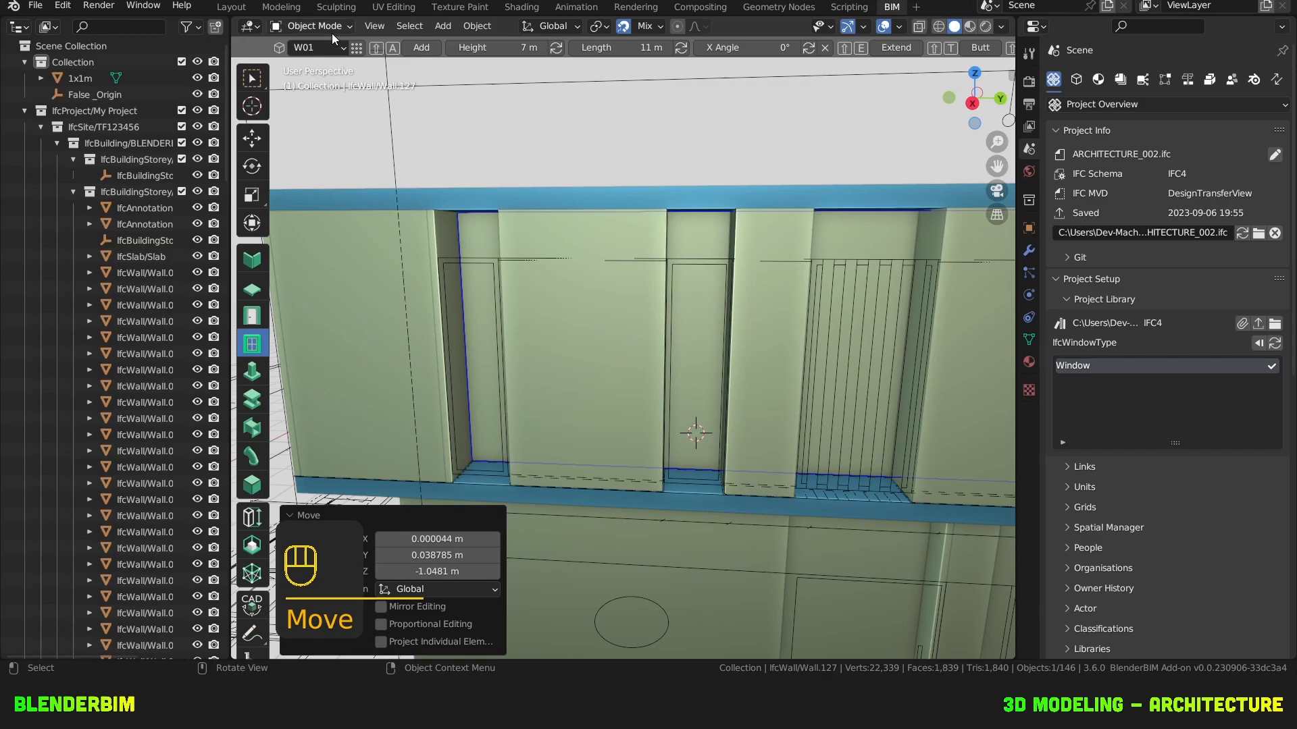
# Add a window of the library Window type into the upper-floor wall and position it.
pyautogui.click(306, 47)
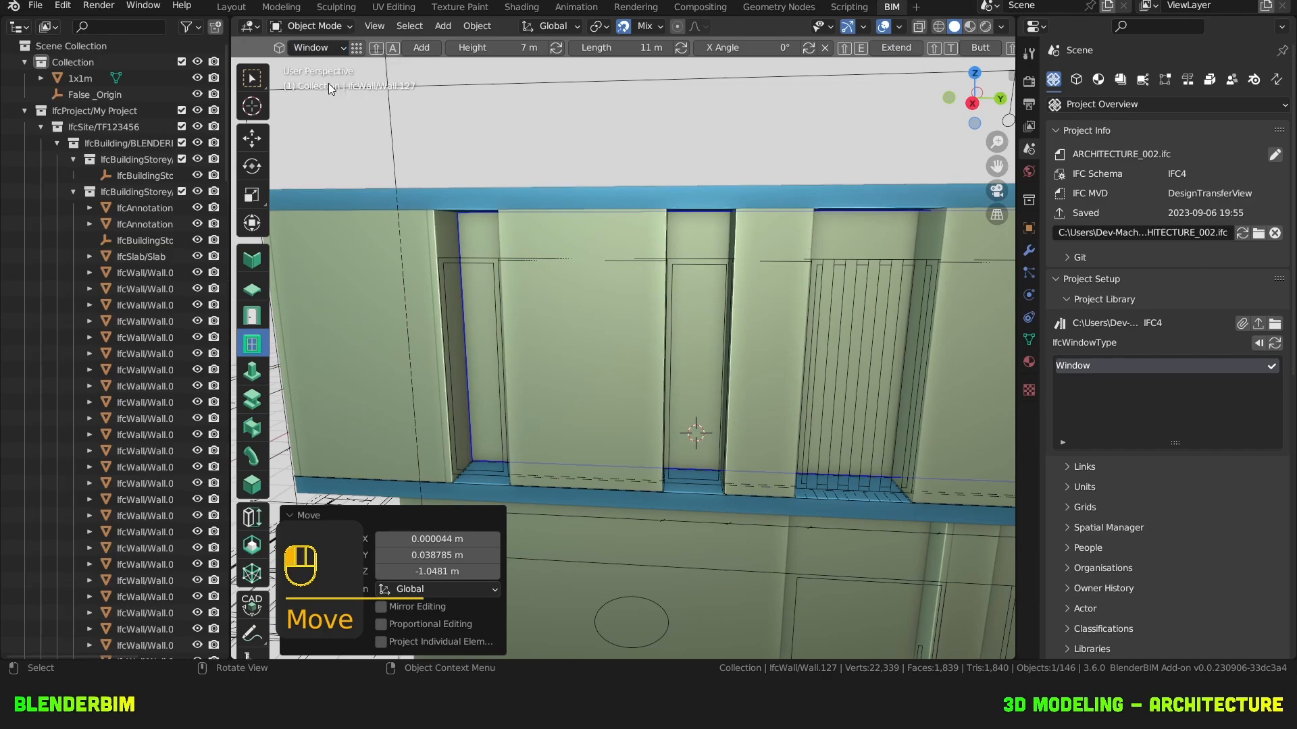
pyautogui.moveTo(355, 47)
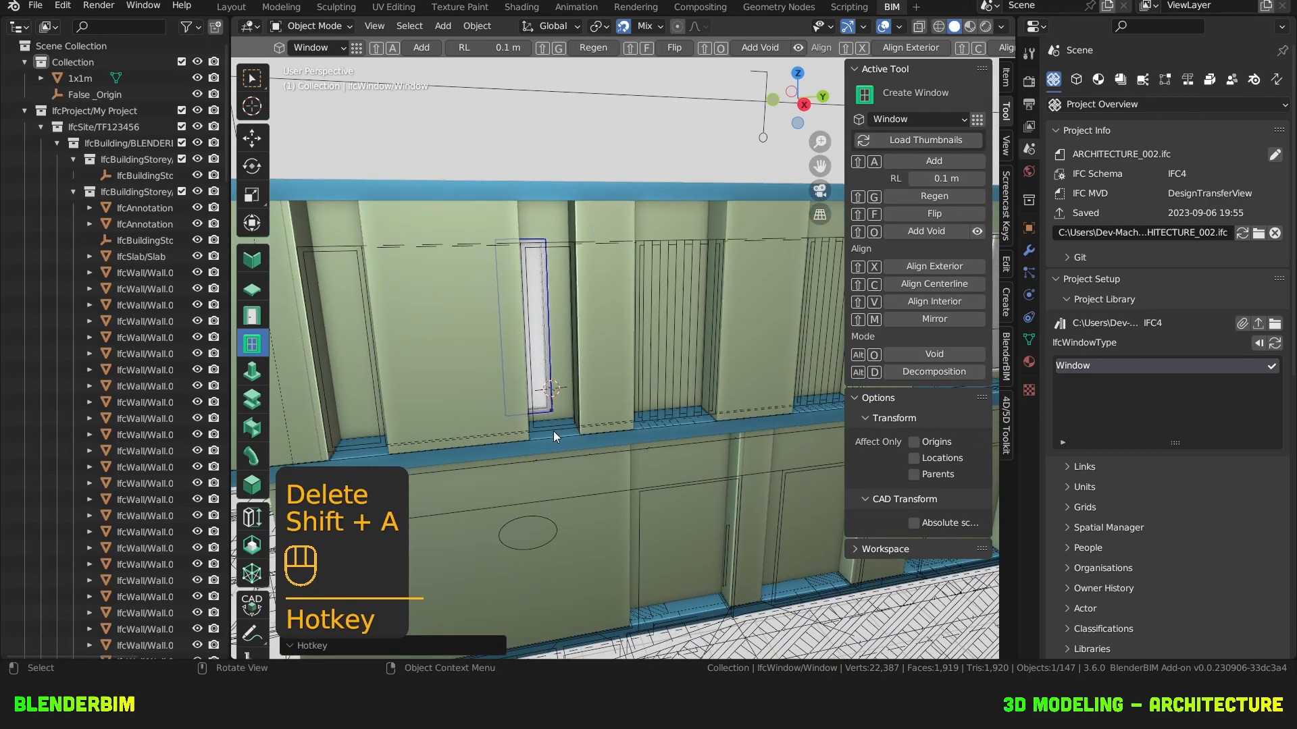
pyautogui.press('g')
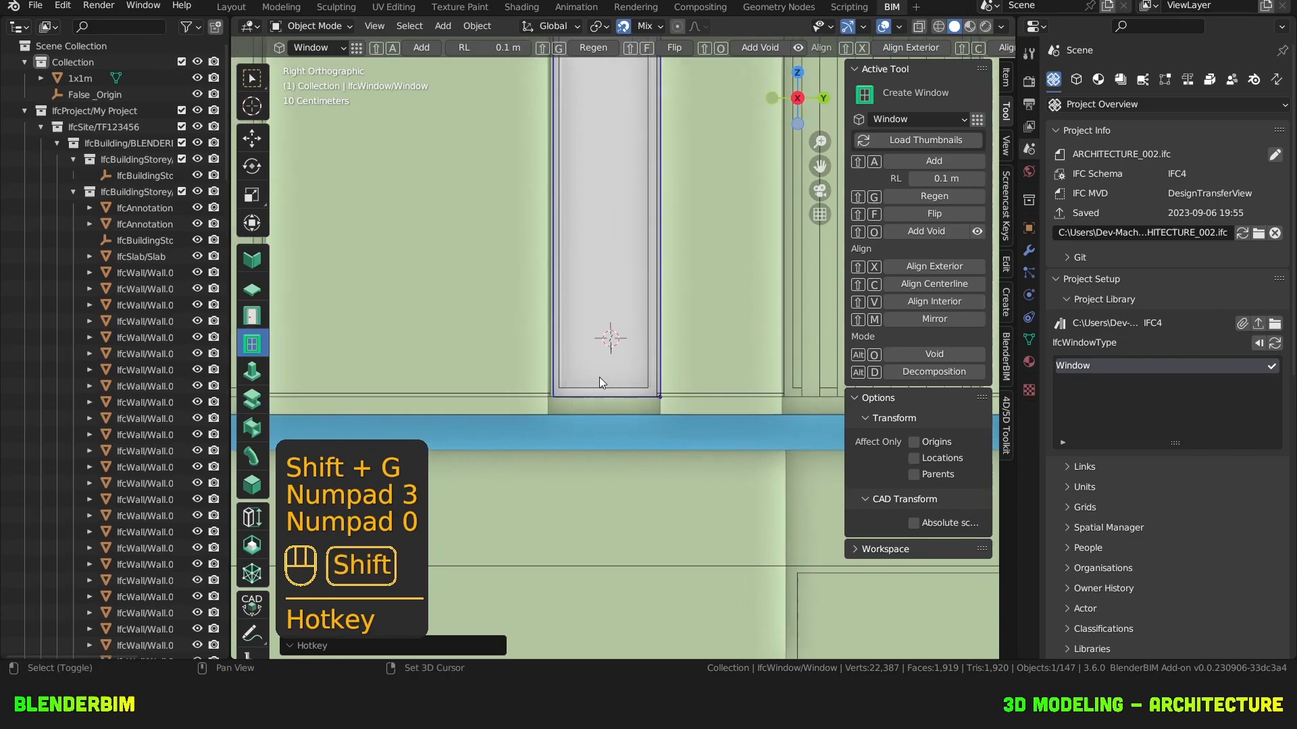
pyautogui.press('g')
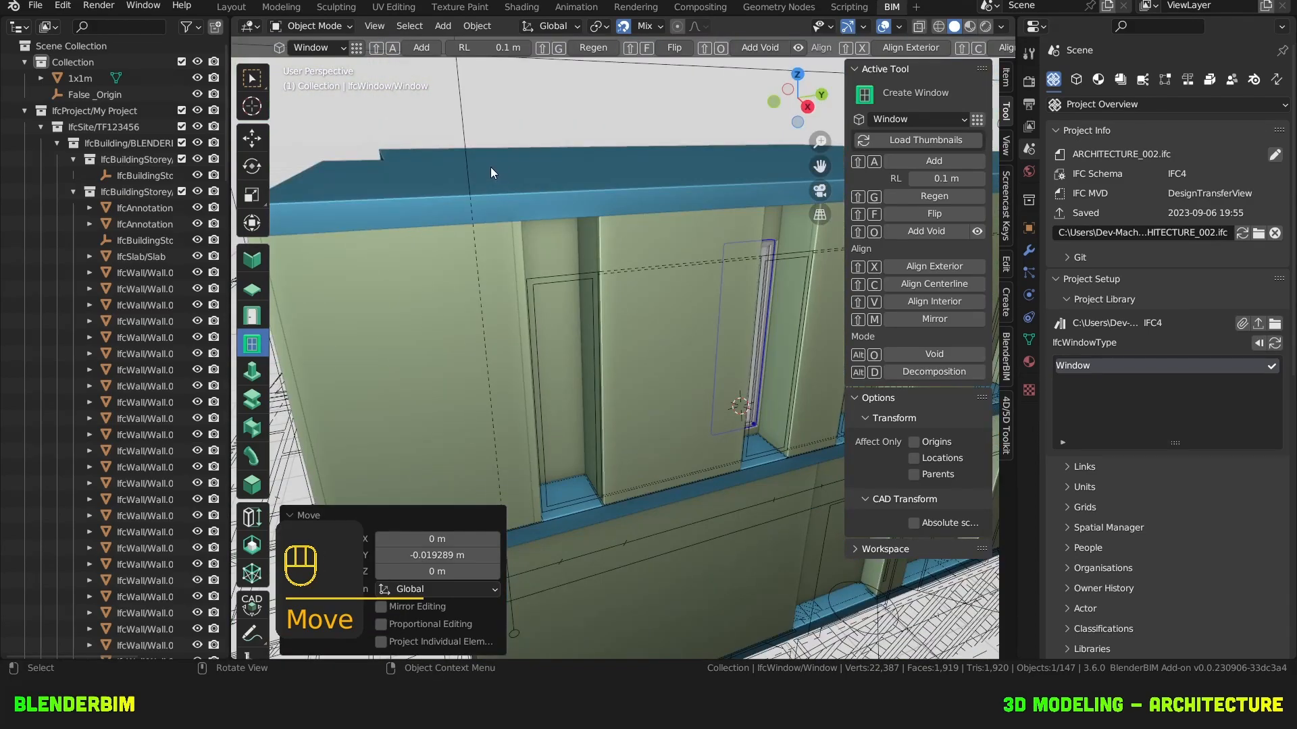
pyautogui.press('shift+a')
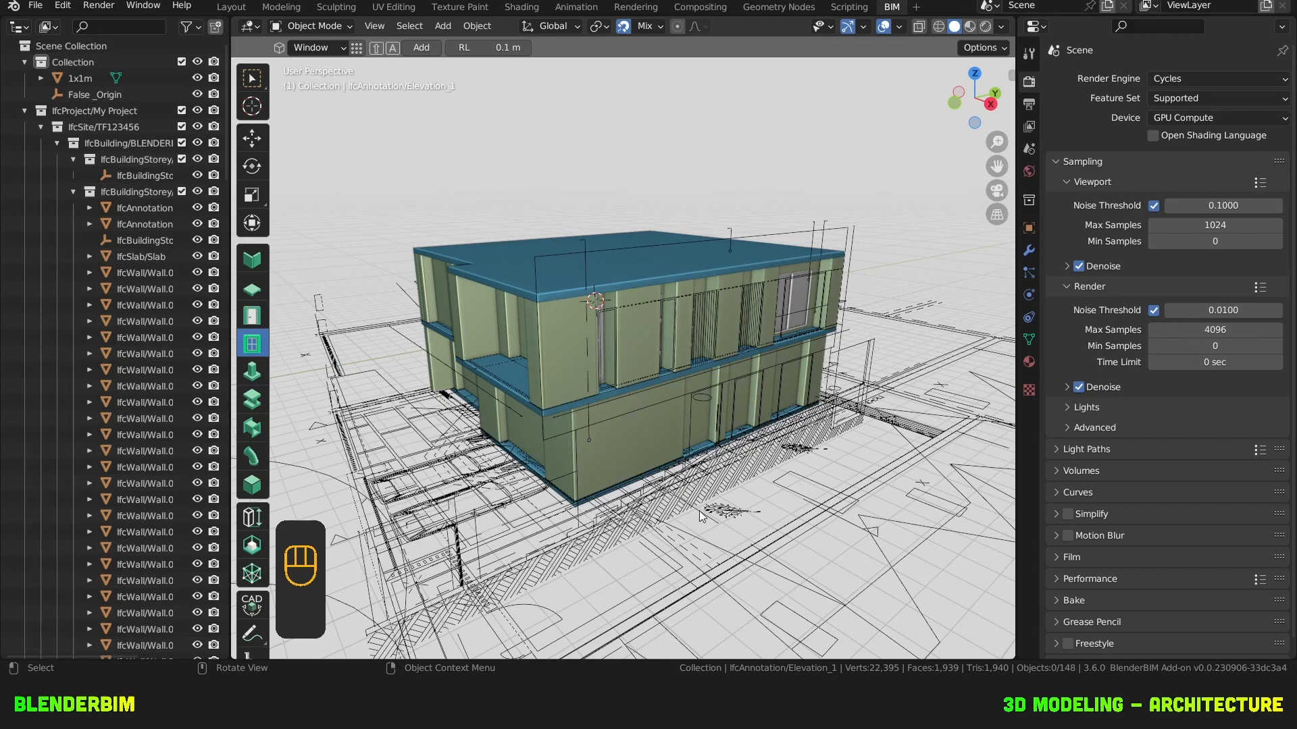
pyautogui.moveTo(667, 584)
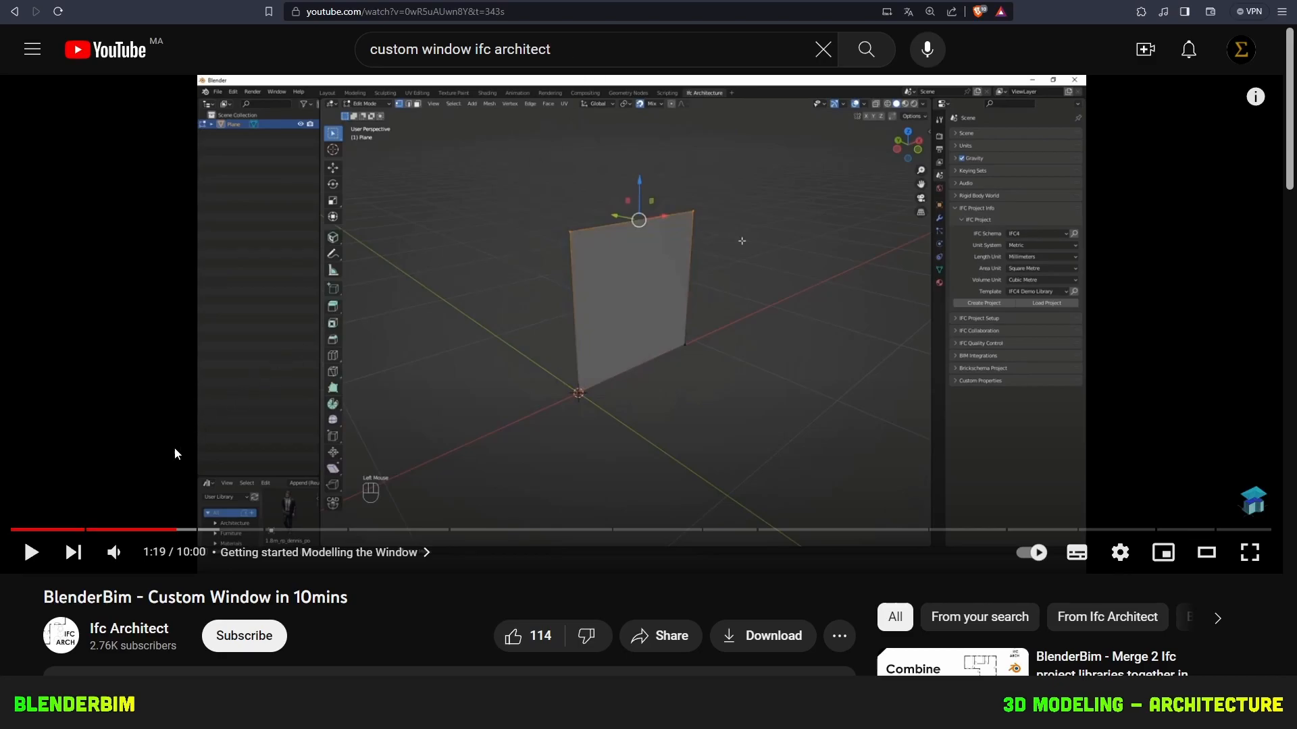
pyautogui.moveTo(474, 548)
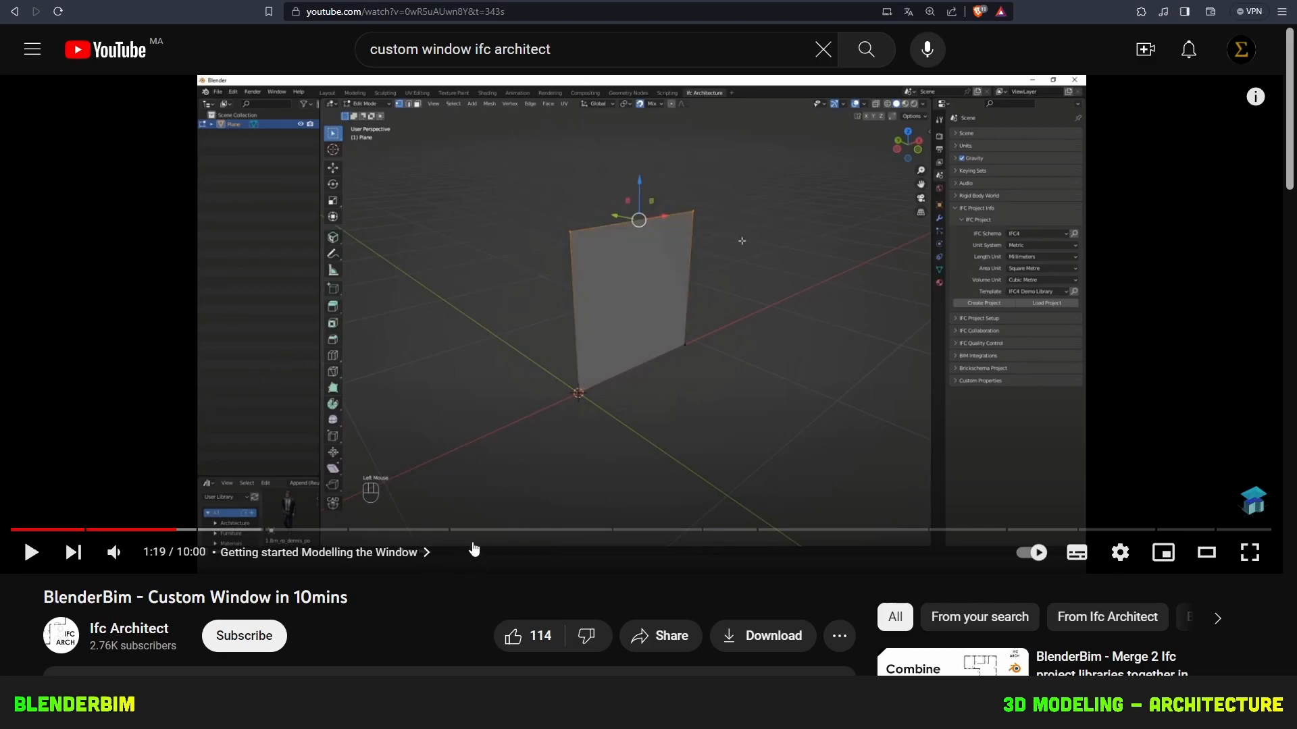
# Show the 'BlenderBim - Custom Window in 10mins' YouTube tutorial video.
pyautogui.click(1248, 552)
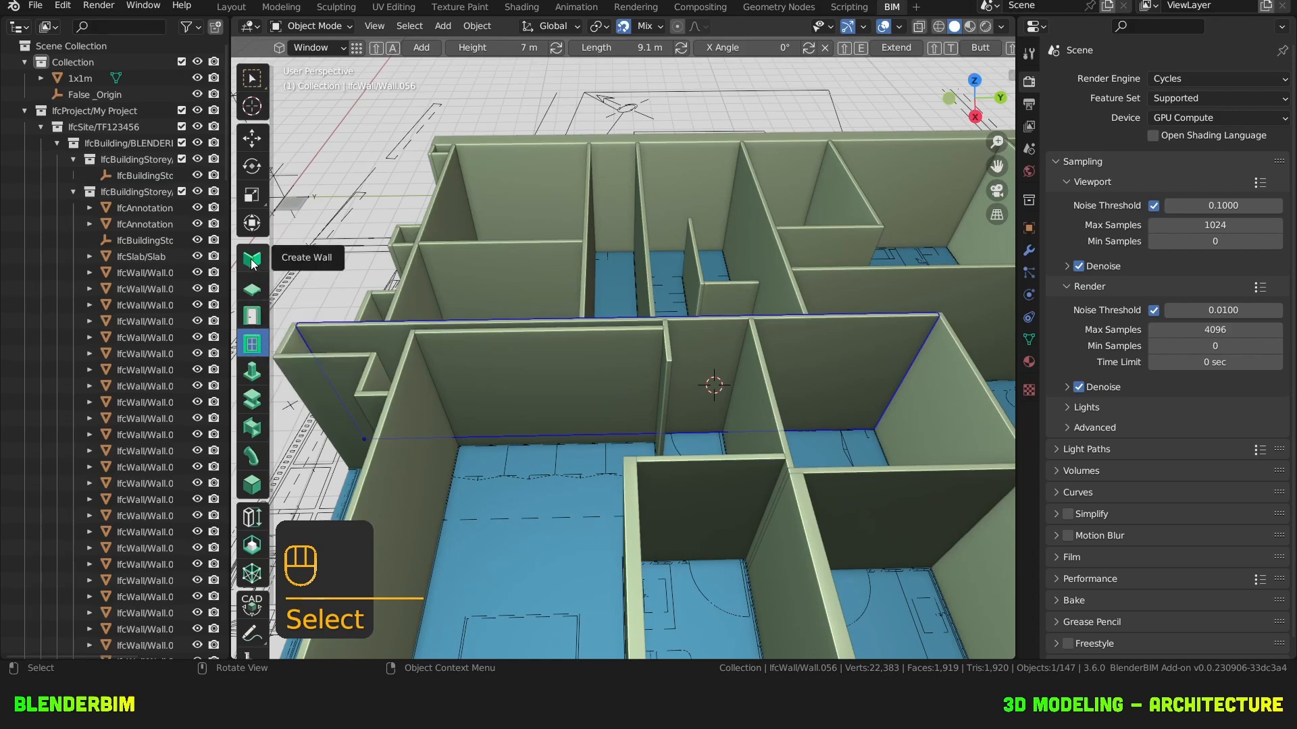
# Create door type DT01 and add one door of it into an interior wall.
pyautogui.click(251, 316)
pyautogui.write('d')
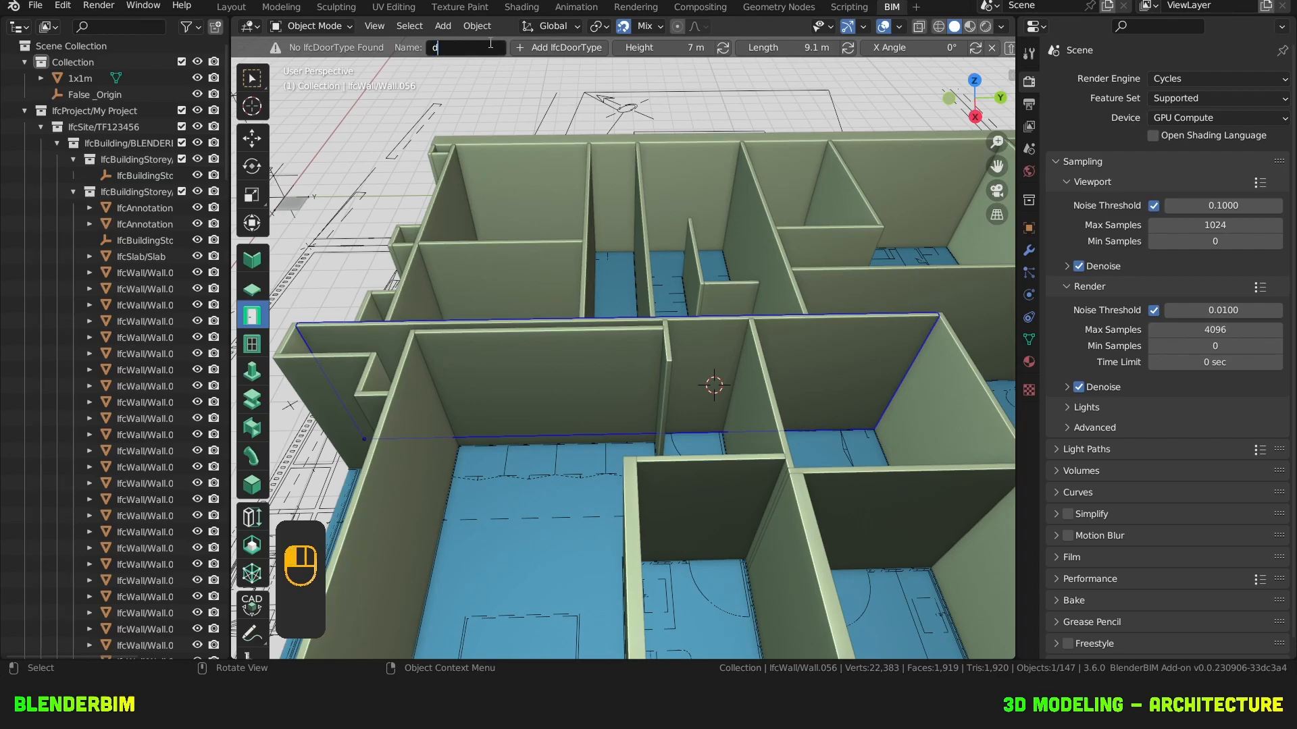
pyautogui.write('DT01')
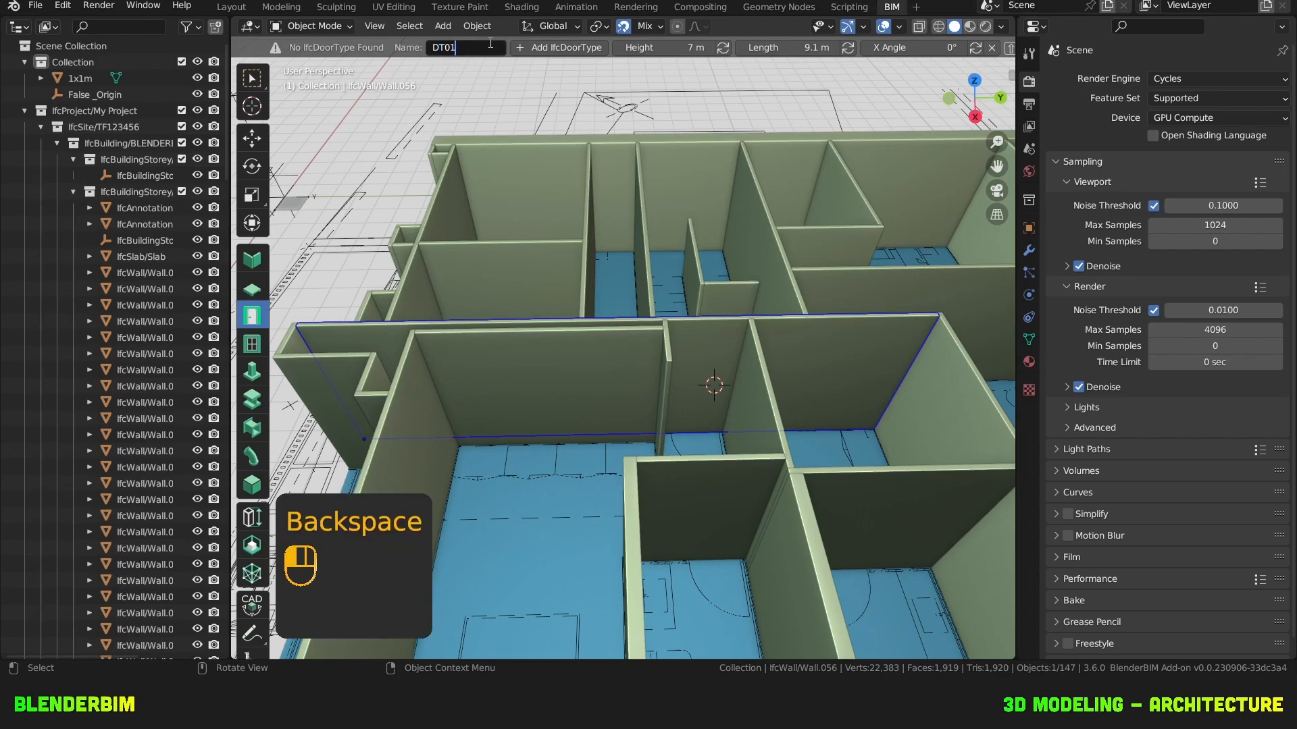
pyautogui.click(564, 47)
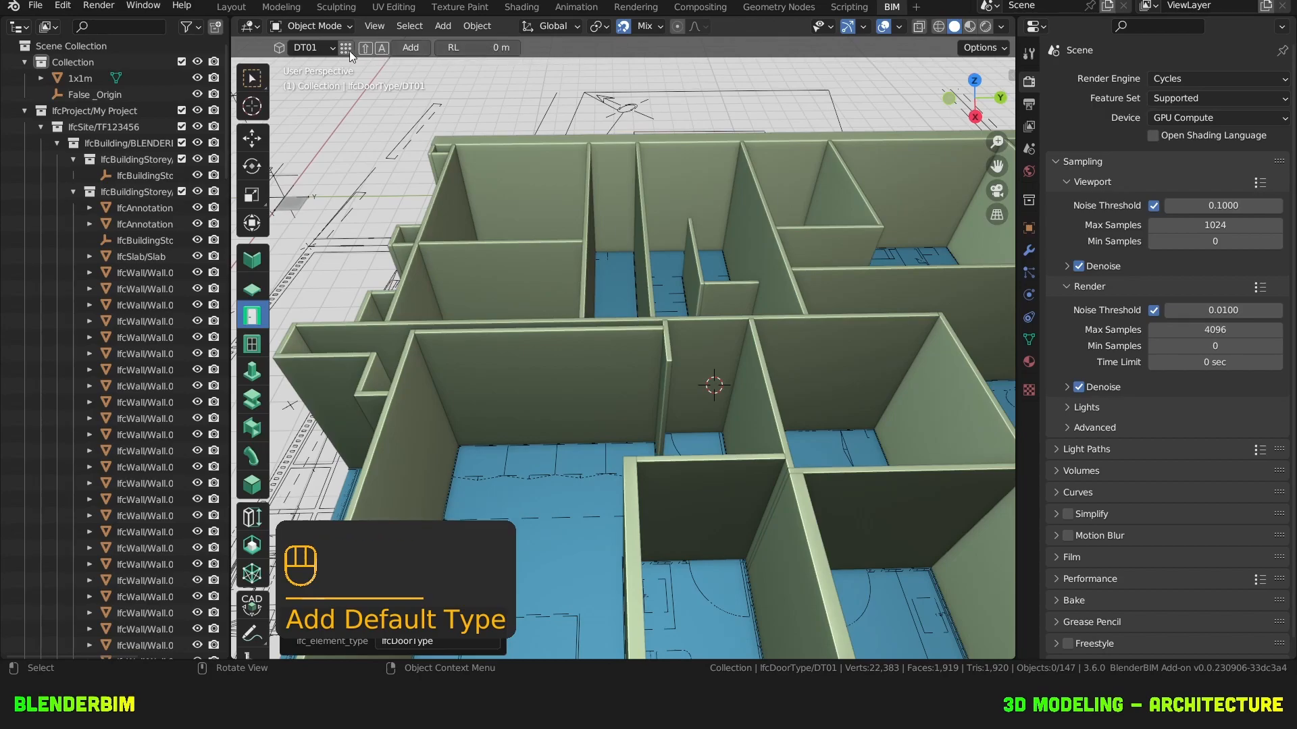
pyautogui.click(716, 363)
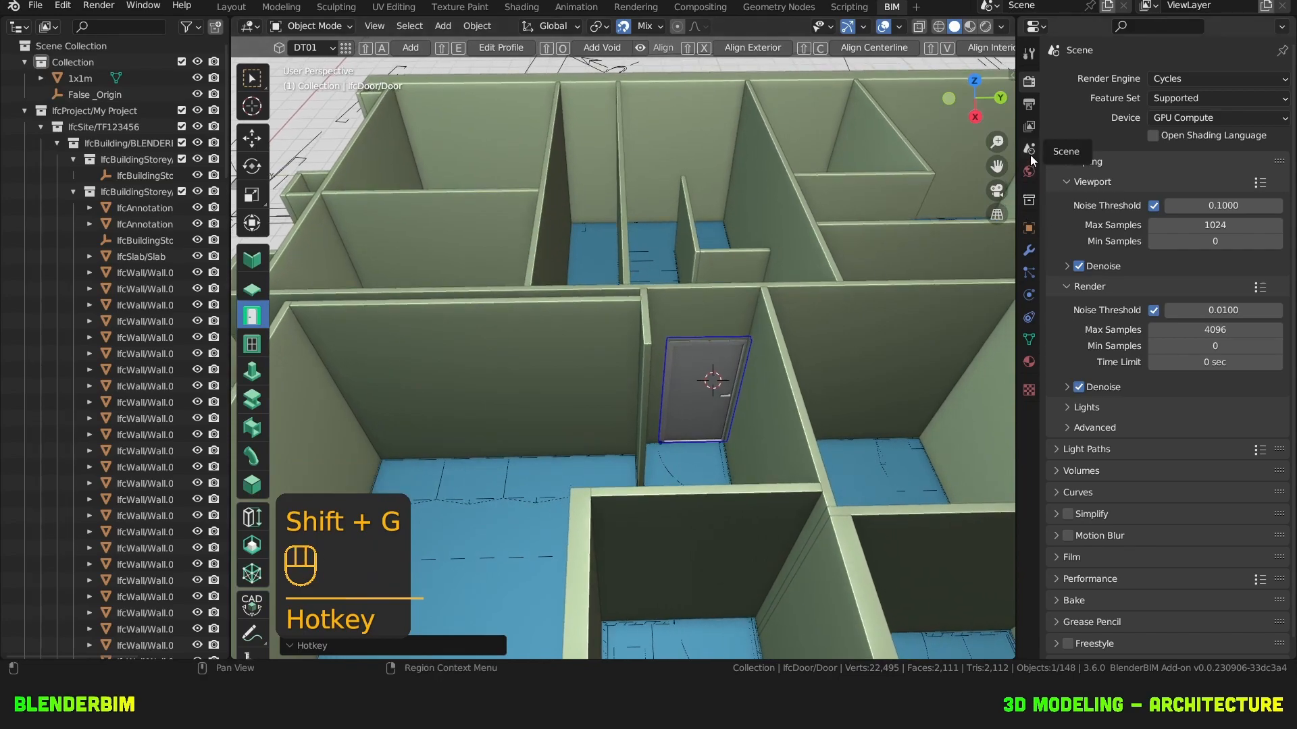
# Set the DT01 door's operation type to SINGLE_SWING_RIGHT in its parametric door parameters.
pyautogui.click(1098, 78)
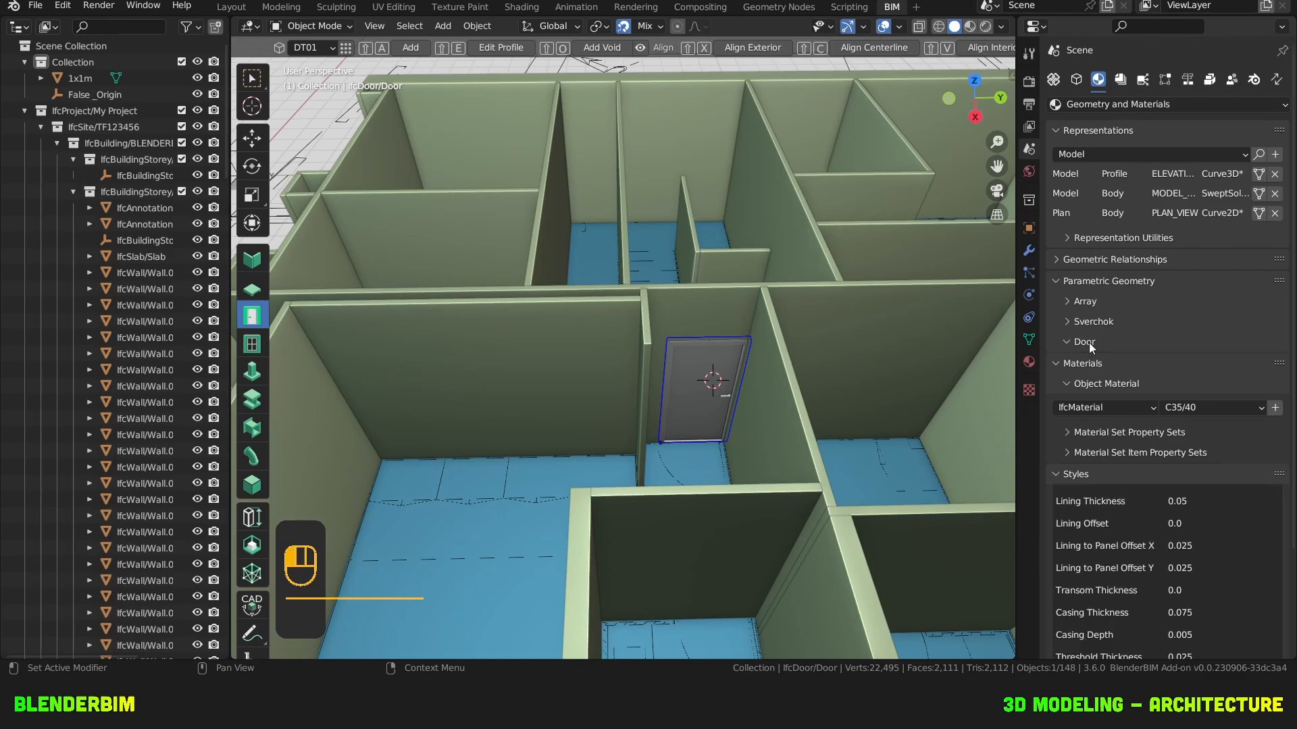
pyautogui.click(1085, 342)
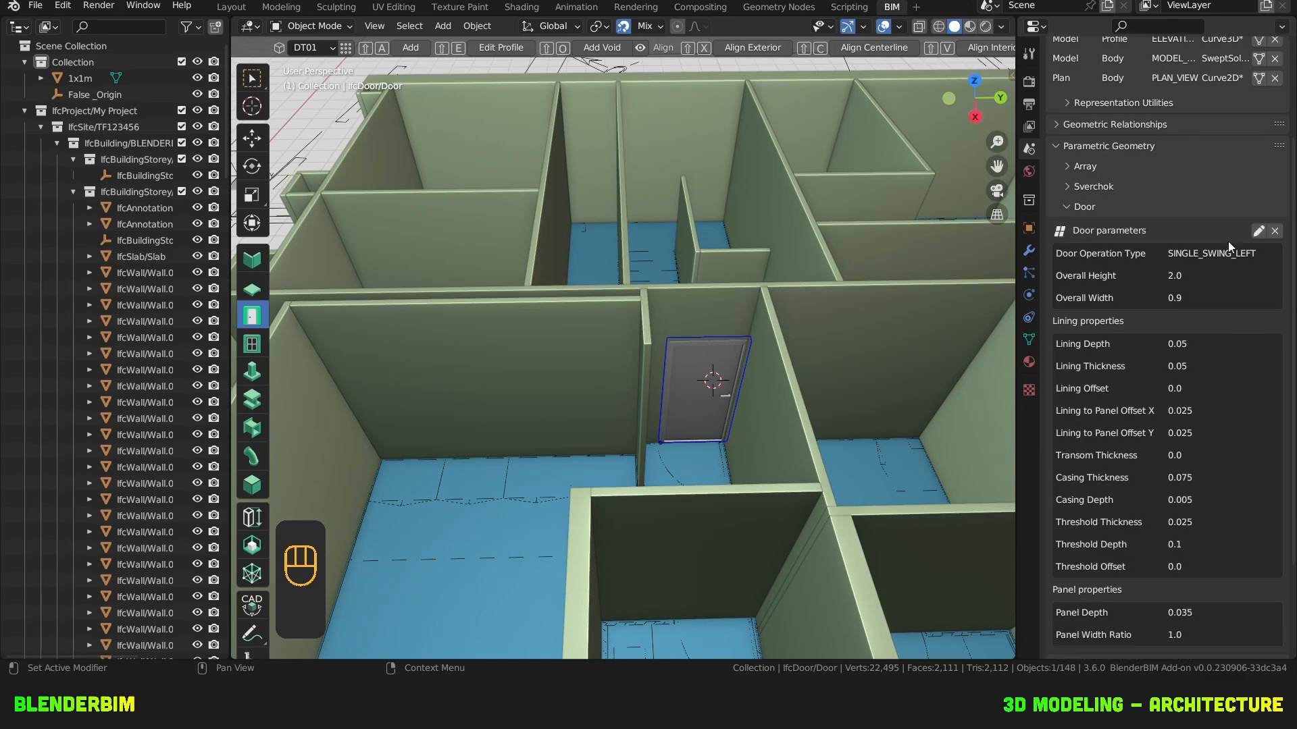
pyautogui.moveTo(1163, 163)
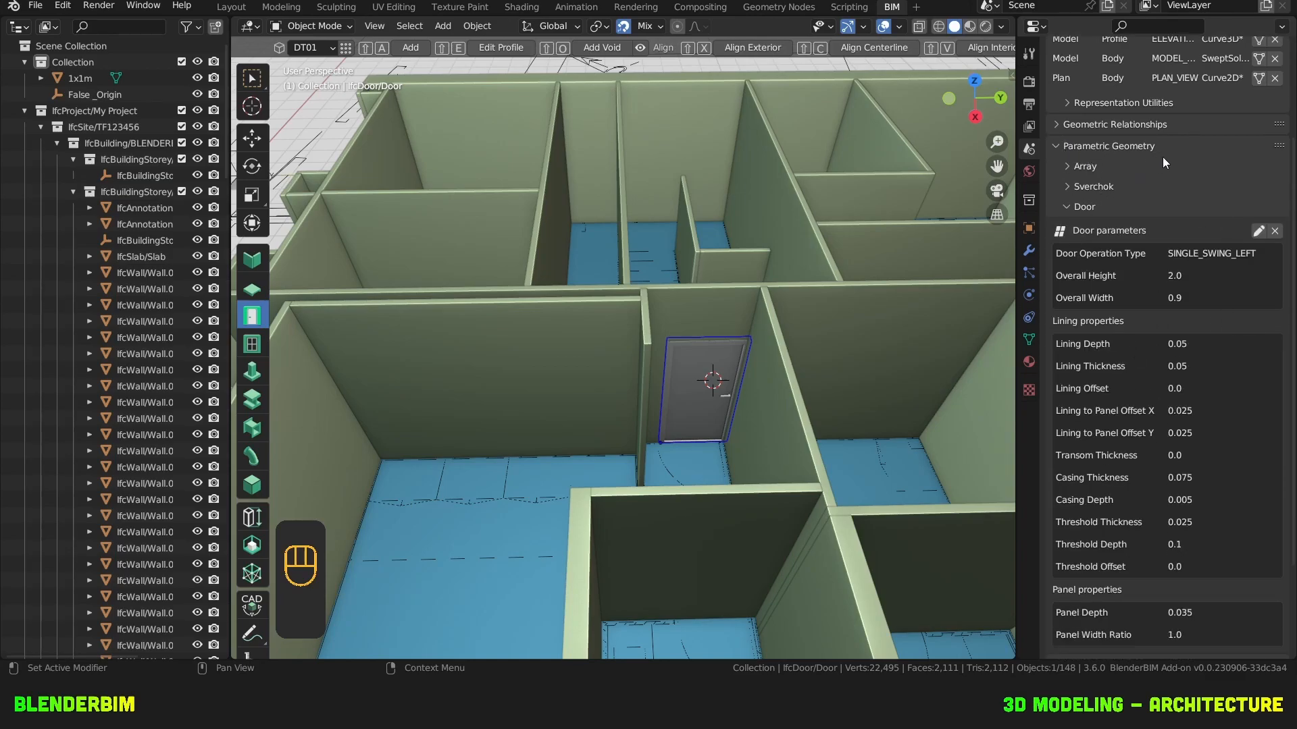
pyautogui.click(1258, 229)
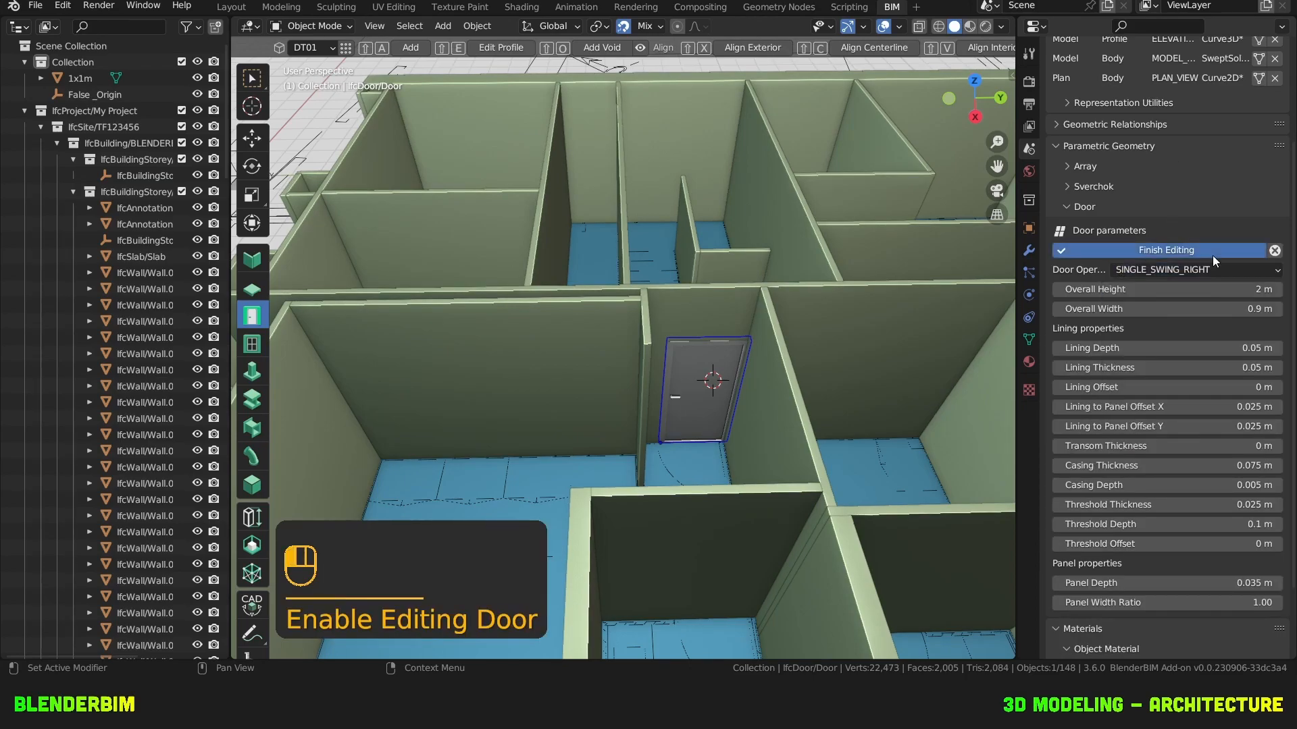
pyautogui.click(1166, 249)
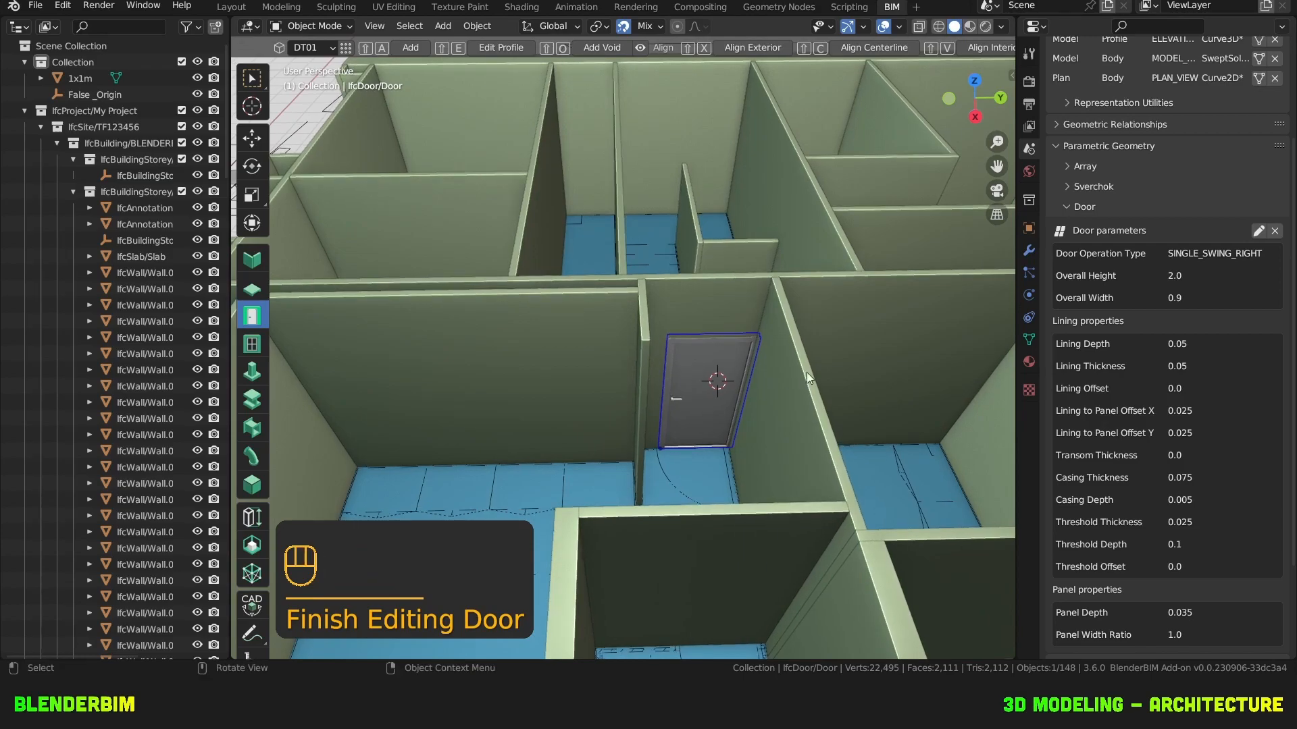